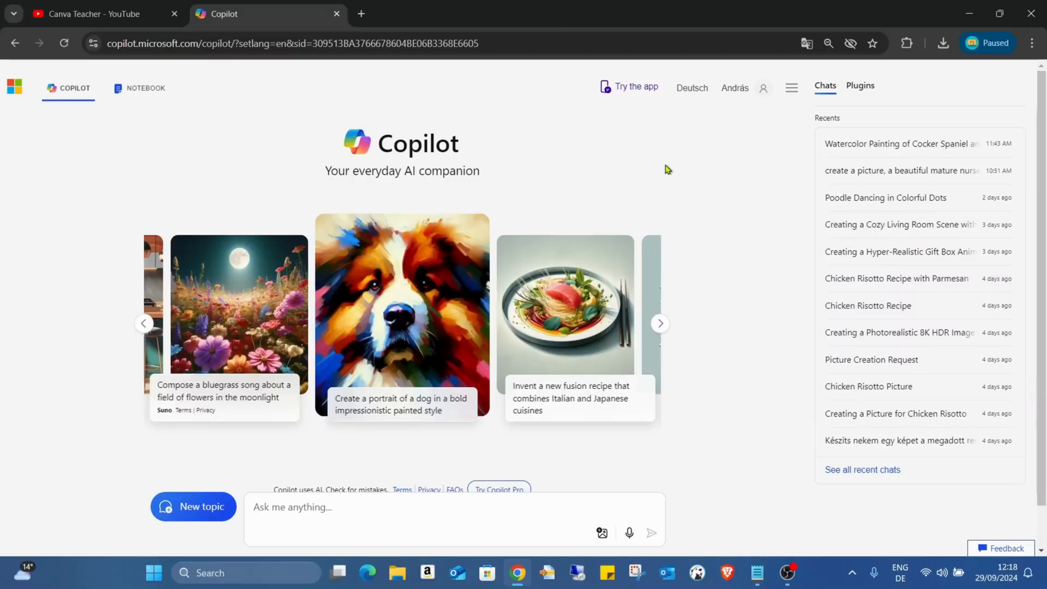
mouse_move(157, 89)
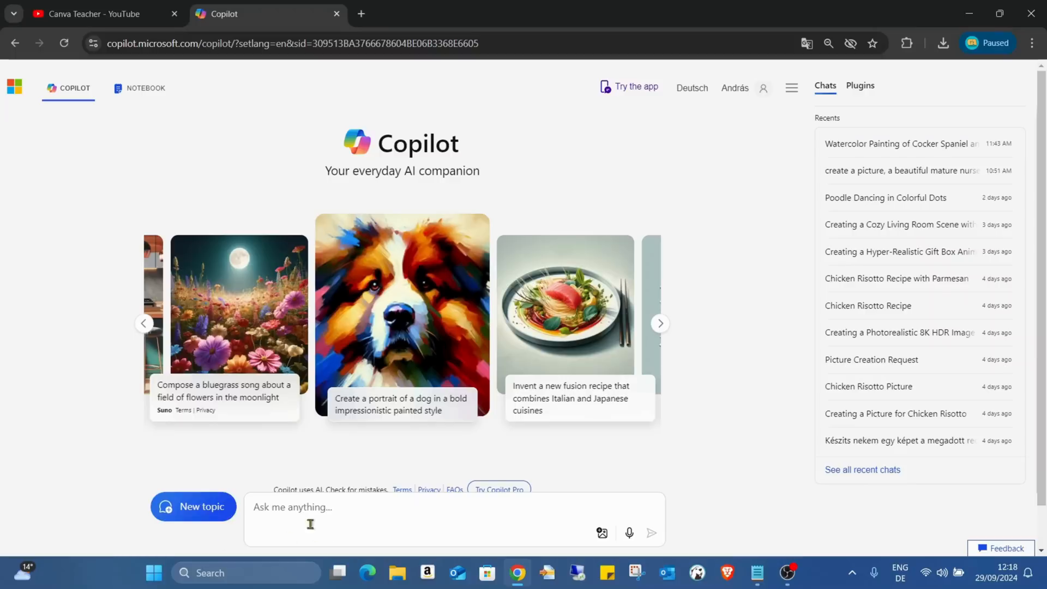
mouse_move(390, 521)
type("create a picture, of a castle next to a lake")
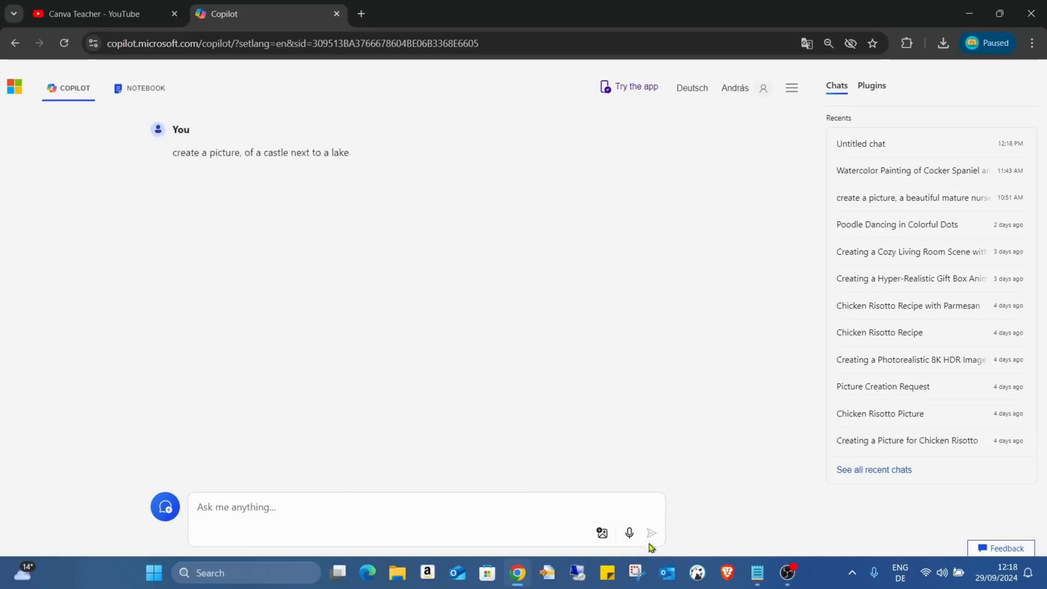
Send the castle-by-a-lake-with-swans prompt and open the first of the four images
left_click(652, 533)
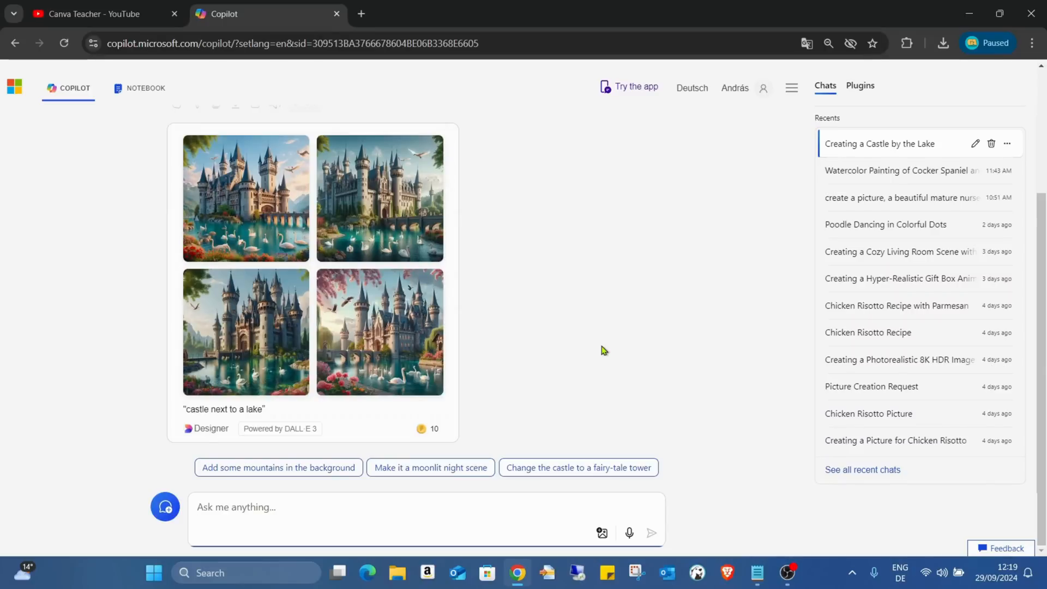
left_click(246, 198)
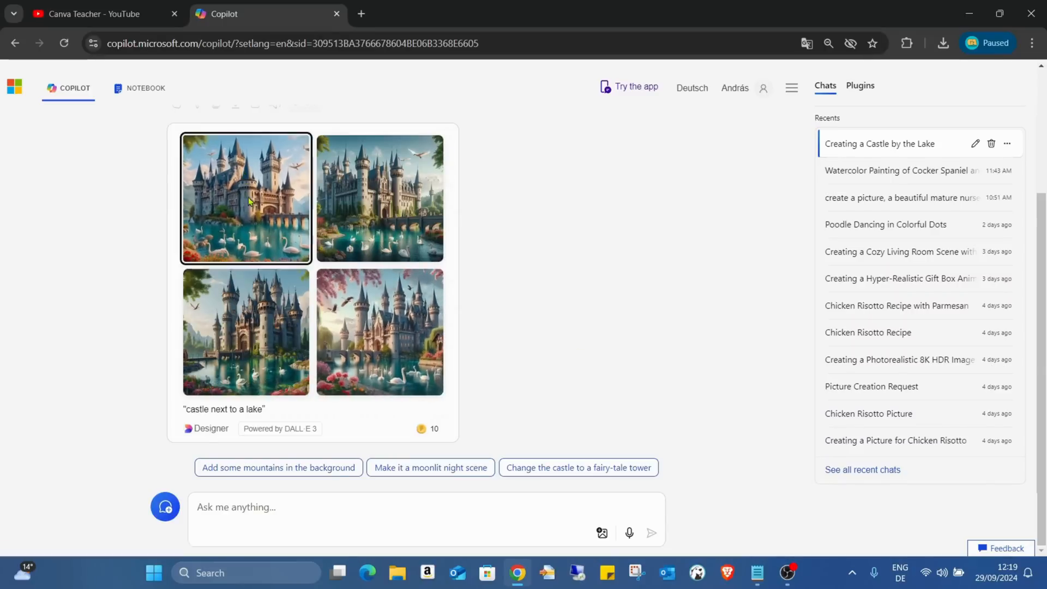
Page forward through the full-size castle images in the viewer
left_click(246, 198)
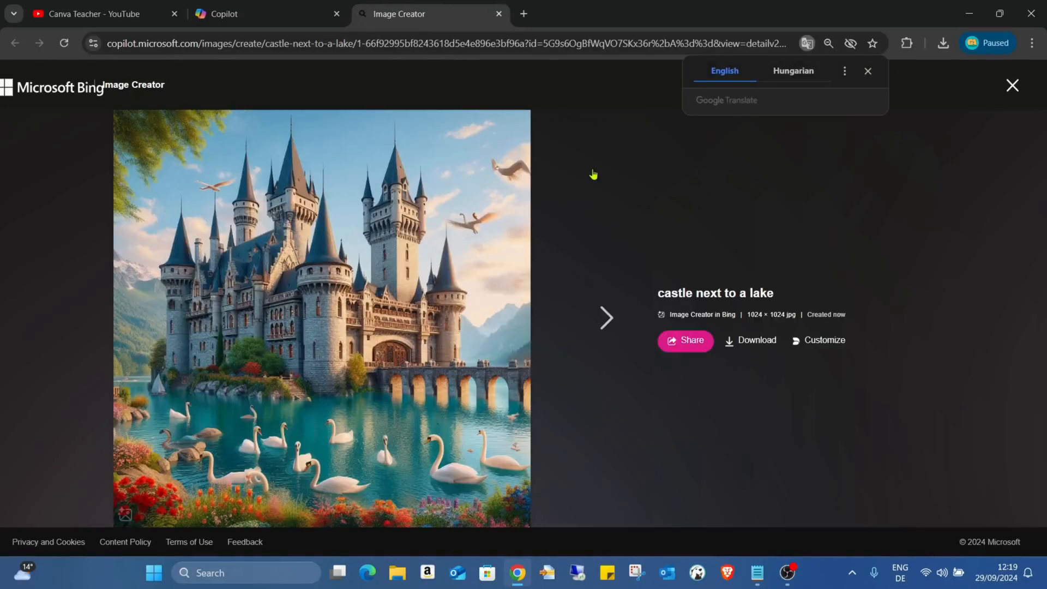
mouse_move(540, 167)
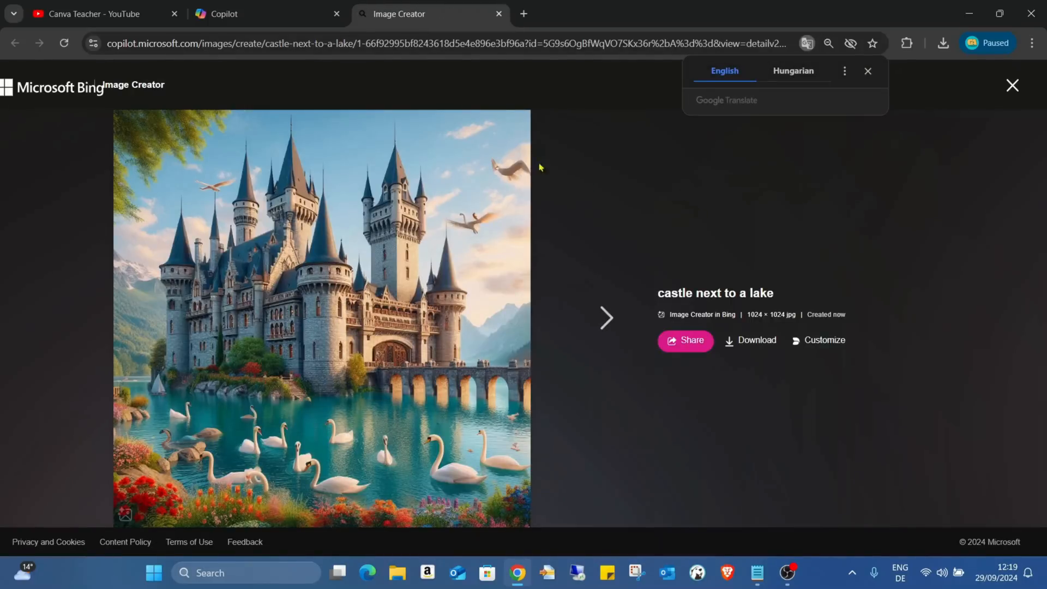
mouse_move(678, 155)
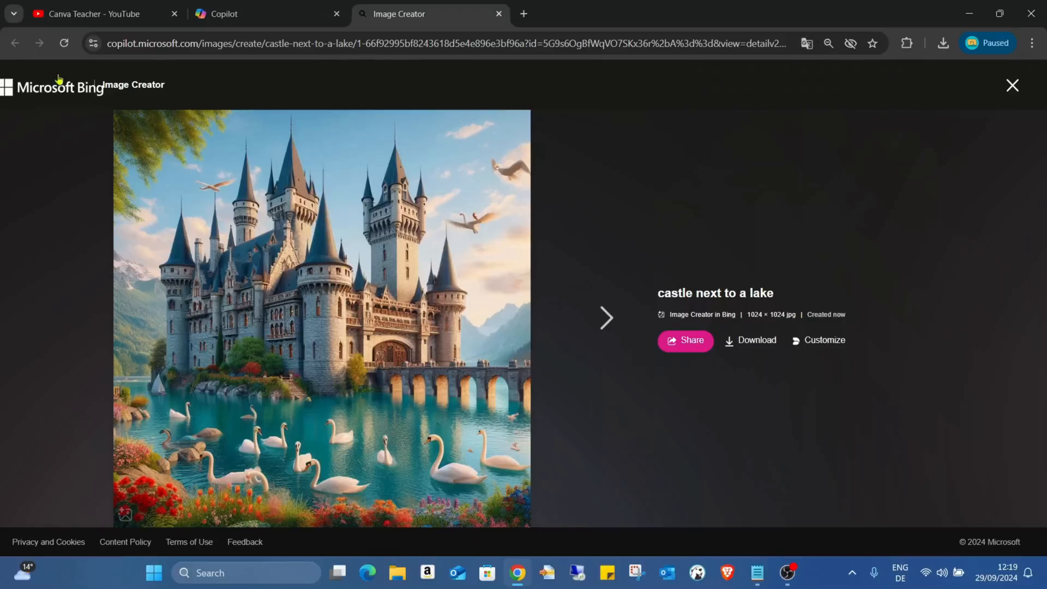
mouse_move(652, 232)
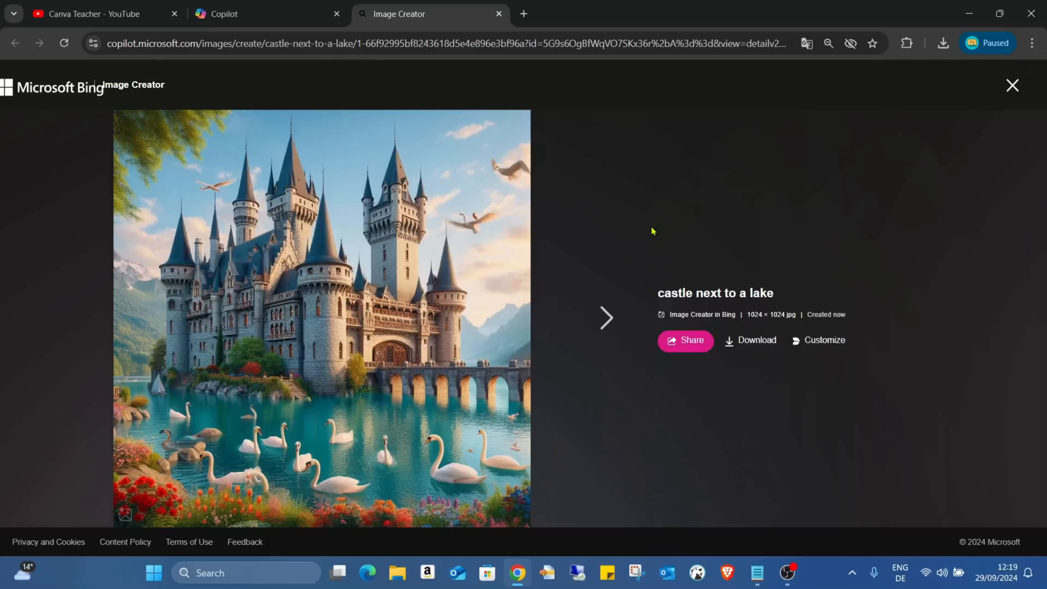
mouse_move(708, 242)
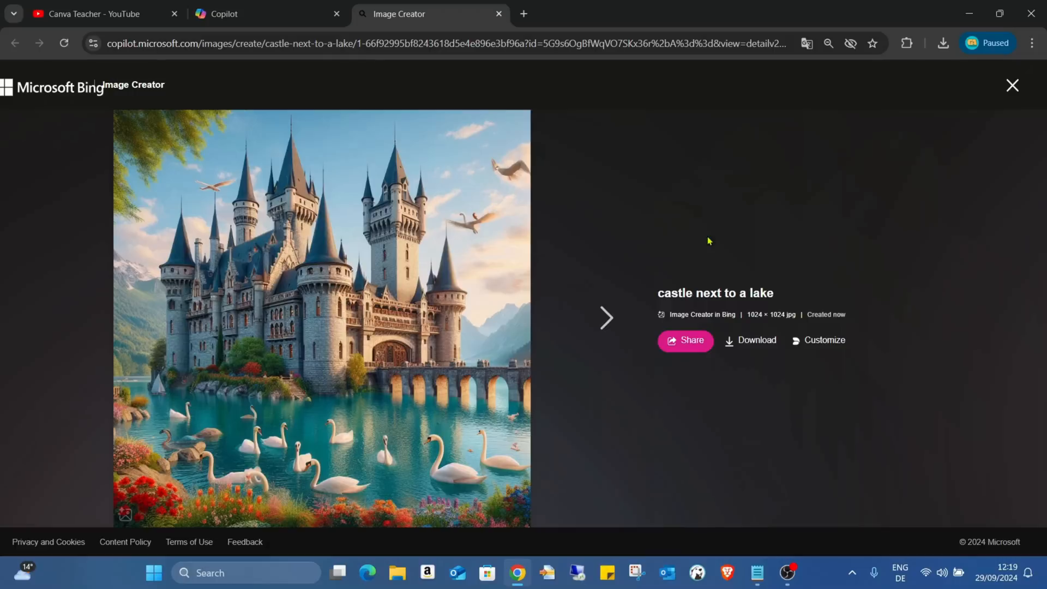
left_click(605, 318)
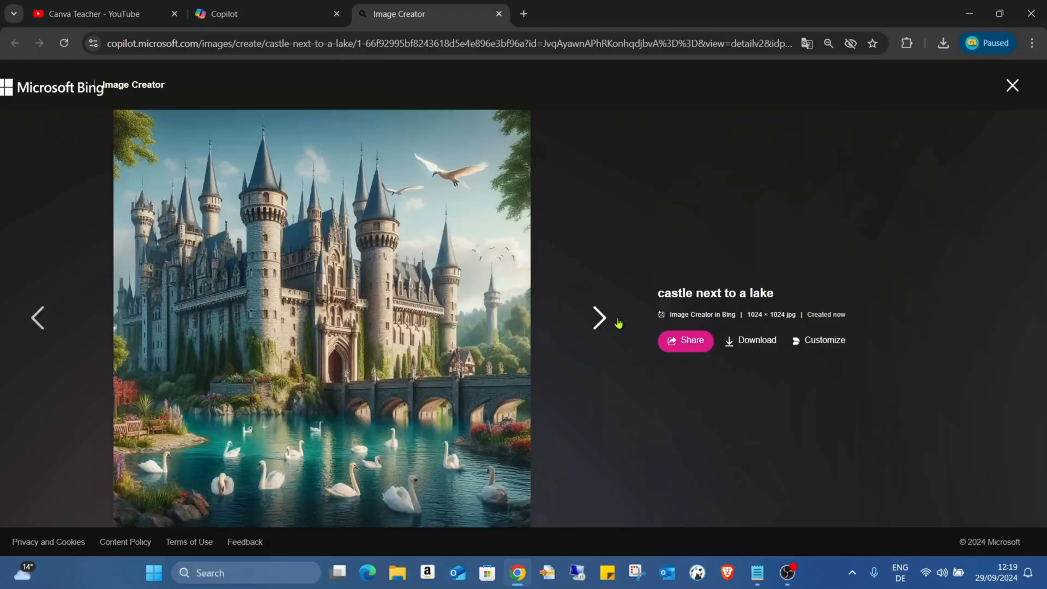
left_click(598, 319)
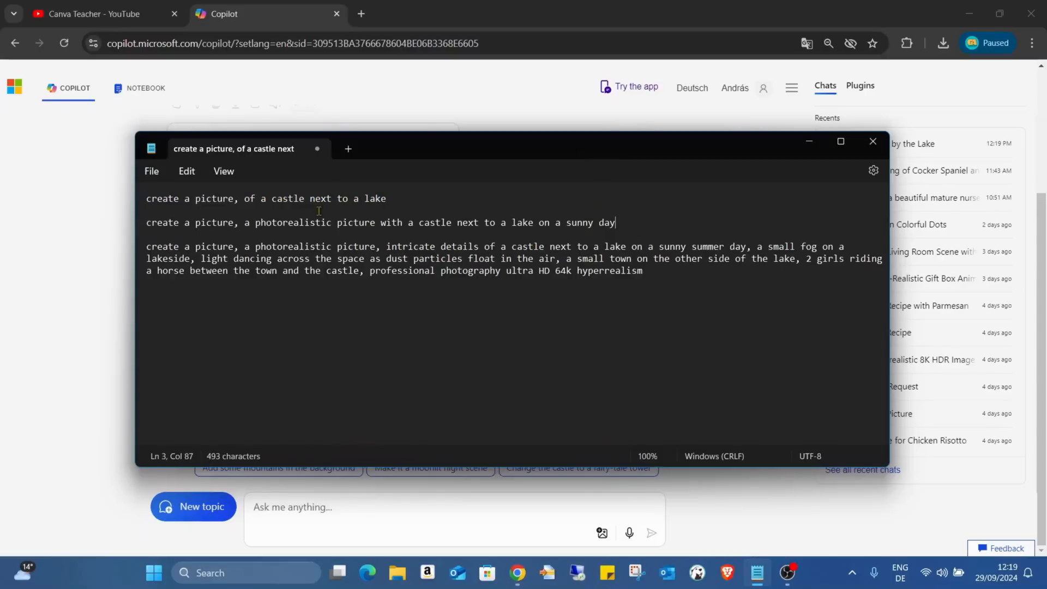
mouse_move(503, 227)
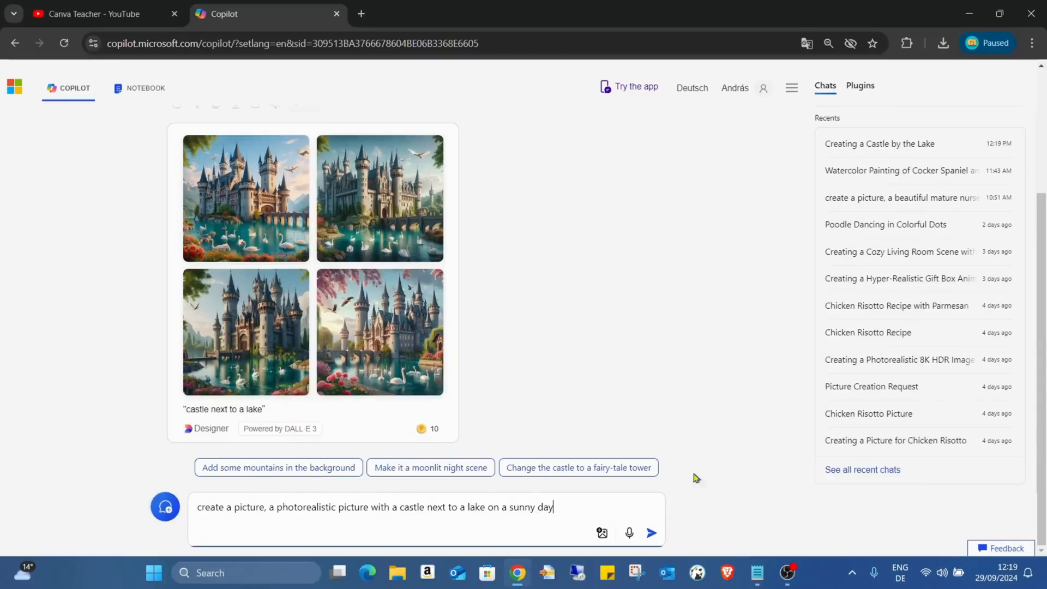
Send the photorealistic sunny-day castle prompt to Copilot
left_click(650, 533)
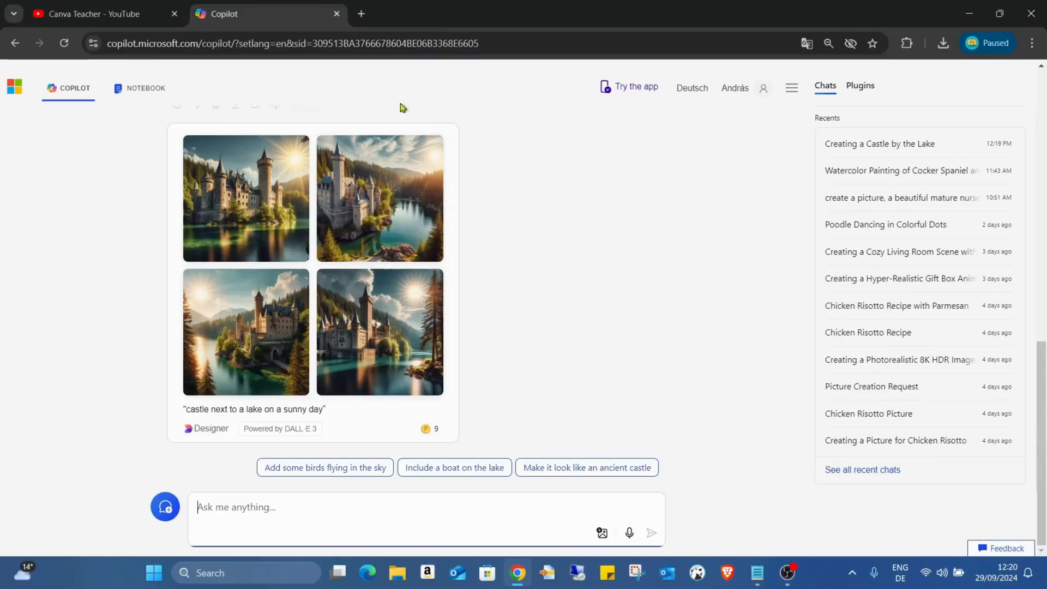
Open the first sunny-day castle image, step forward twice, then back once
left_click(246, 197)
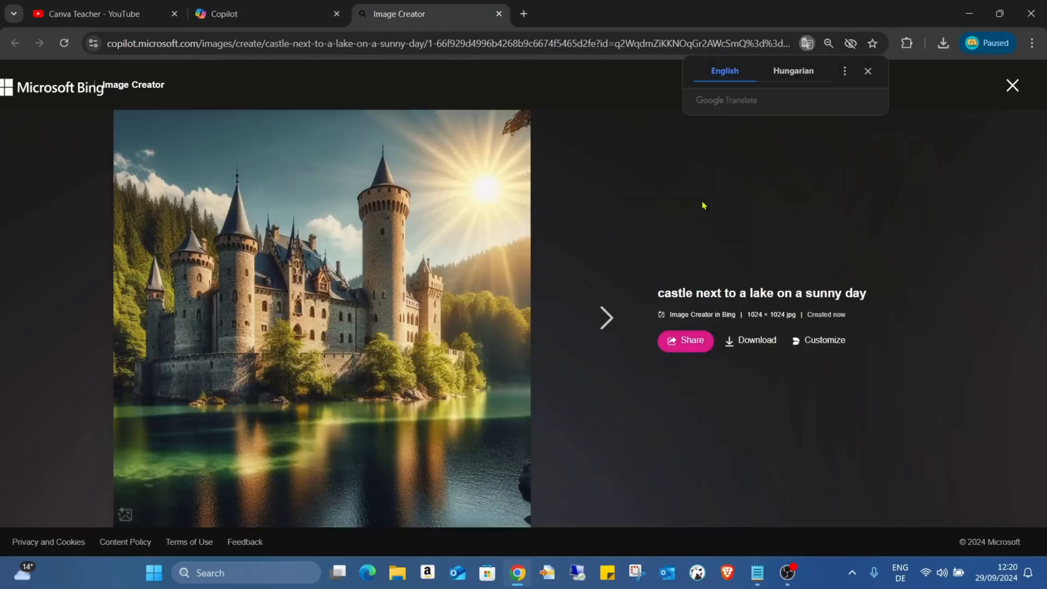
left_click(605, 317)
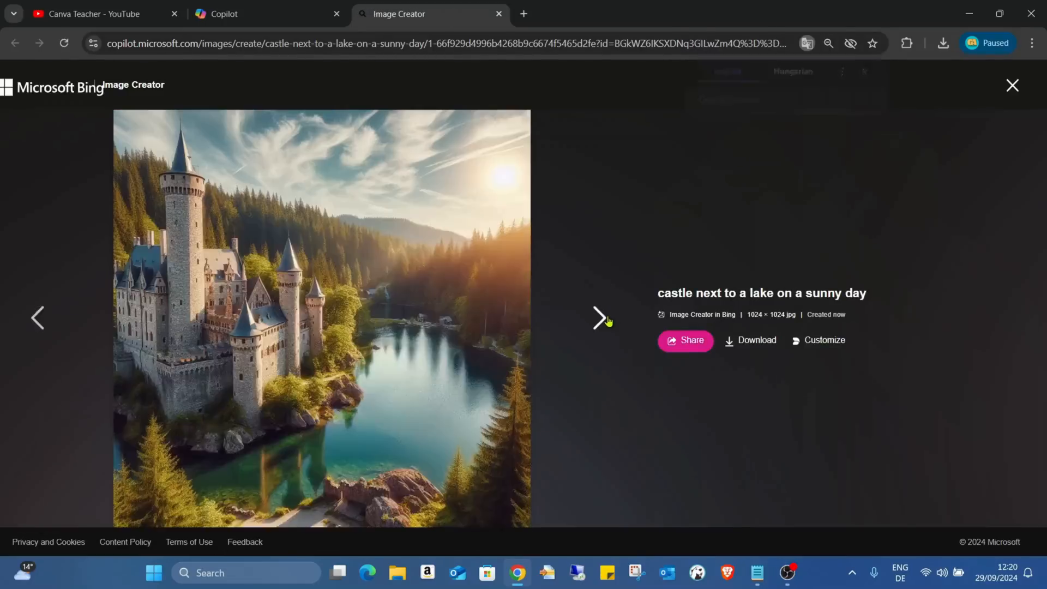
left_click(598, 318)
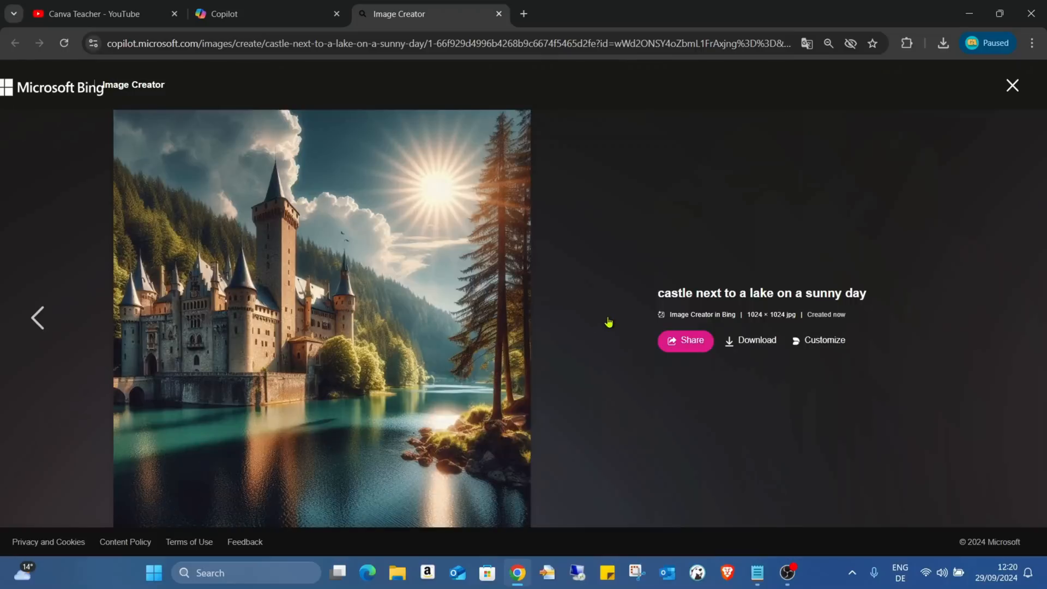
left_click(38, 318)
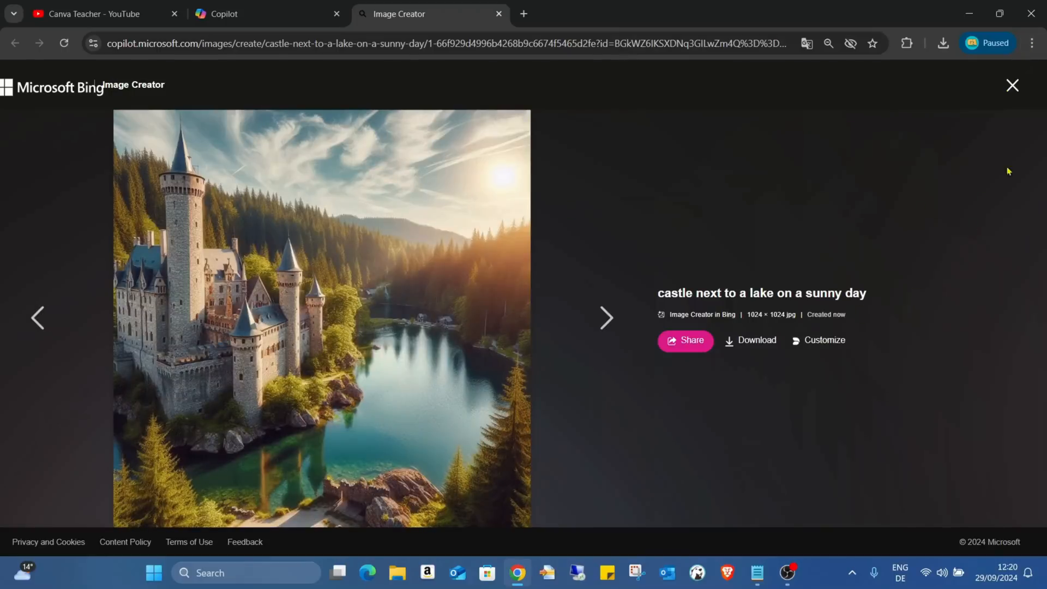
mouse_move(1013, 86)
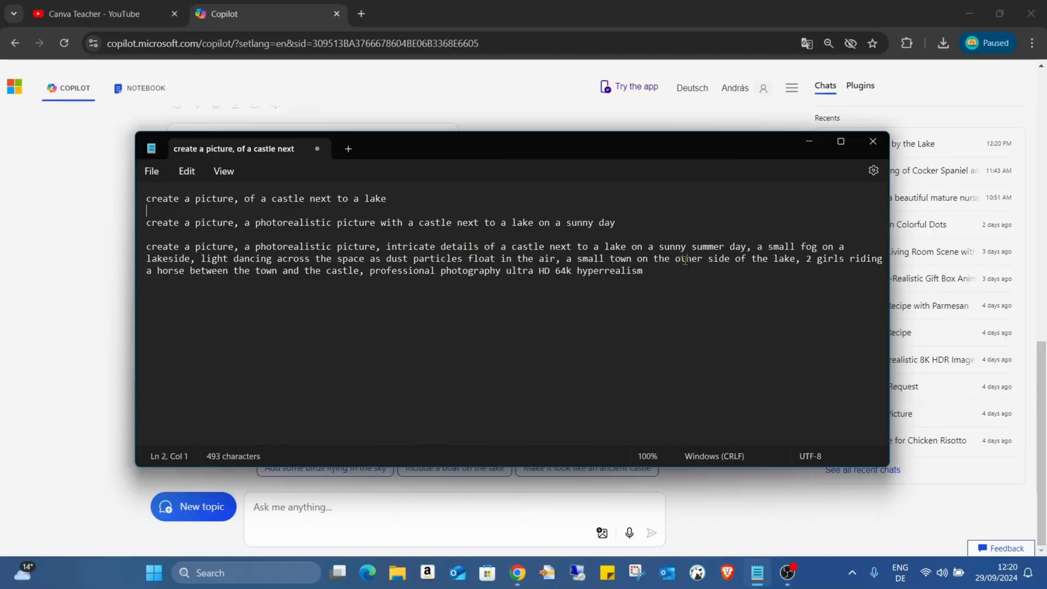
mouse_move(212, 258)
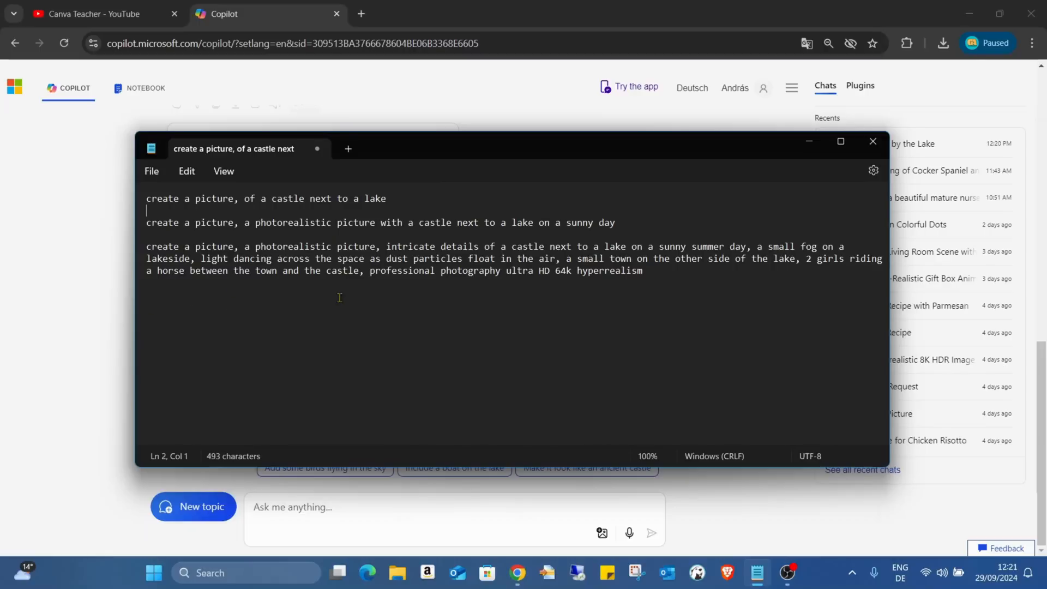
mouse_move(459, 286)
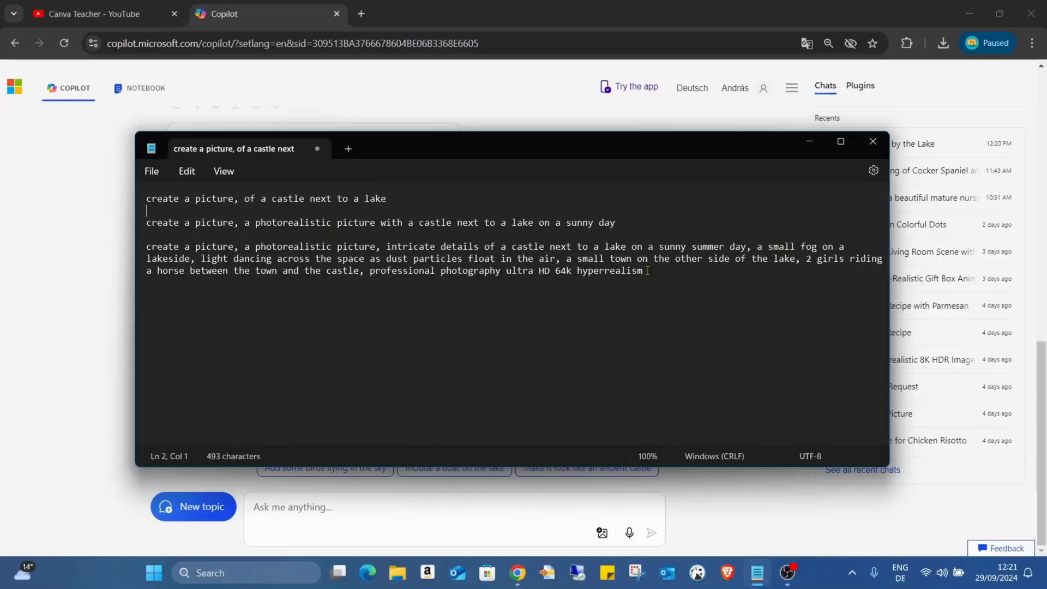
Select the long, detailed third castle prompt in Notepad
left_click_drag(146, 246, 642, 270)
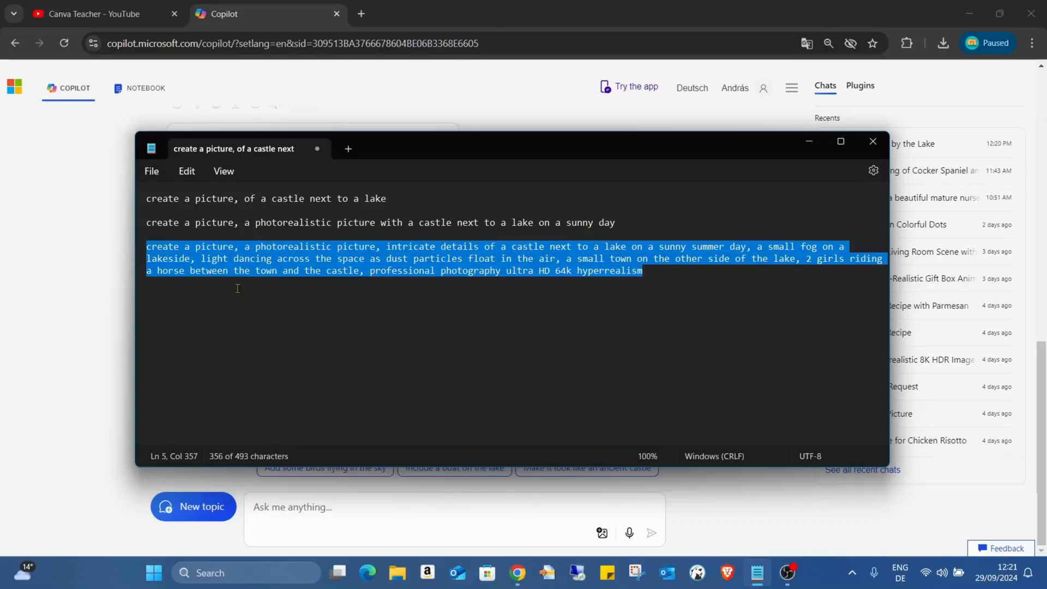
mouse_move(573, 312)
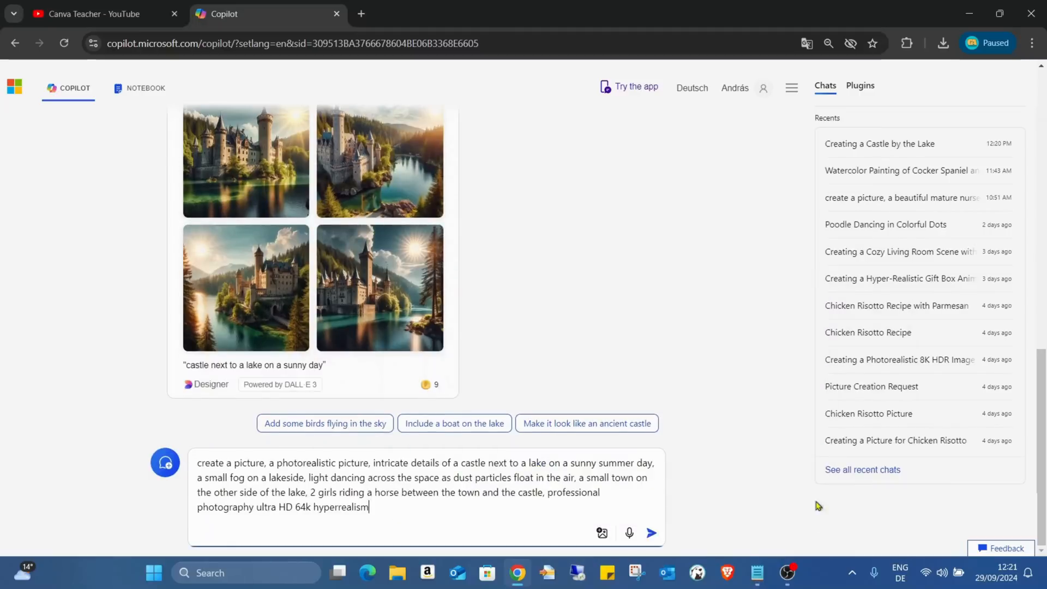
Send the detailed photorealistic prompt and scroll to its four castle images
left_click(651, 533)
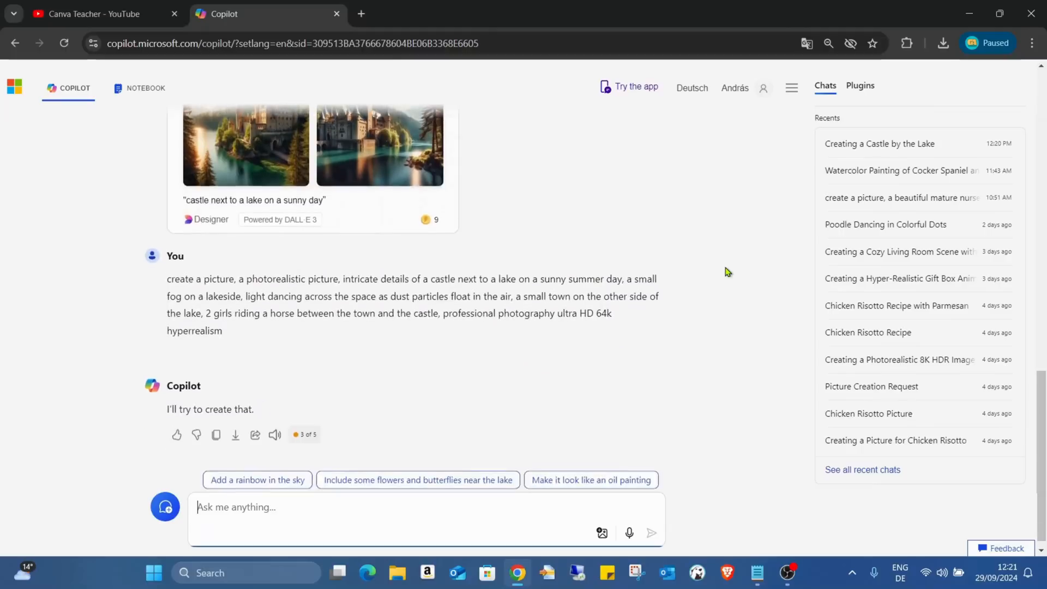
scroll("down", 3)
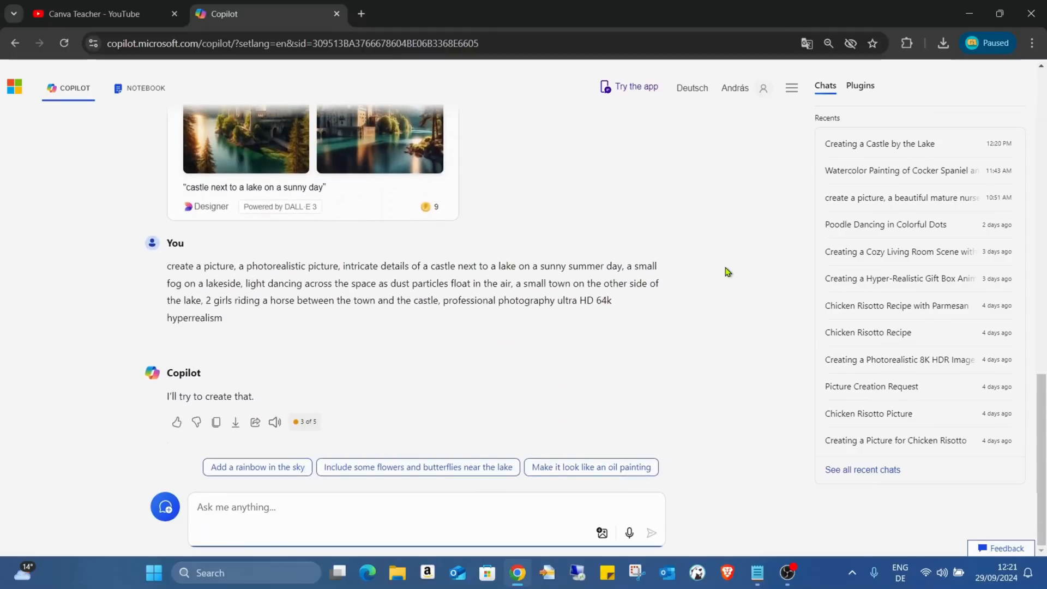
scroll("down", 3)
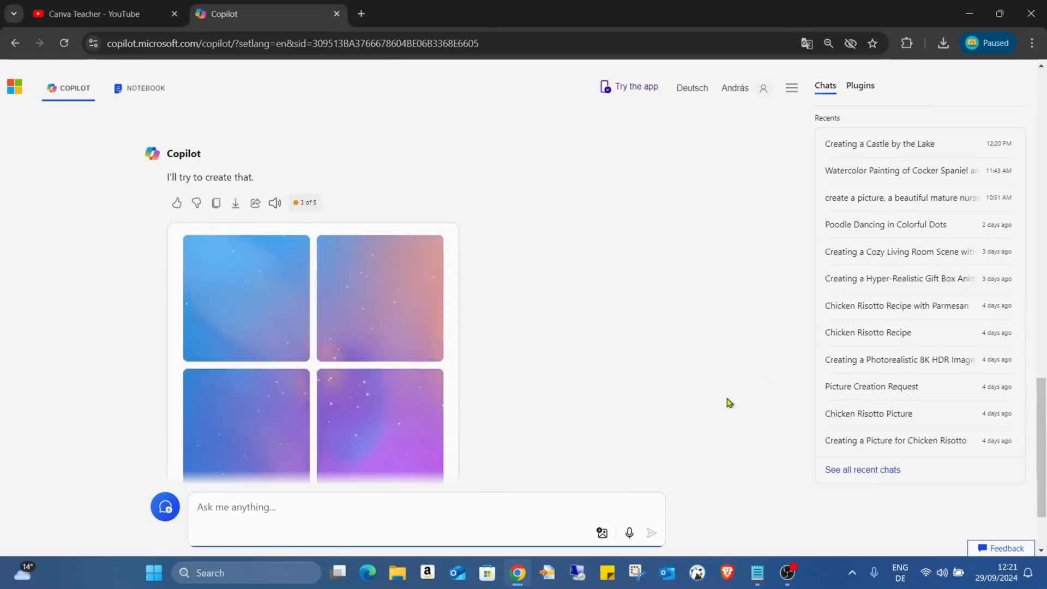
scroll("up", 3)
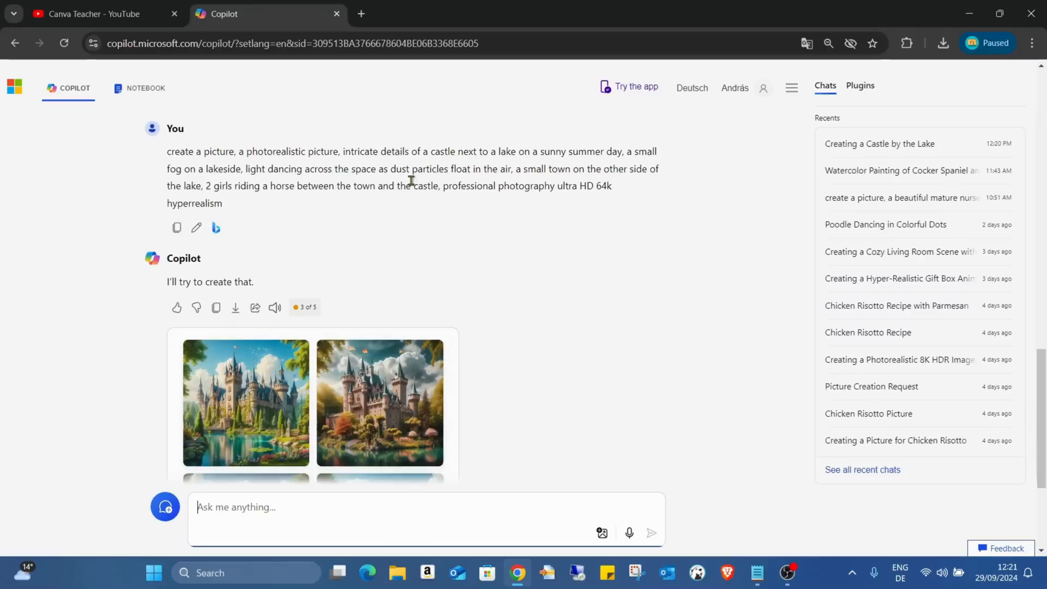
scroll("down", 3)
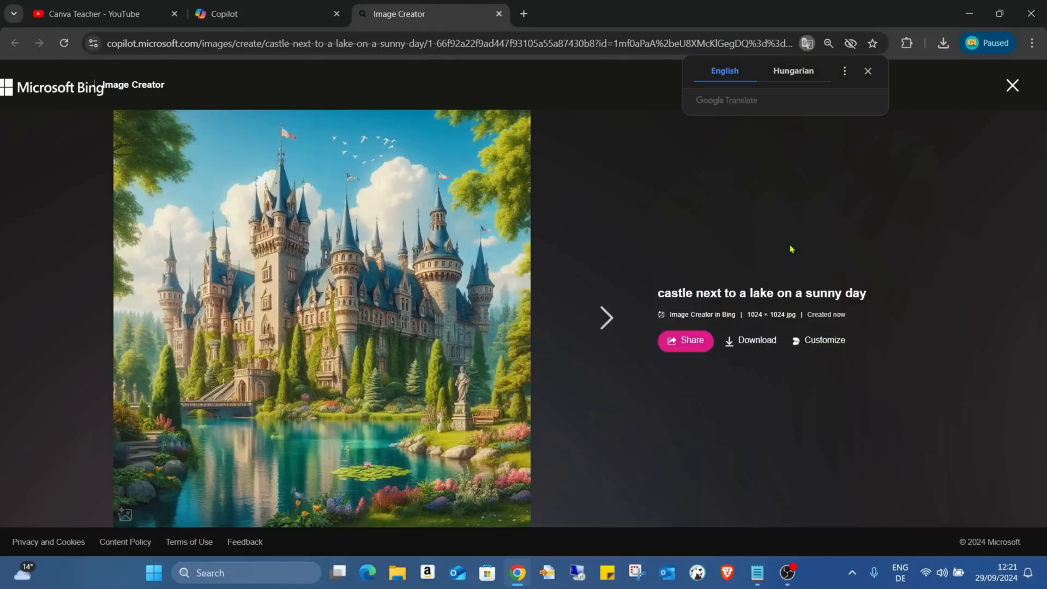
View the next detailed-prompt castle images, then scroll back down the chat
left_click(605, 318)
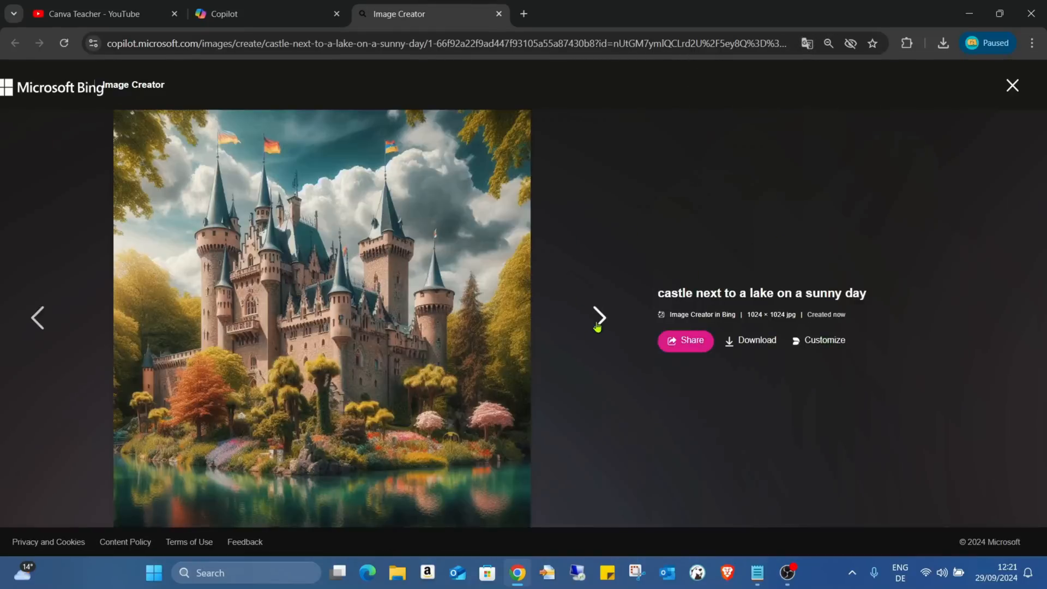
left_click(598, 318)
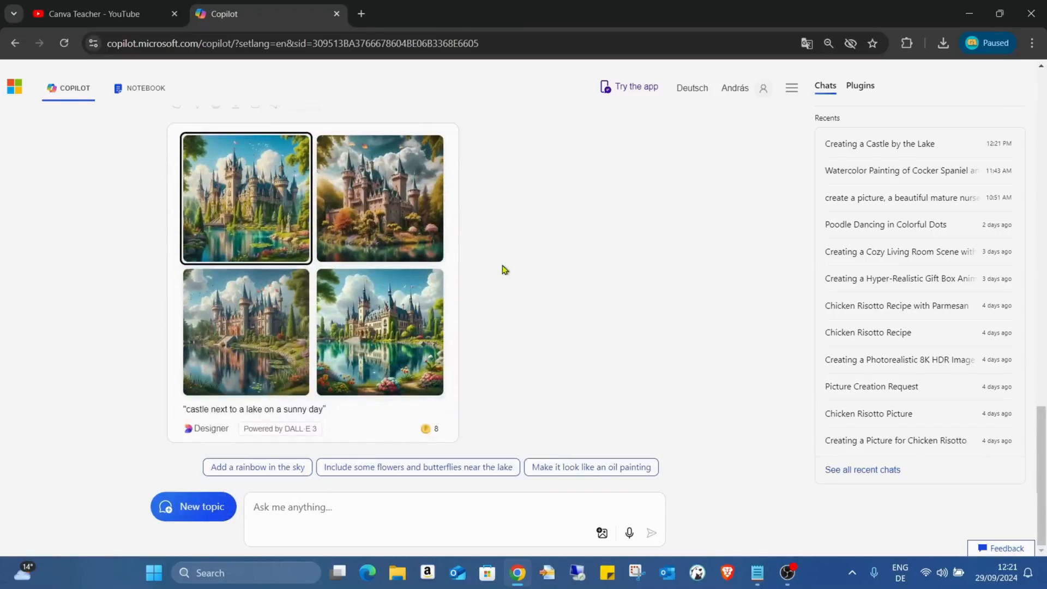
scroll("down", 3)
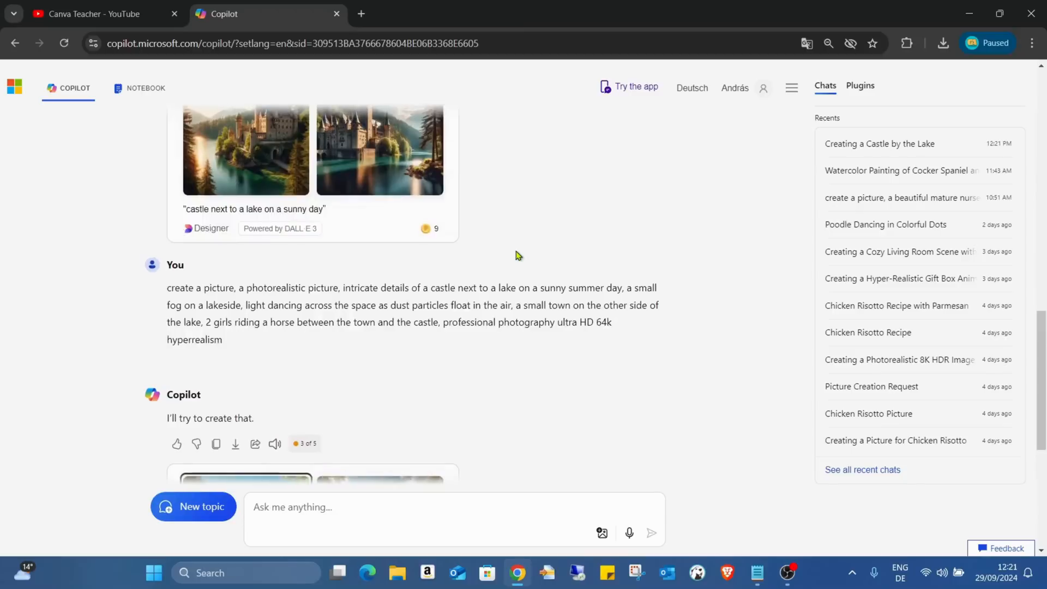
scroll("down", 3)
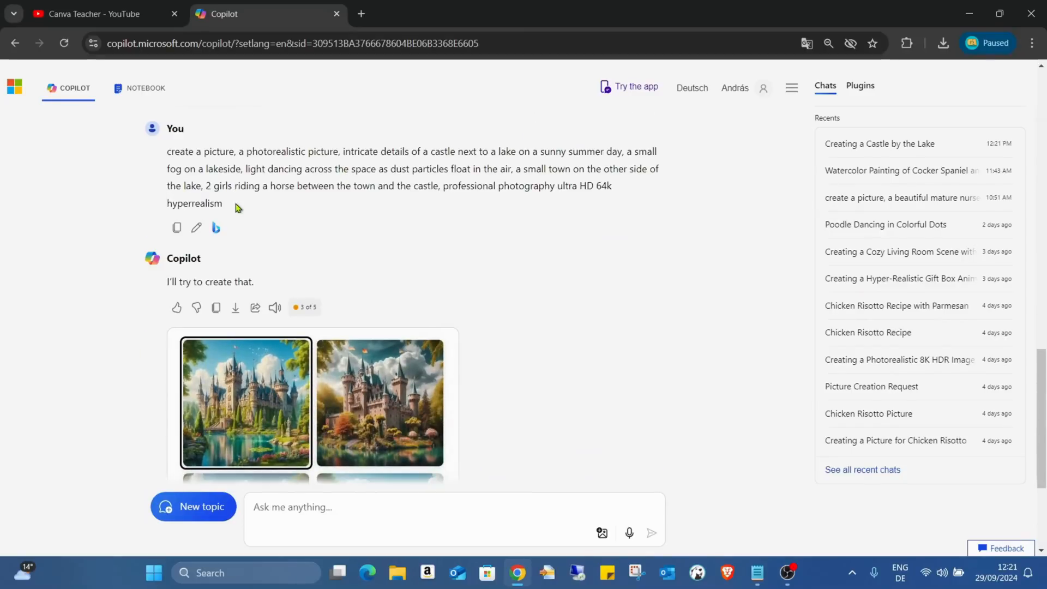
Reopen the first castle image, browse two more, and close the viewer
left_click(246, 403)
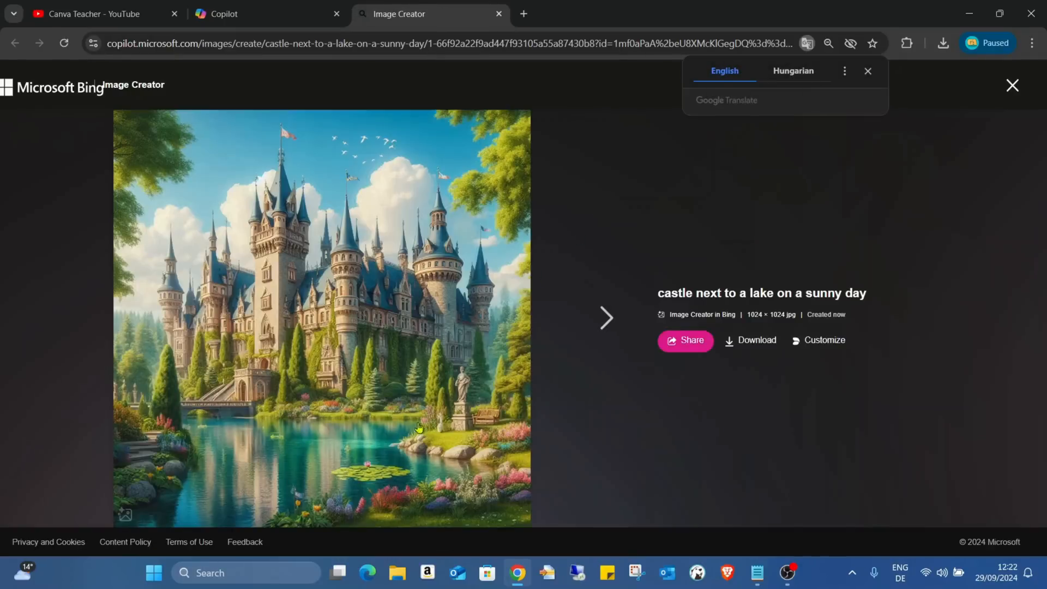
left_click(605, 318)
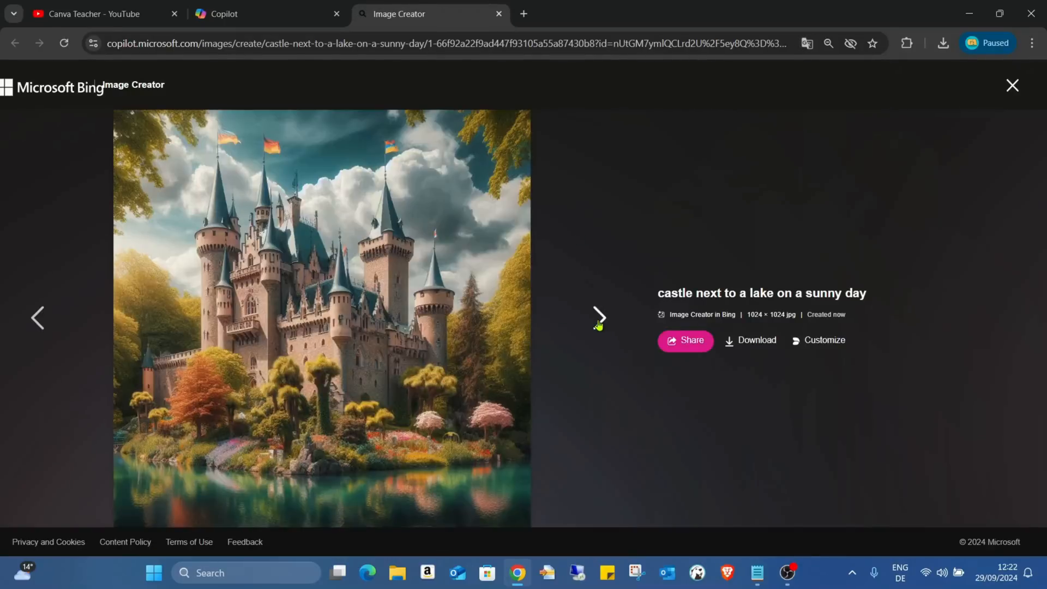
left_click(599, 318)
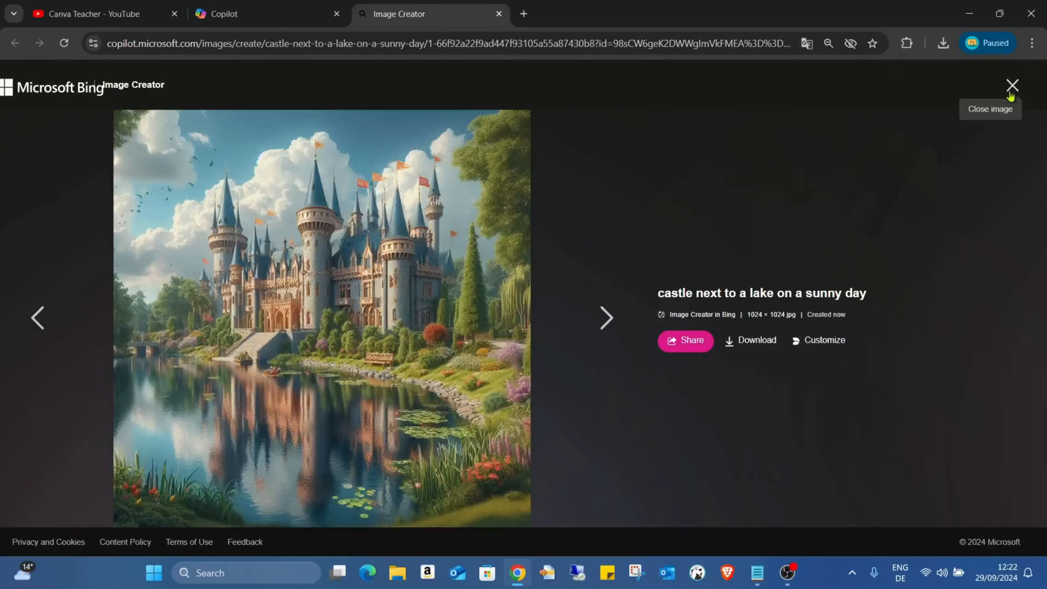
left_click(1012, 86)
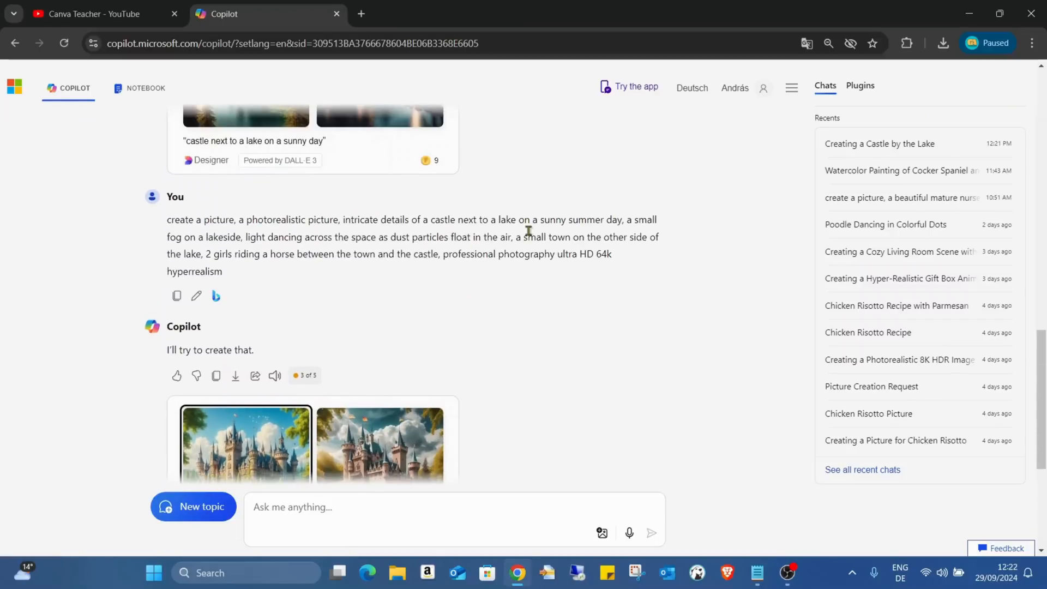
In Notepad, delete the small town and riders phrase from the copied prompt
scroll("down", 3)
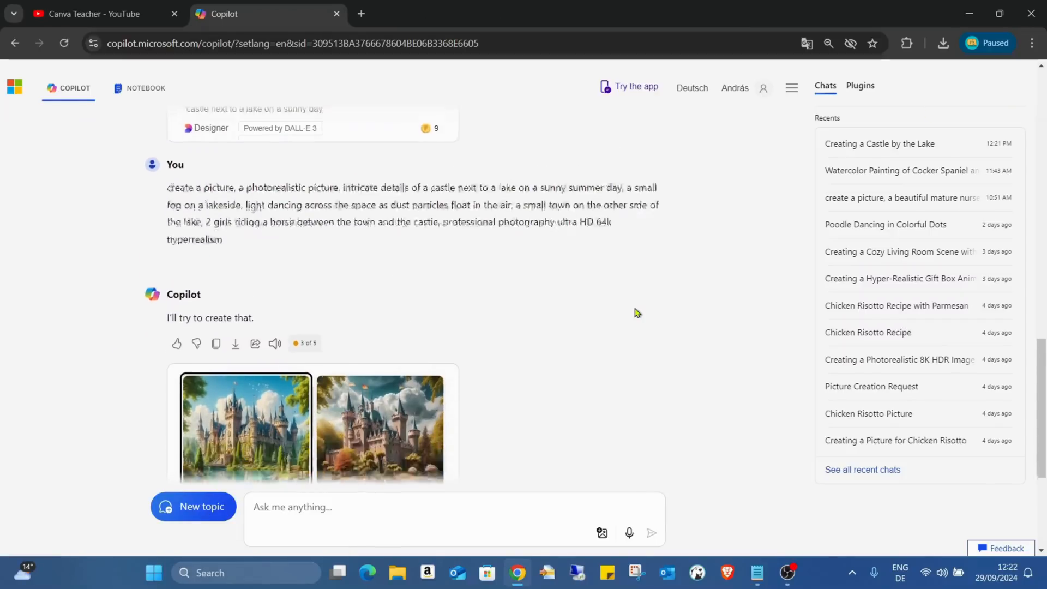
scroll("down", 3)
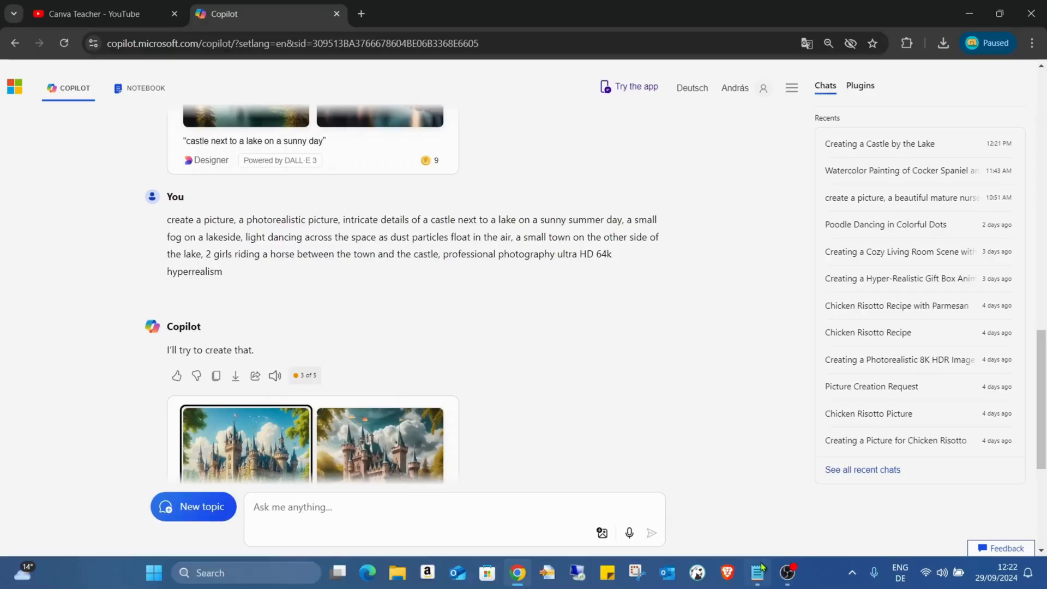
left_click(756, 573)
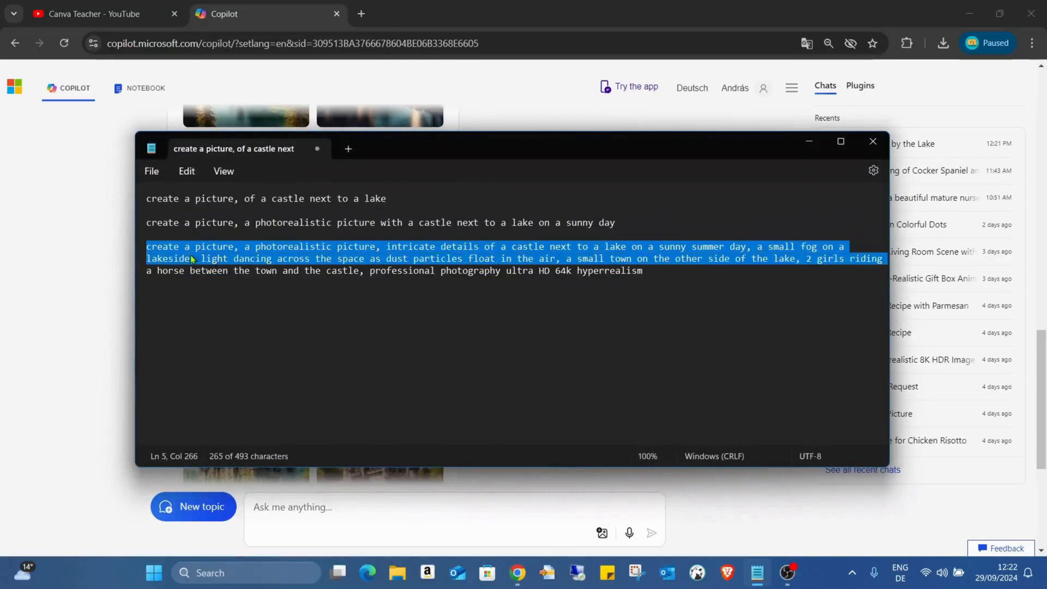
mouse_move(561, 259)
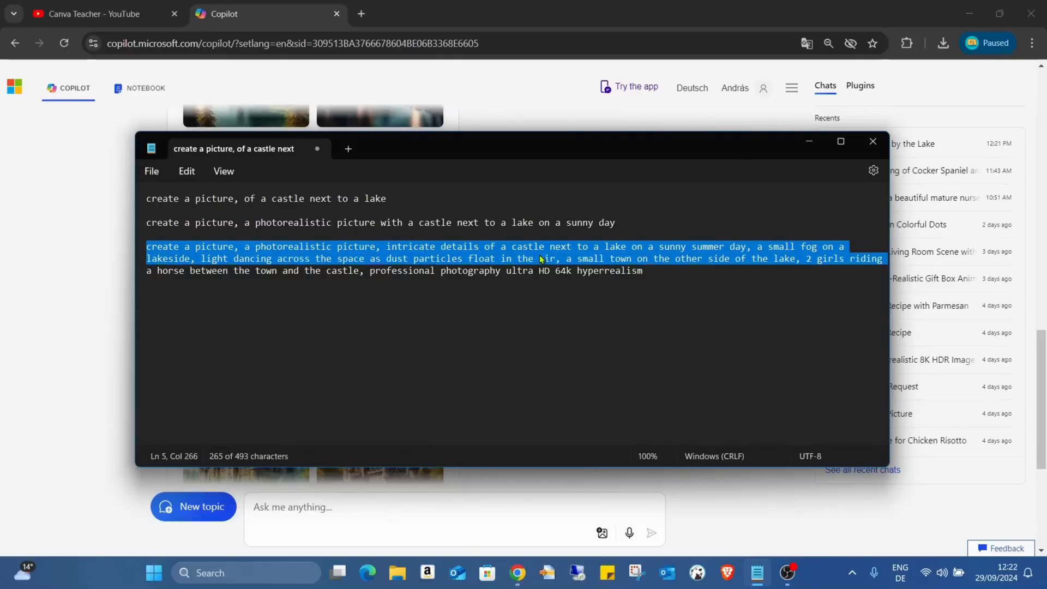
mouse_move(657, 296)
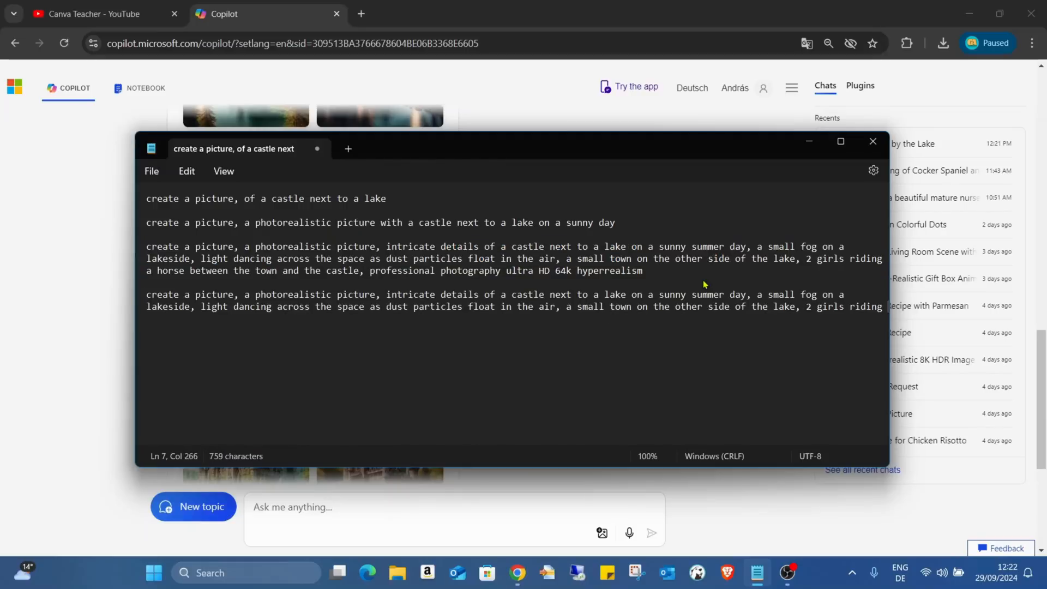
mouse_move(891, 315)
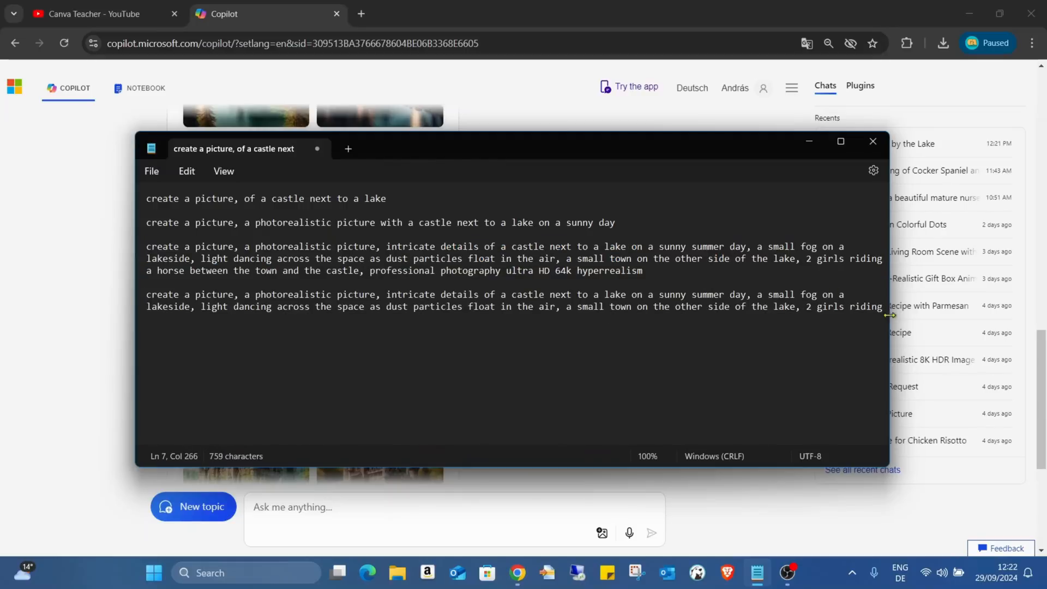
left_click_drag(566, 307, 885, 306)
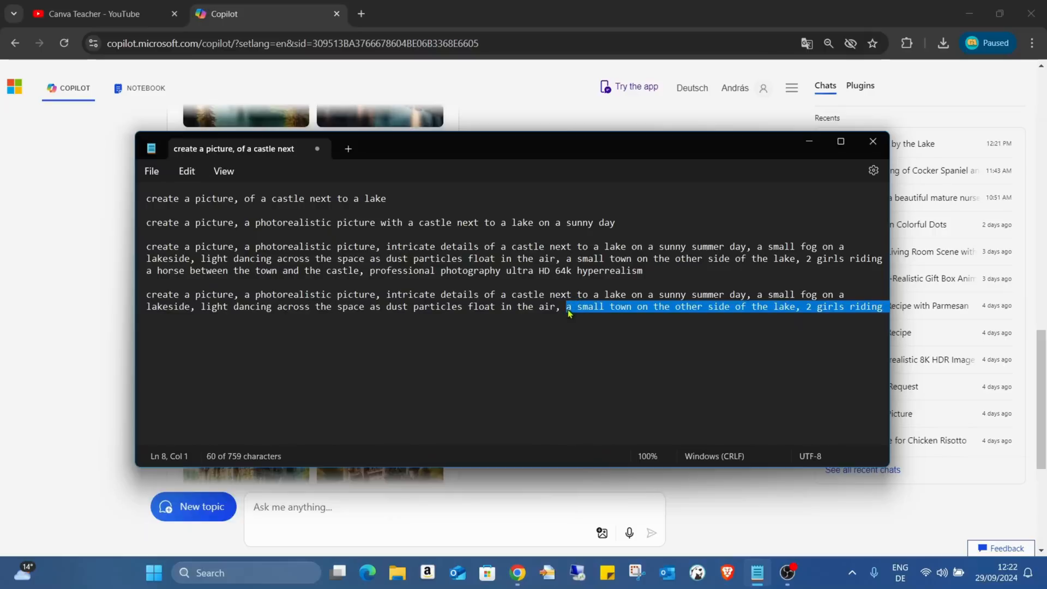
key("Delete")
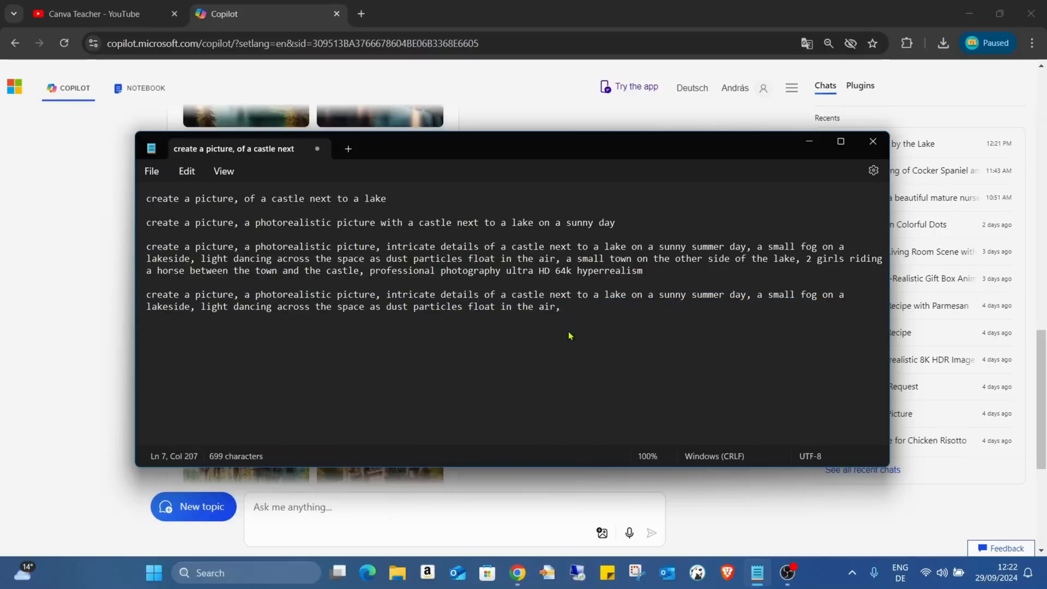
key("Backspace")
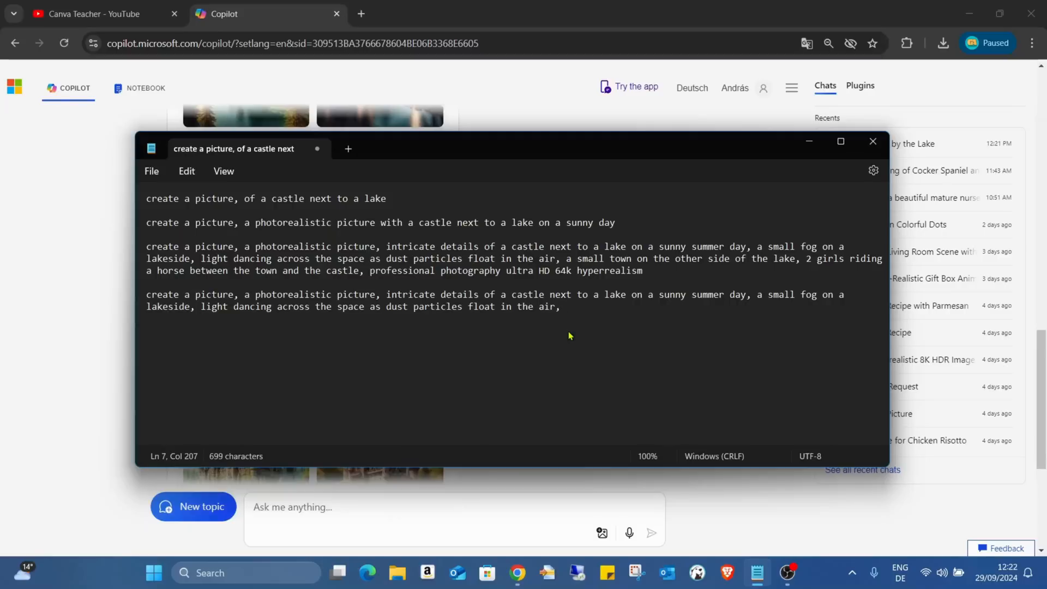
Retype the ending as 'professional photography ultra HD 64k hyperrealism' and begin the castle reflection wording
double_click(628, 270)
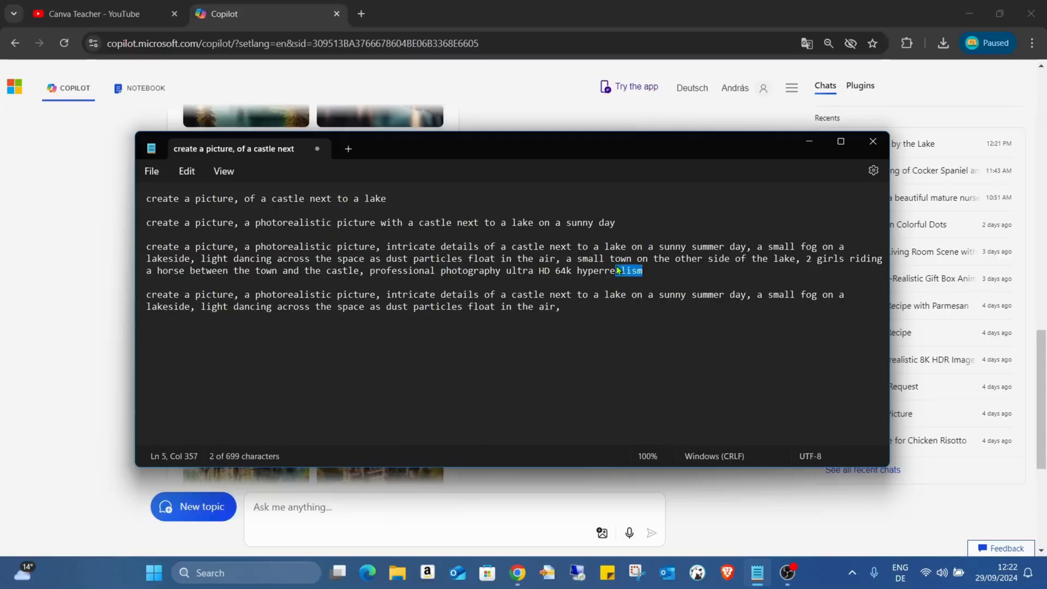
left_click_drag(615, 270, 369, 271)
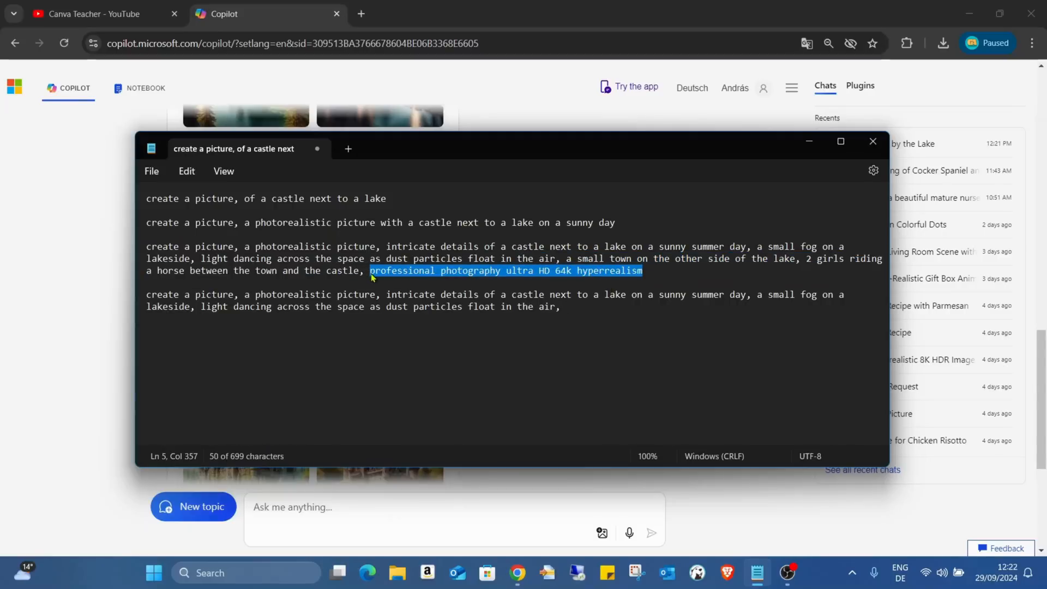
type("professional photography ultra HD 64k hyperrealism")
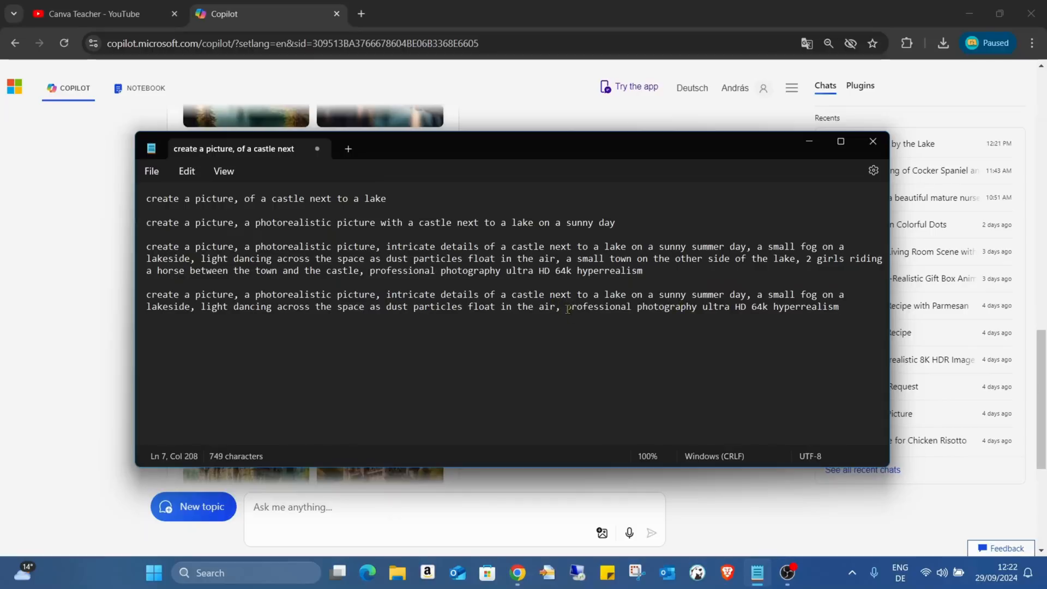
type("the castle is reflecting on the lake")
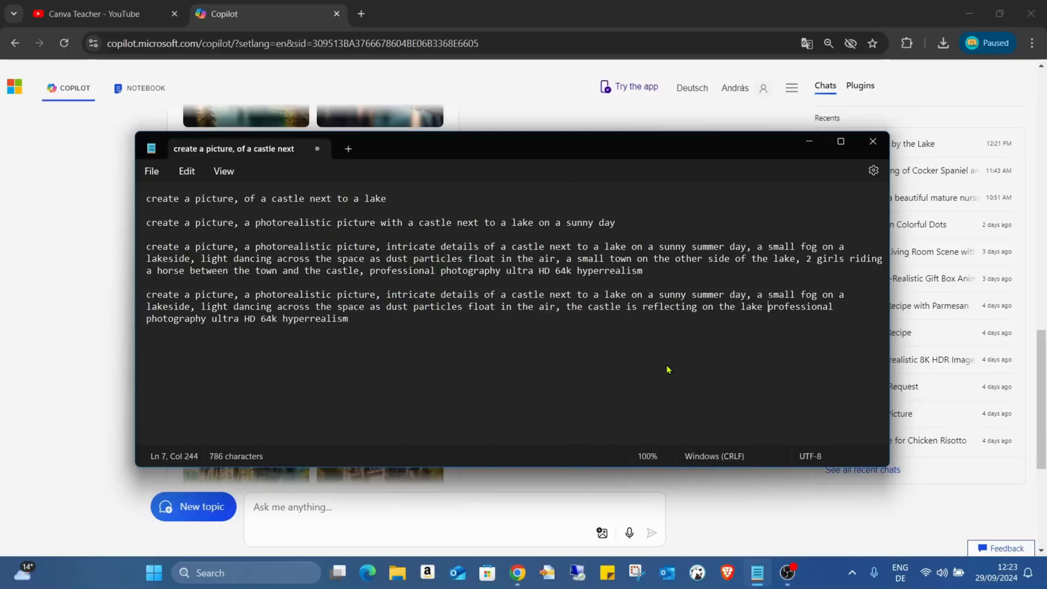
key("Backspace")
type(",")
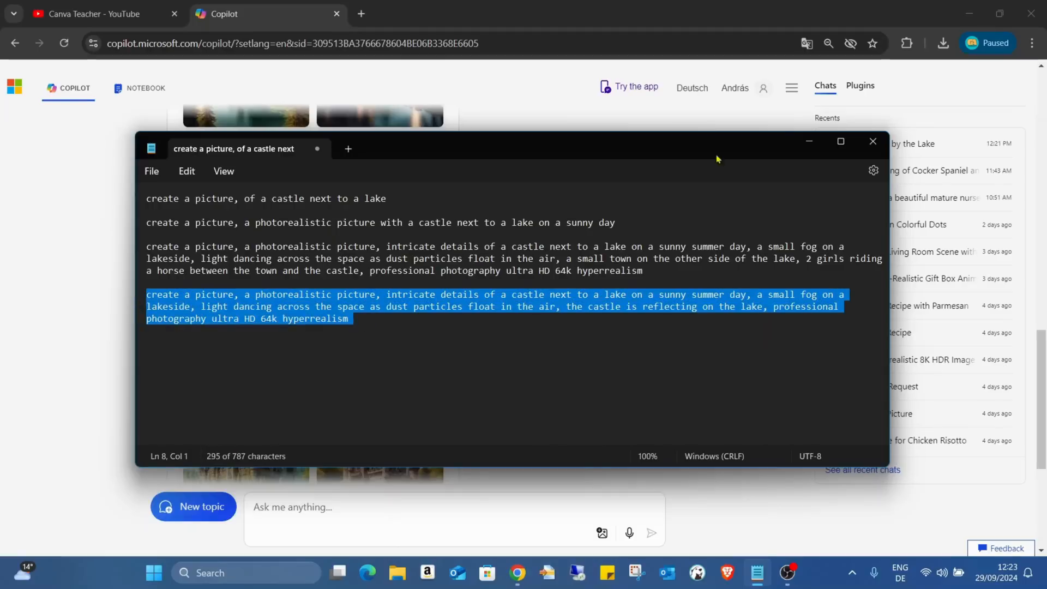
left_click(873, 140)
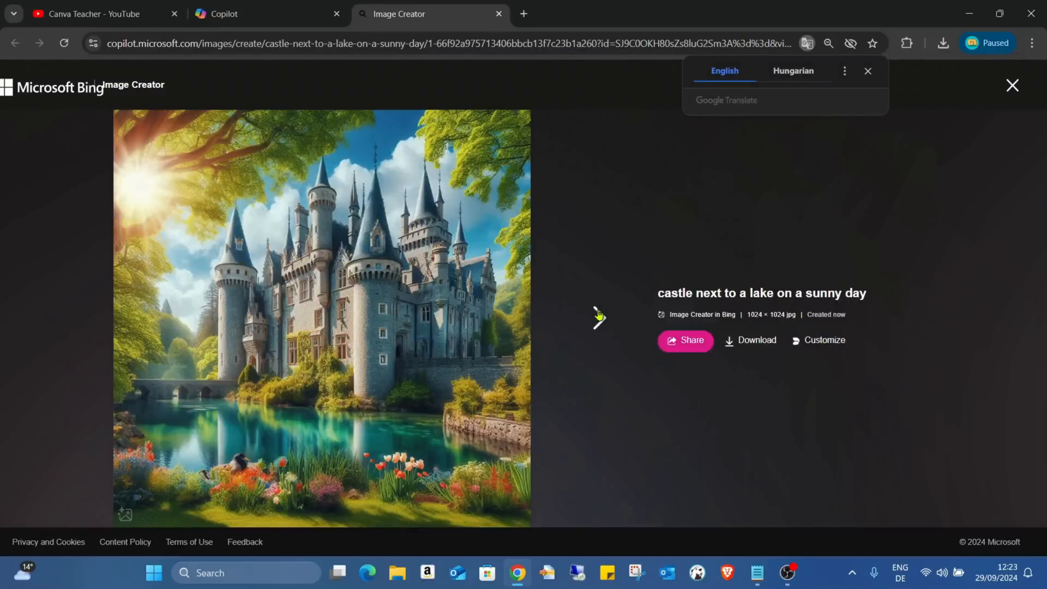
View the next image of the reflection set, then close the viewer
left_click(598, 318)
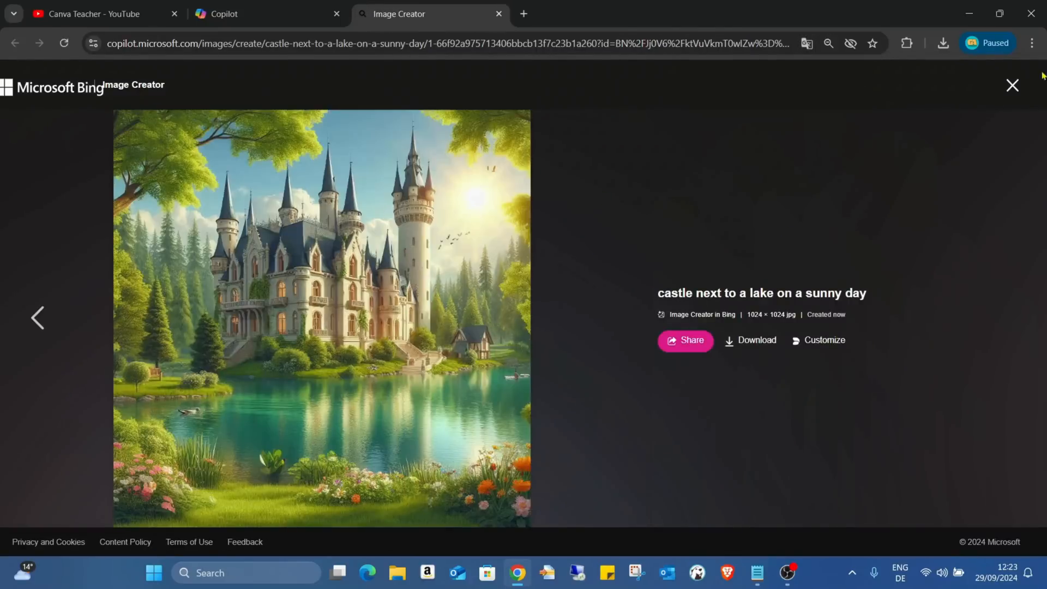
left_click(1013, 85)
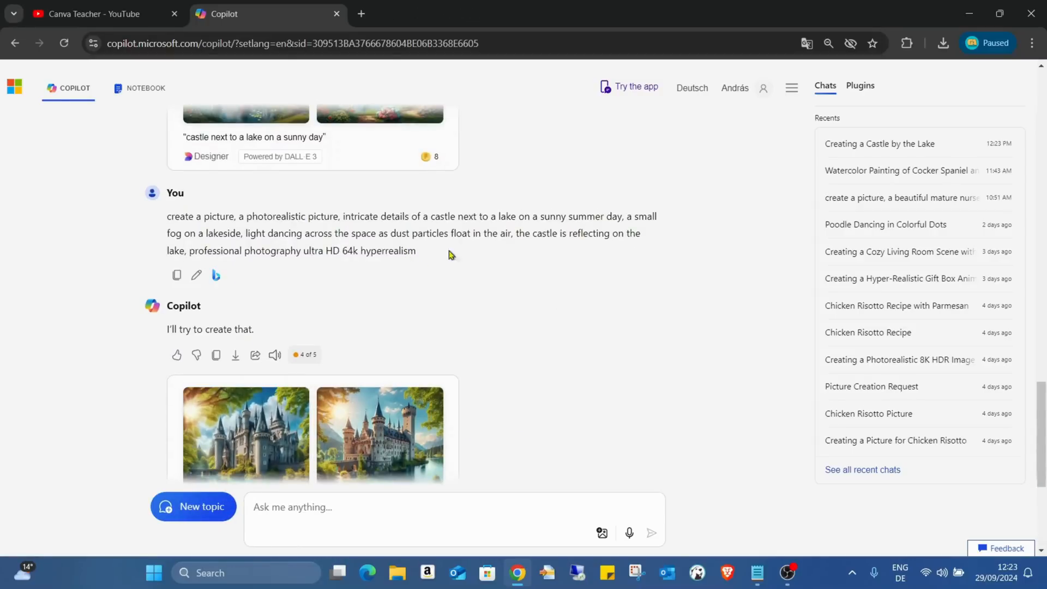
Drop the trailing keywords, replace 'intricate details of' with 'professional photography', and send
left_click_drag(167, 216, 416, 251)
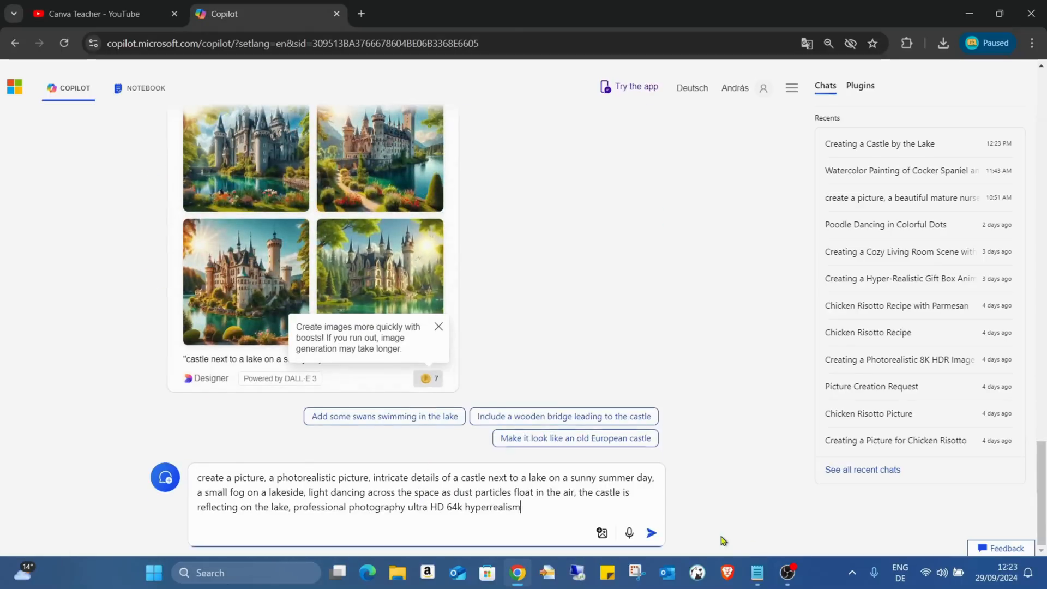
key("Backspace")
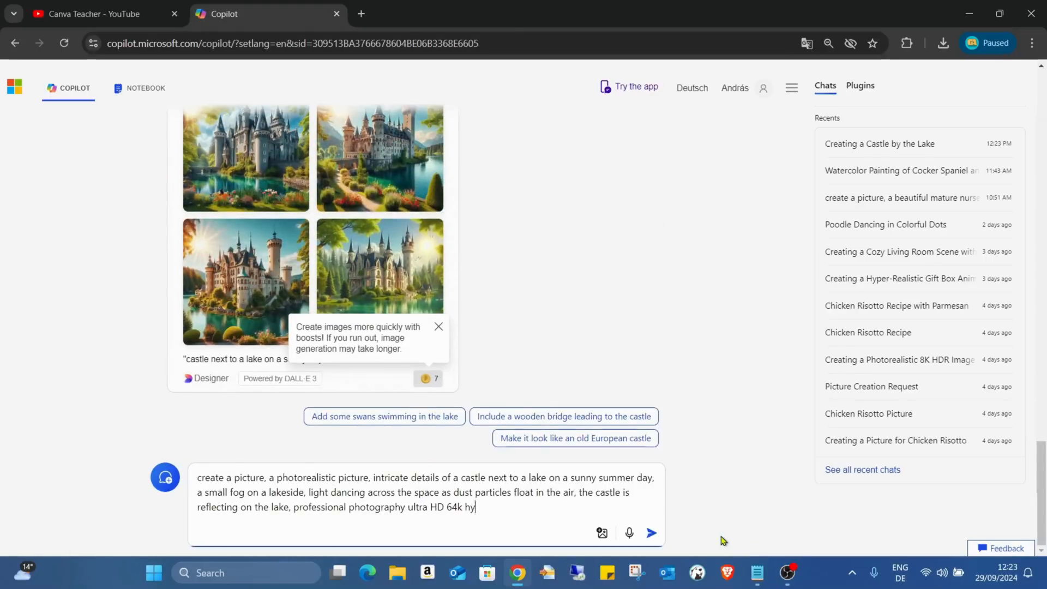
key("backspace")
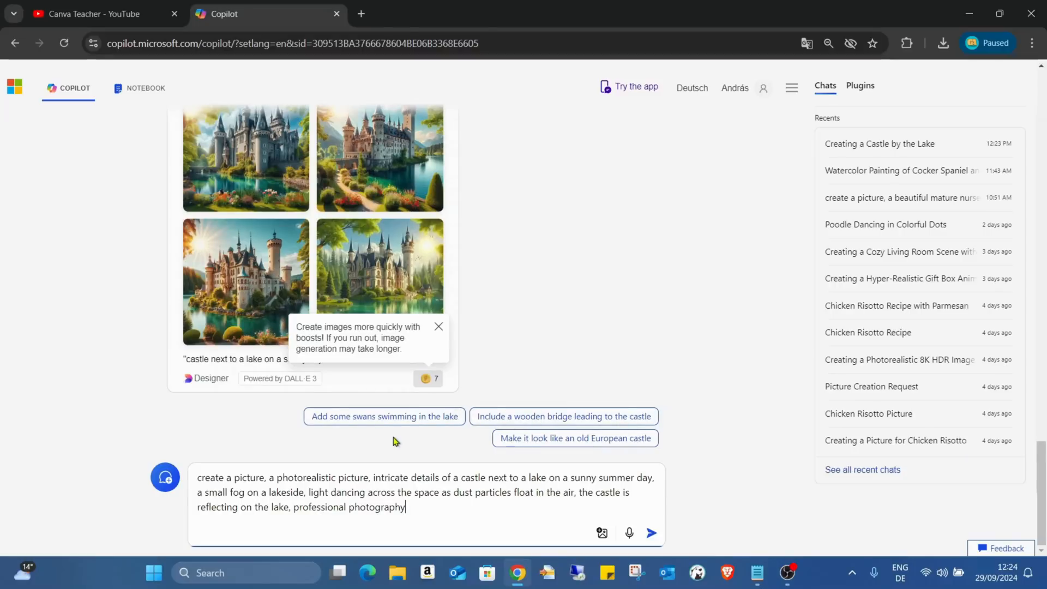
mouse_move(329, 523)
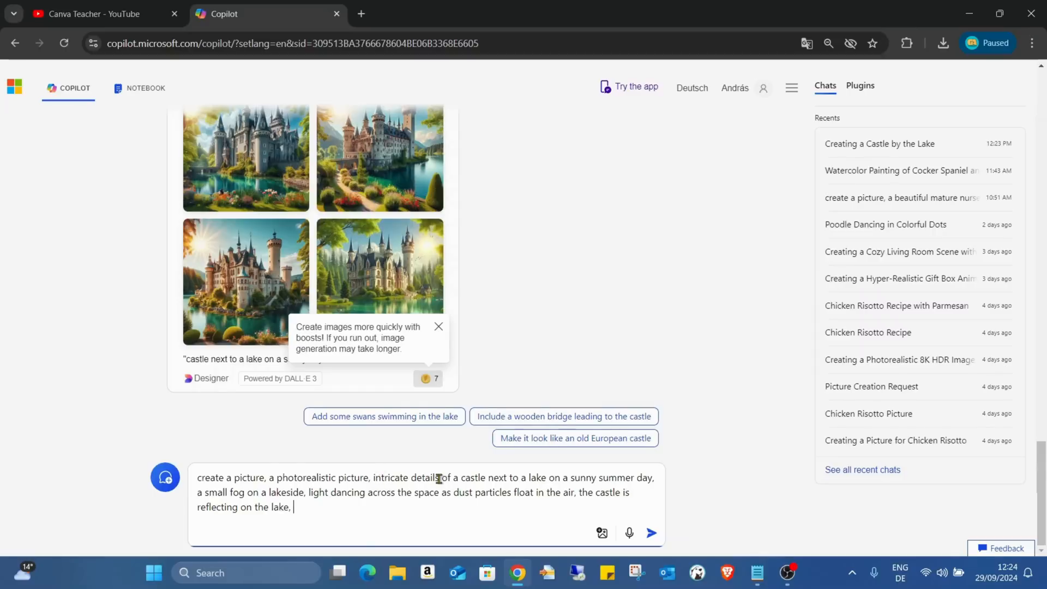
double_click(417, 478)
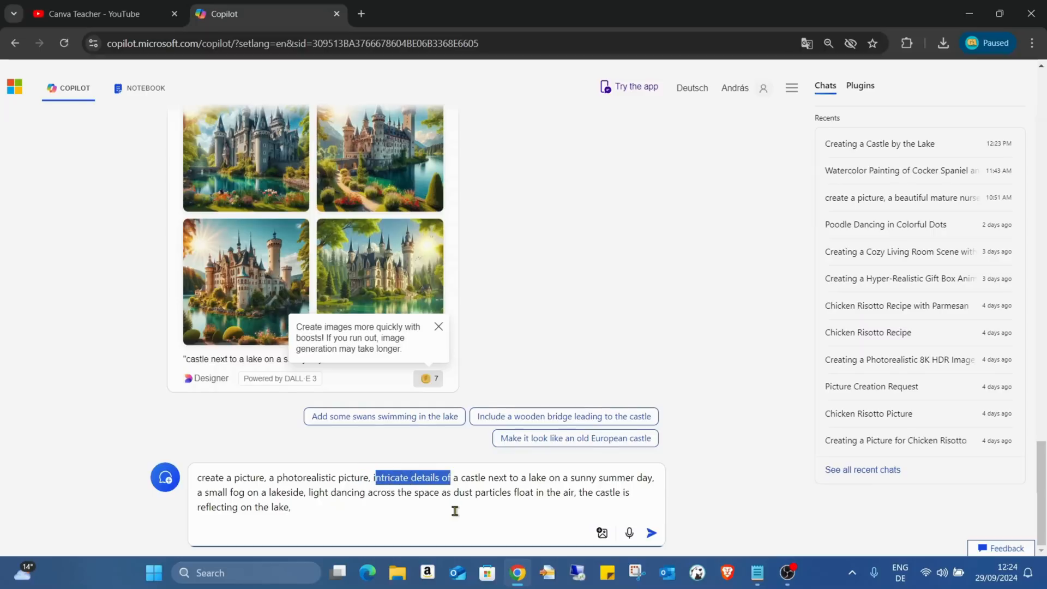
type("professional photography")
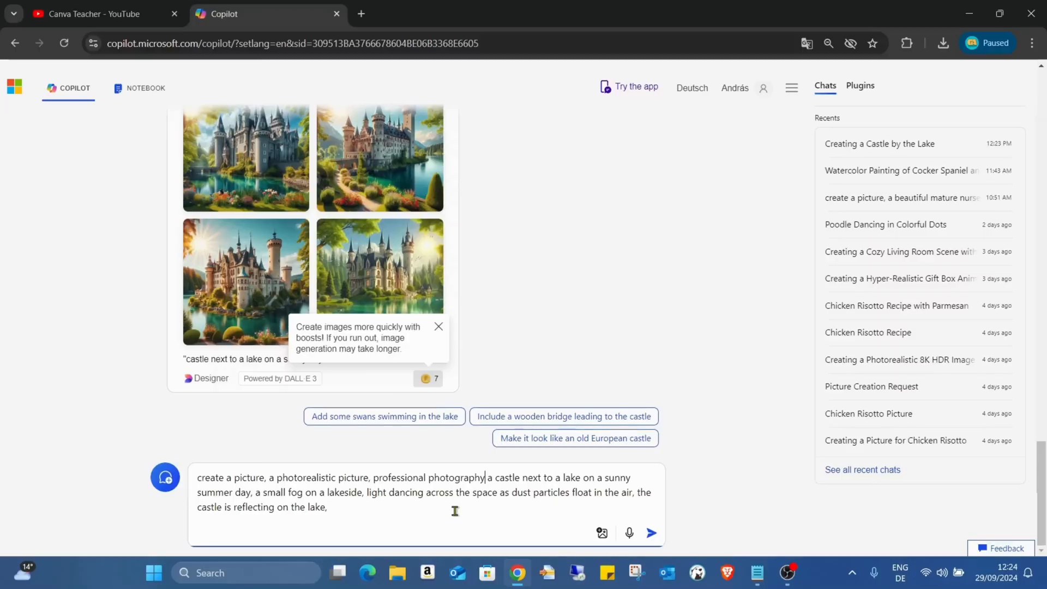
left_click(652, 532)
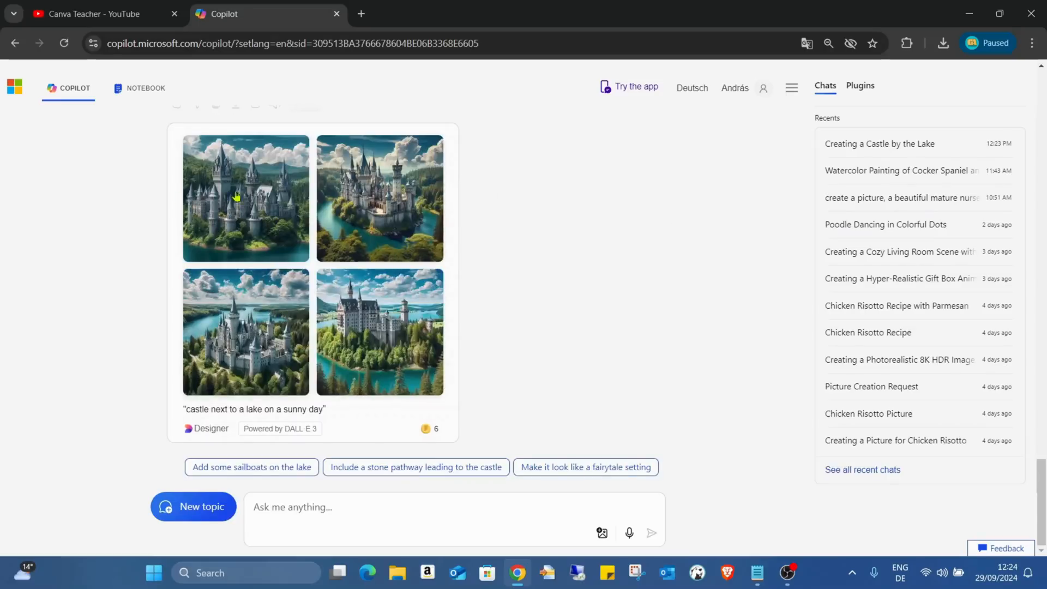
left_click(245, 199)
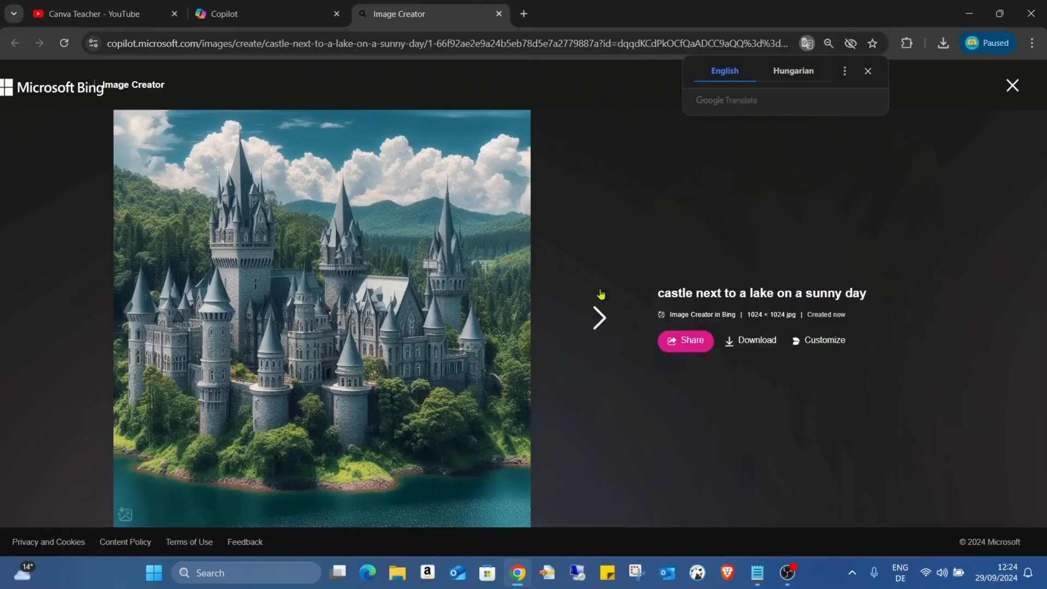
left_click(599, 318)
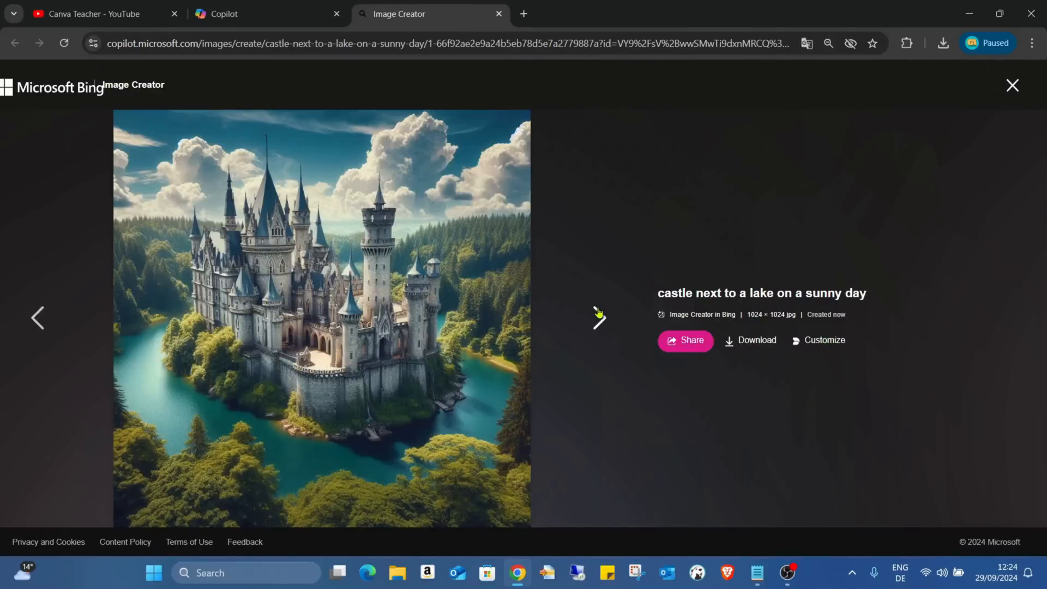
left_click(599, 319)
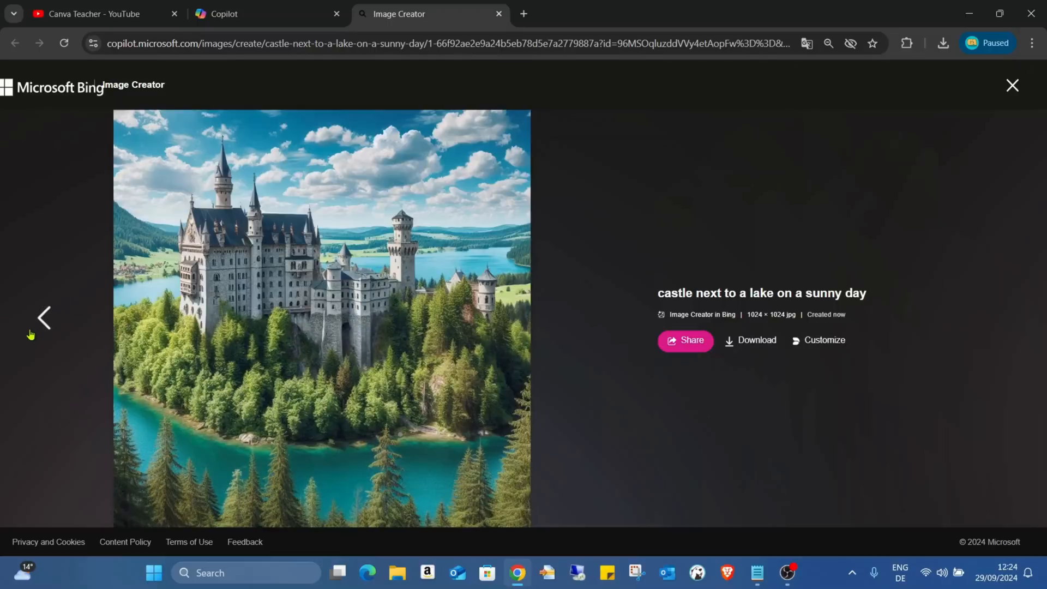
left_click(44, 318)
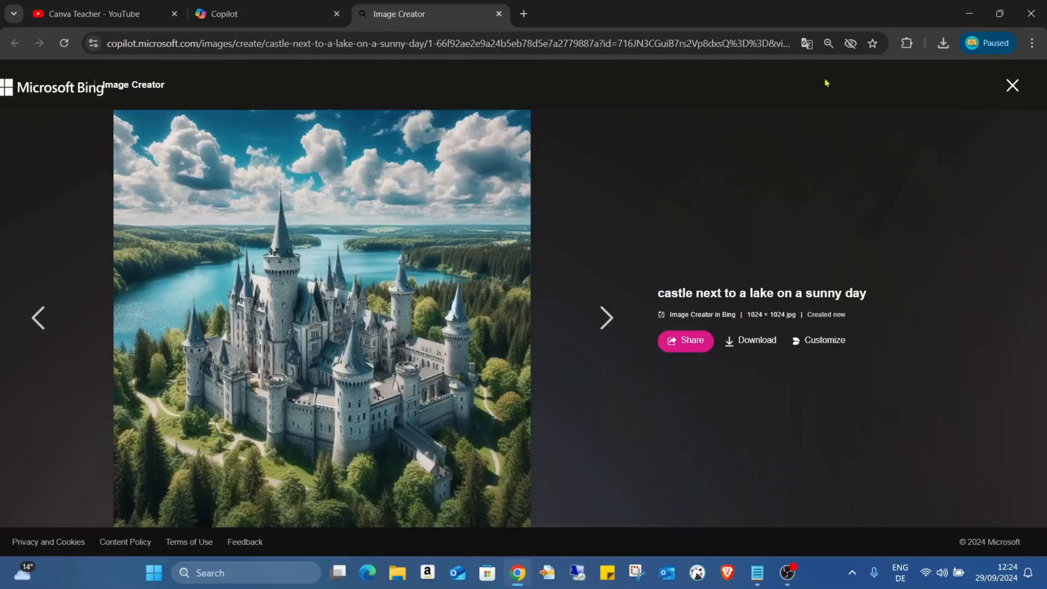
left_click(1012, 86)
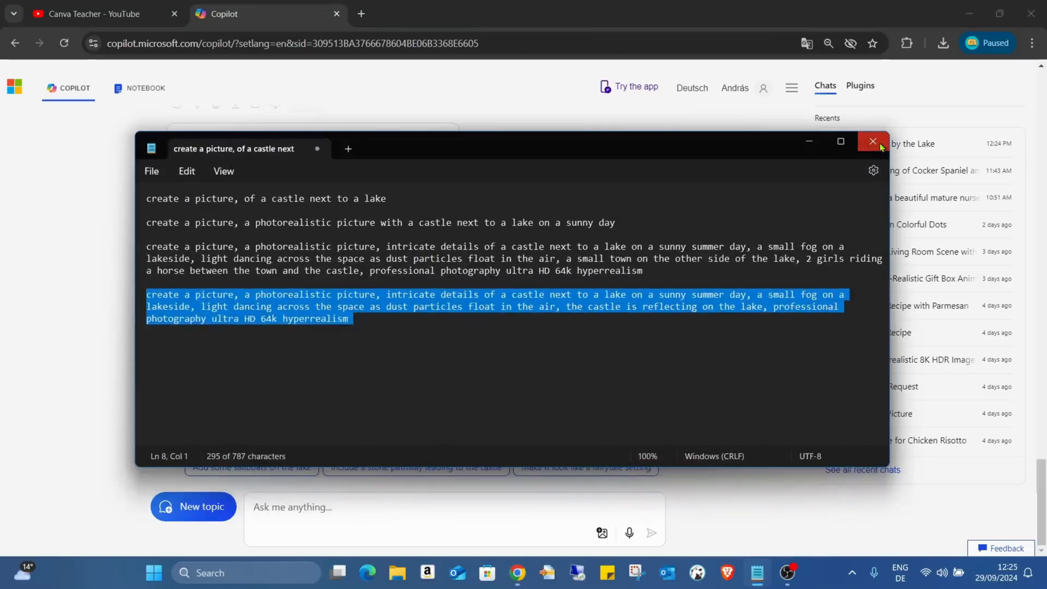
Close the Notepad prompt notes and bring the YouTube channel page forward
left_click(873, 142)
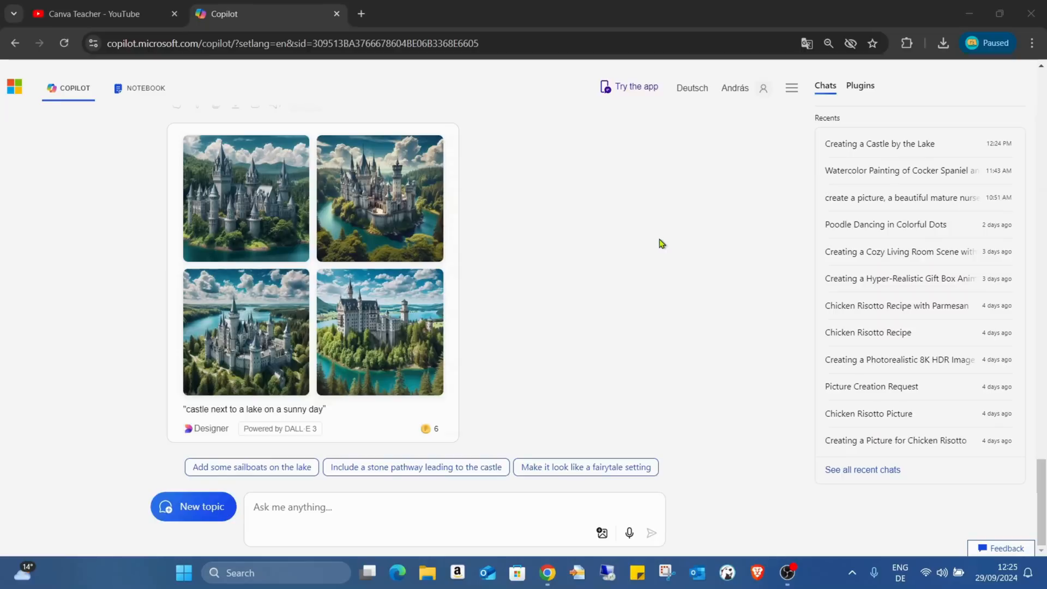
mouse_move(652, 185)
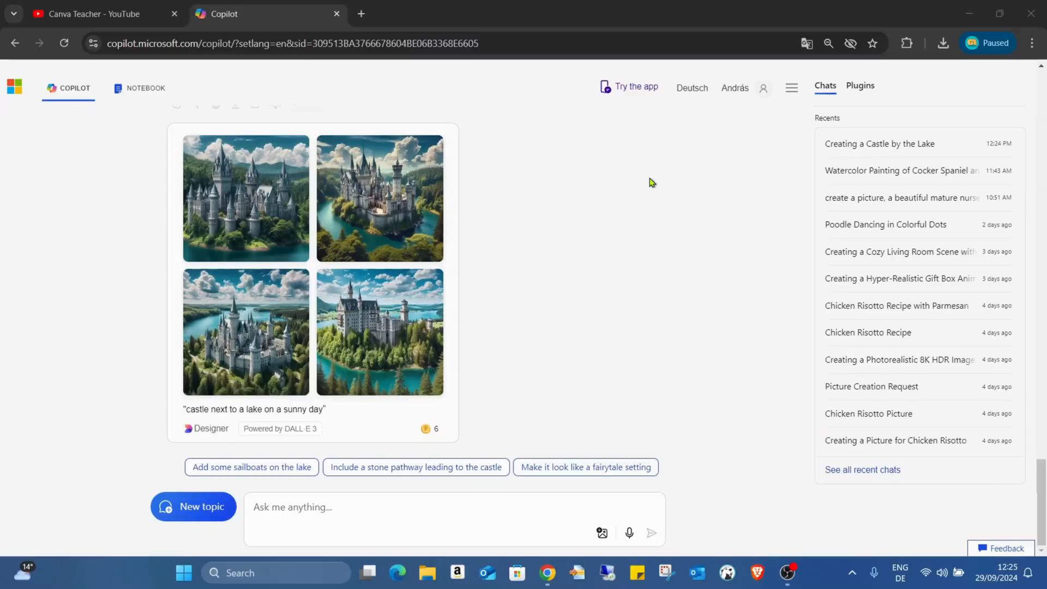
mouse_move(558, 179)
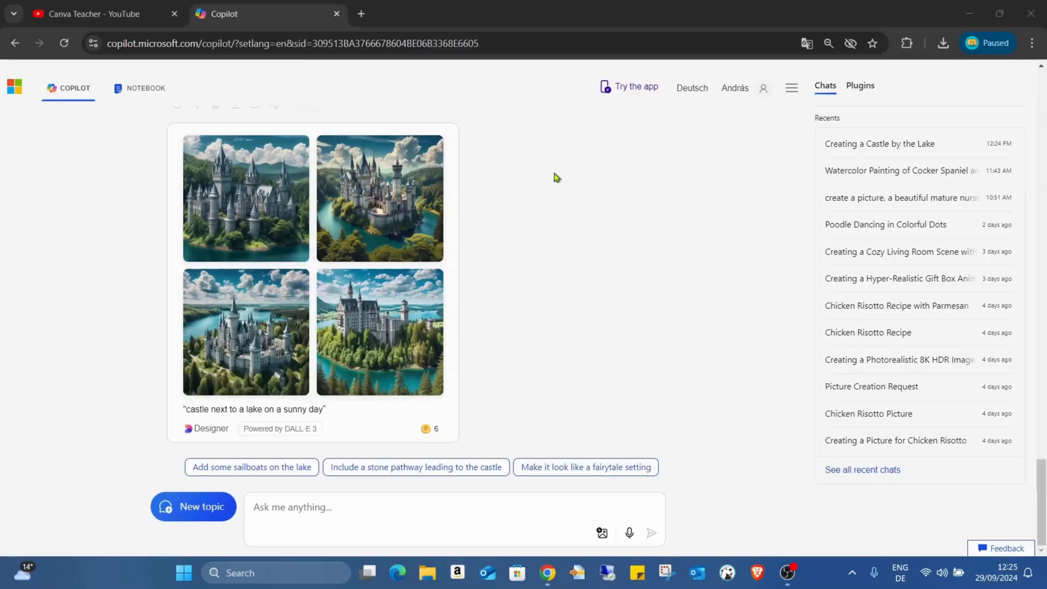
mouse_move(566, 181)
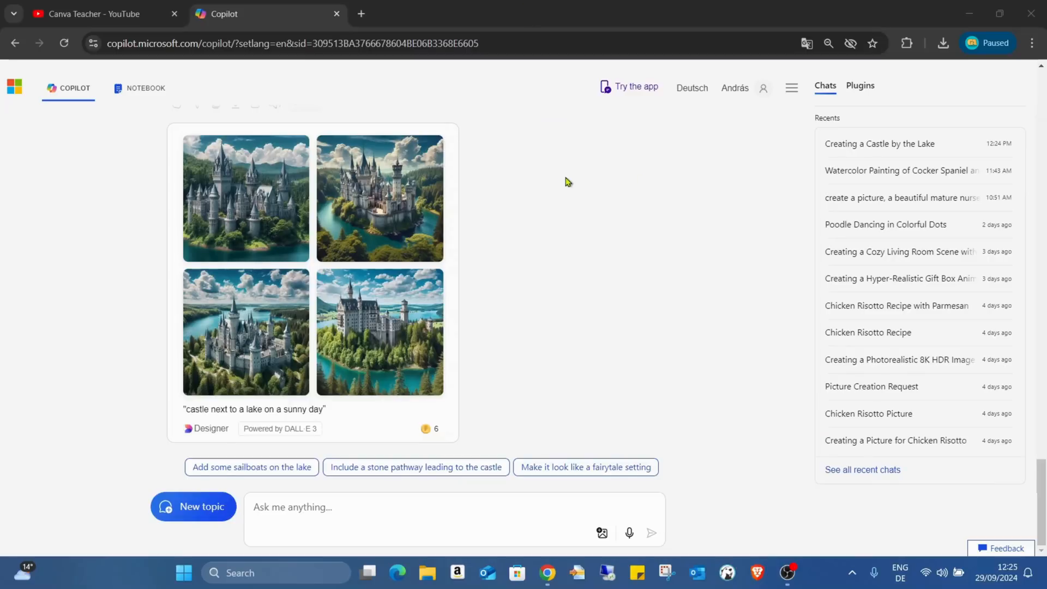
left_click(93, 13)
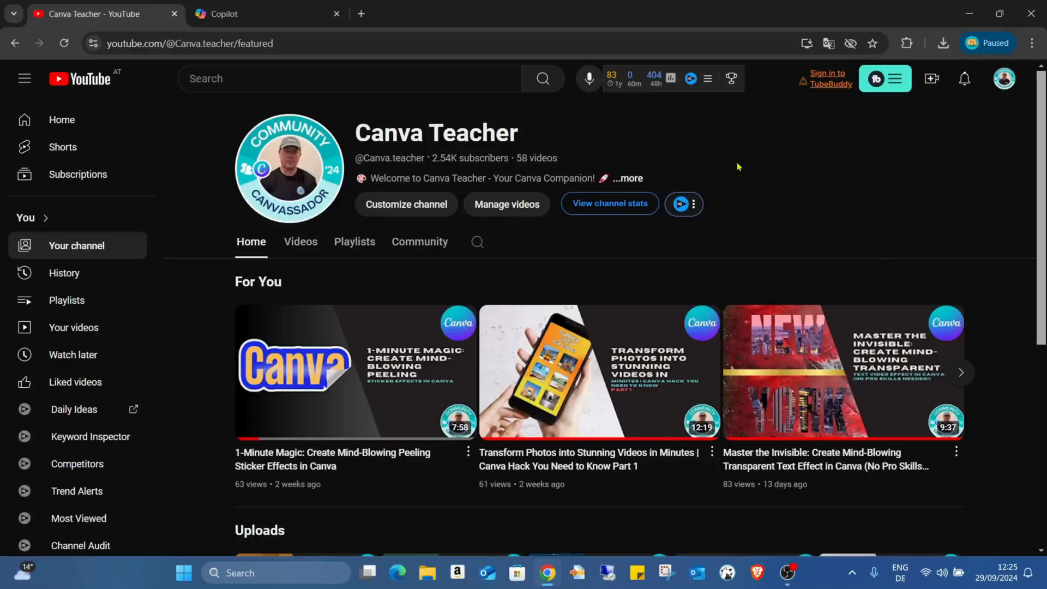
mouse_move(780, 169)
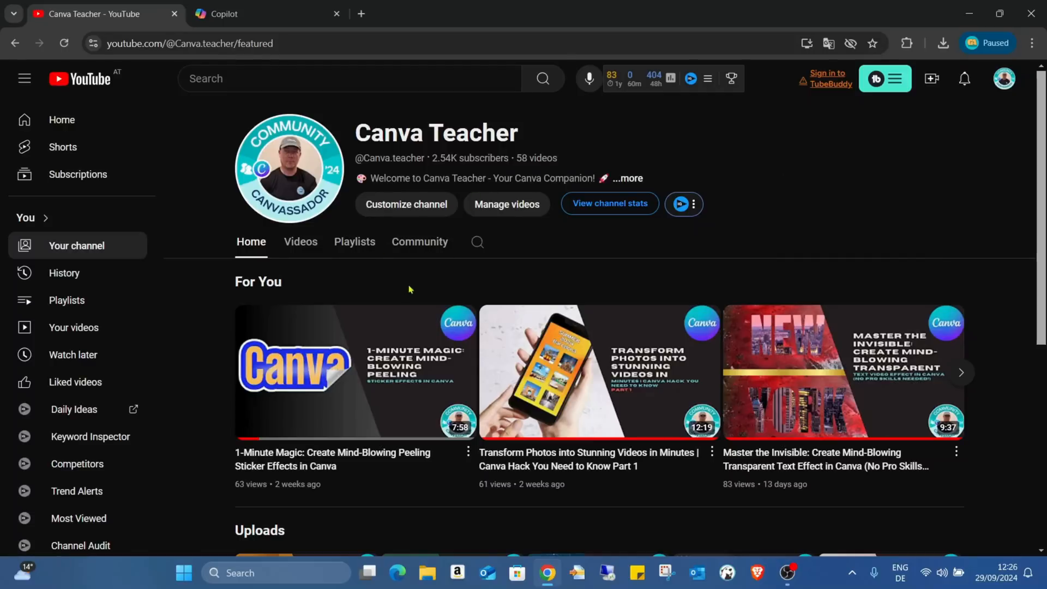
mouse_move(420, 242)
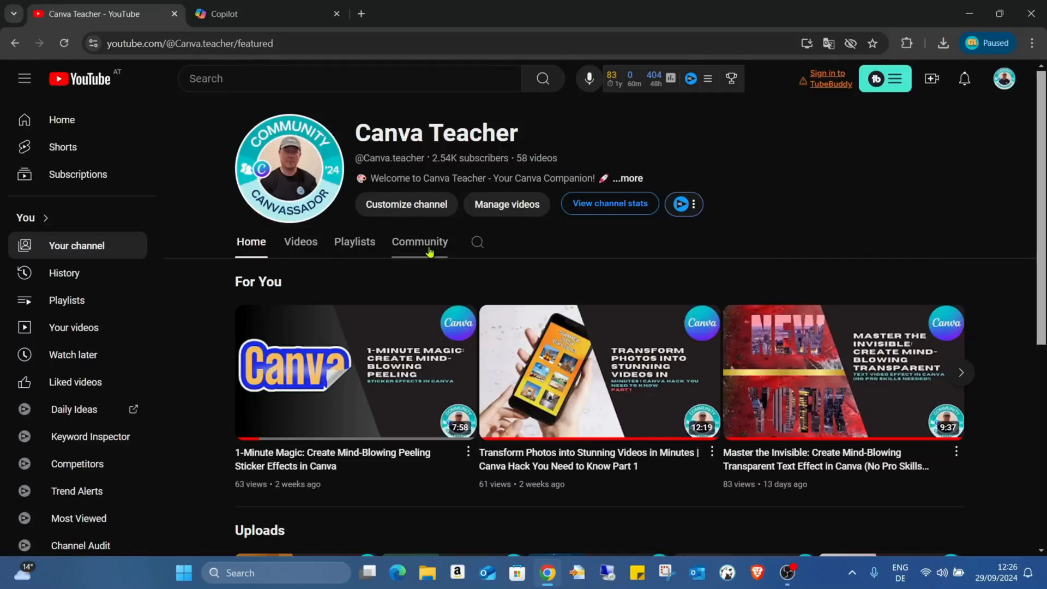
Open the Canva Teacher channel's Community tab to view its posts
left_click(420, 241)
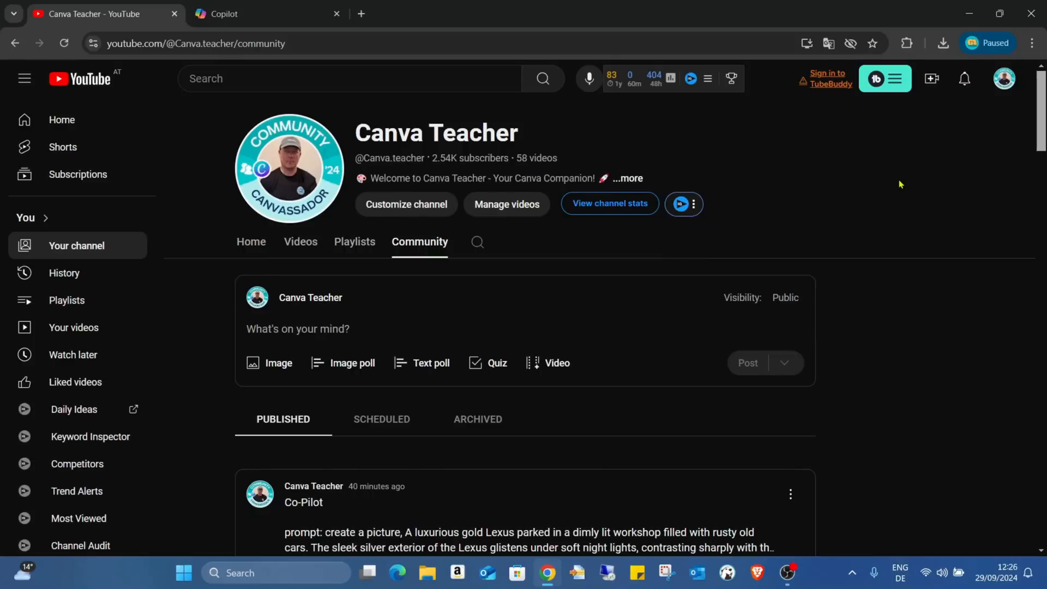
Scroll through the first Co-Pilot posts, flipping carousel images and expanding a prompt
scroll("down", 3)
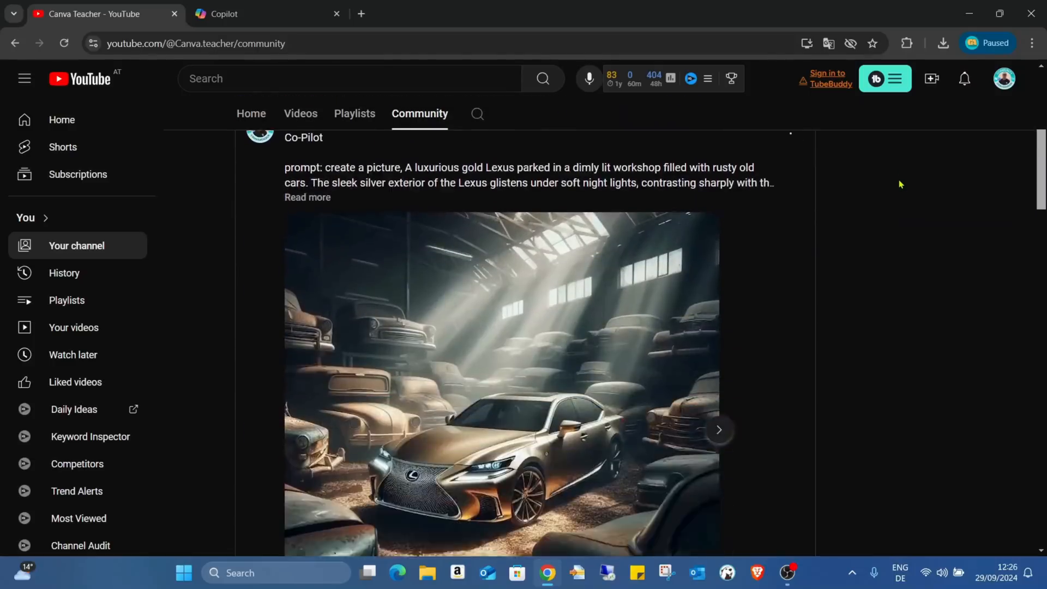
left_click(720, 430)
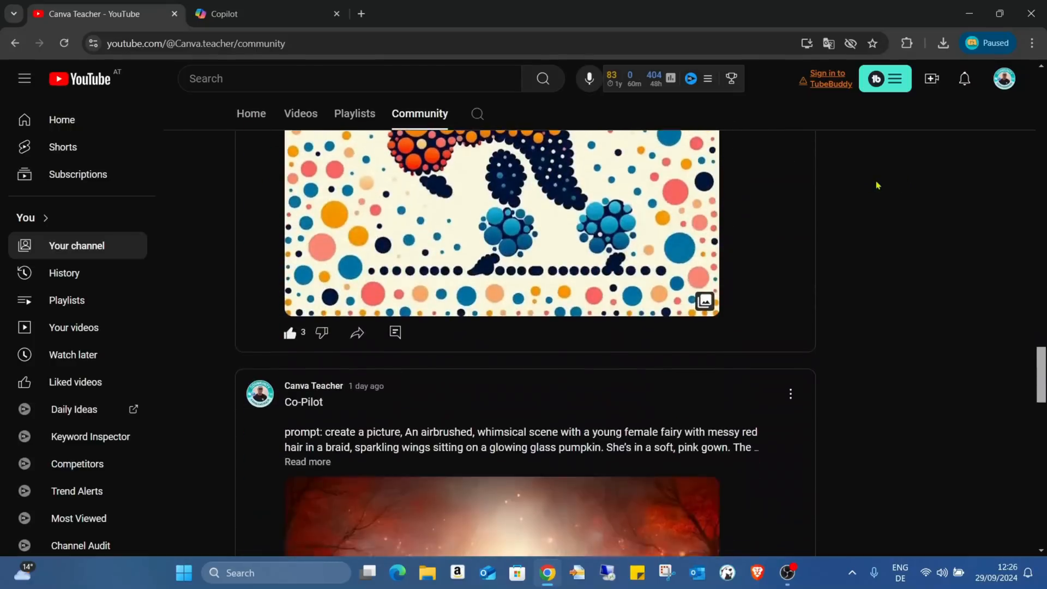
scroll("down", 3)
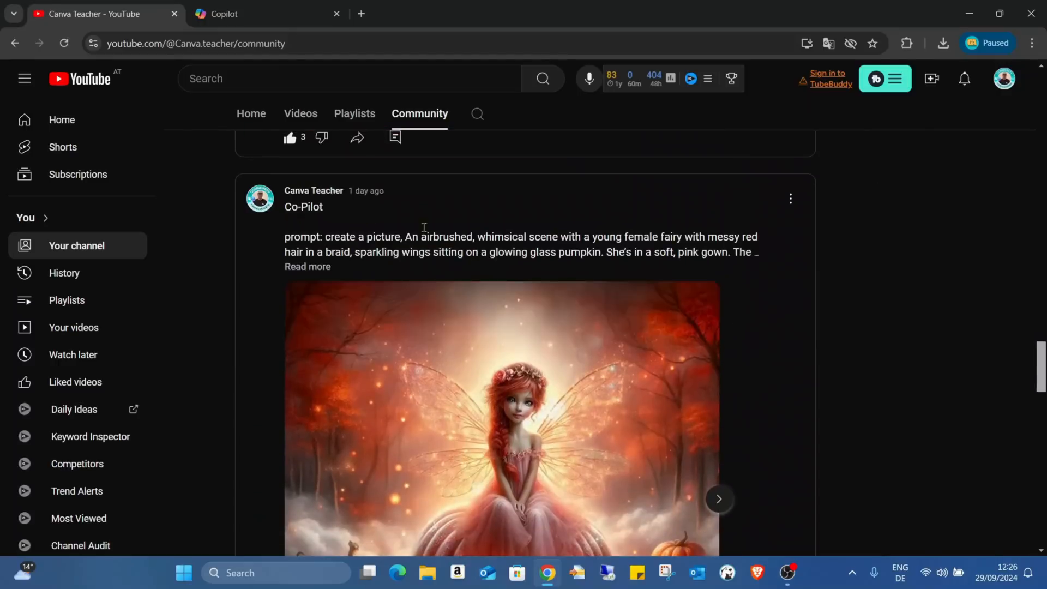
left_click(308, 266)
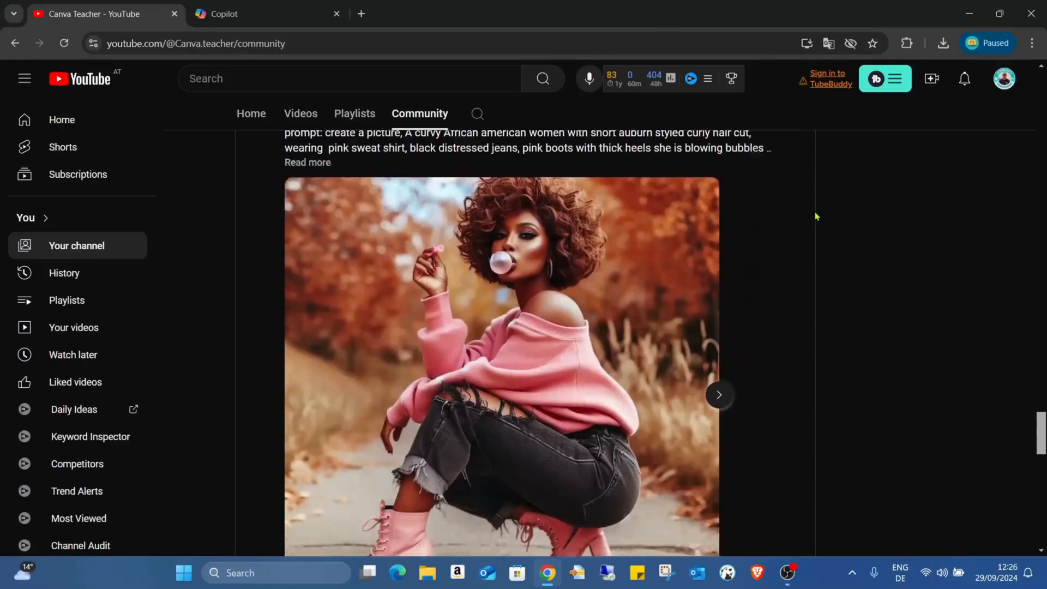
left_click(719, 395)
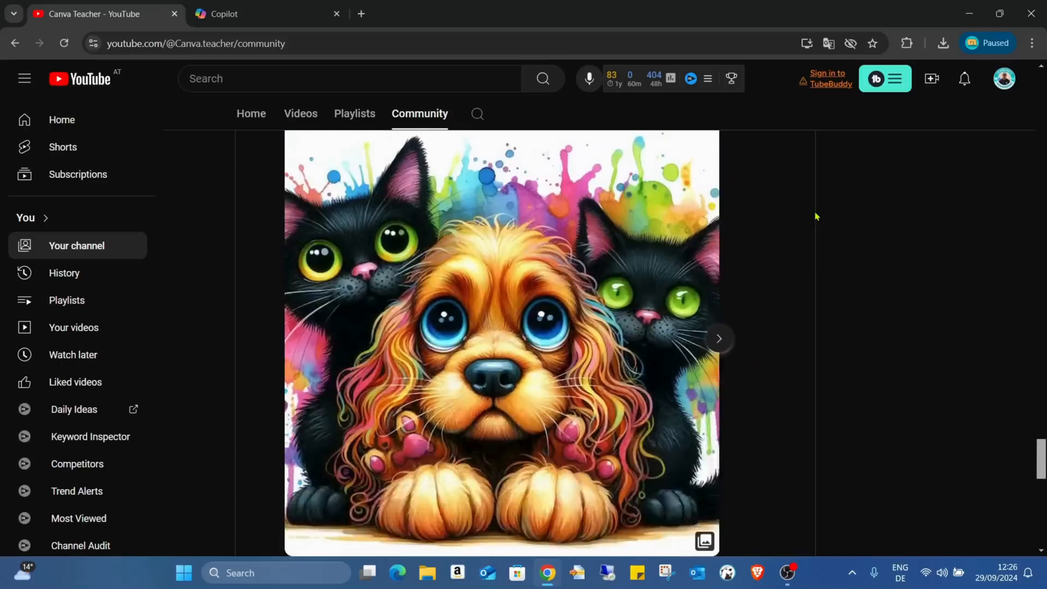
scroll("down", 3)
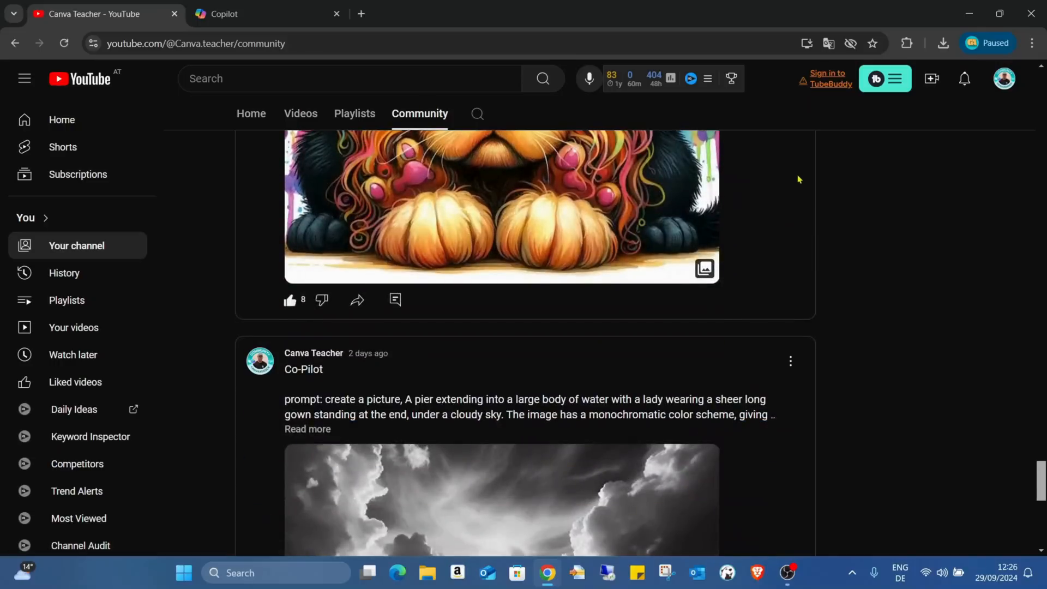
scroll("down", 3)
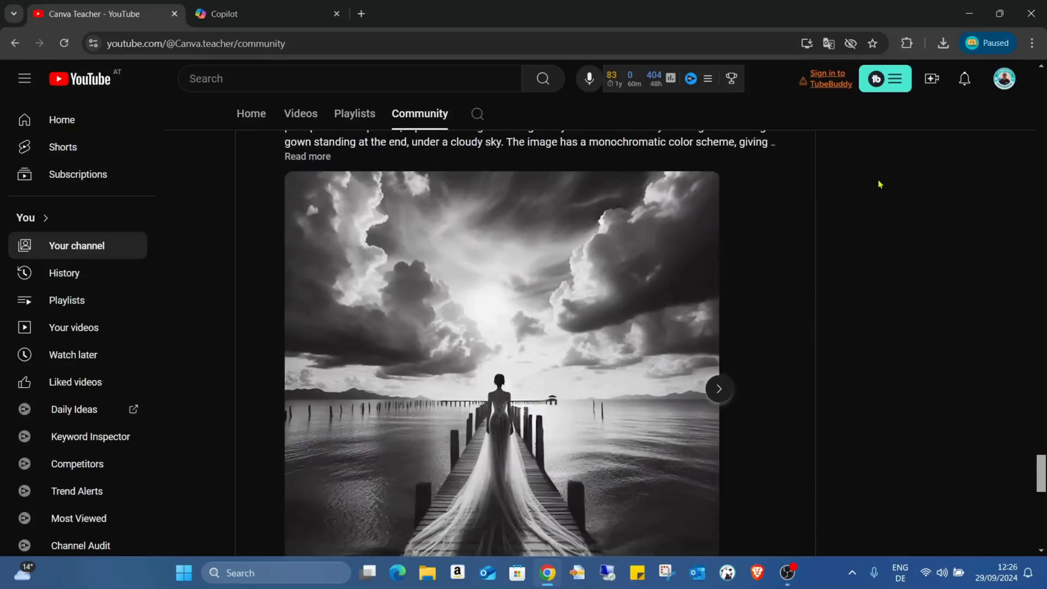
left_click(720, 389)
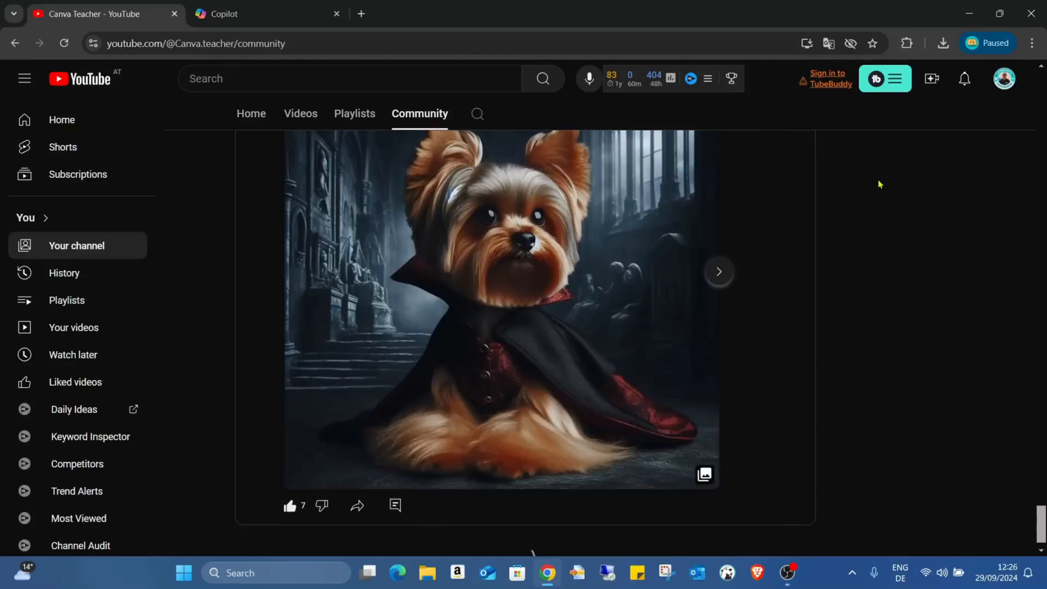
scroll("down", 3)
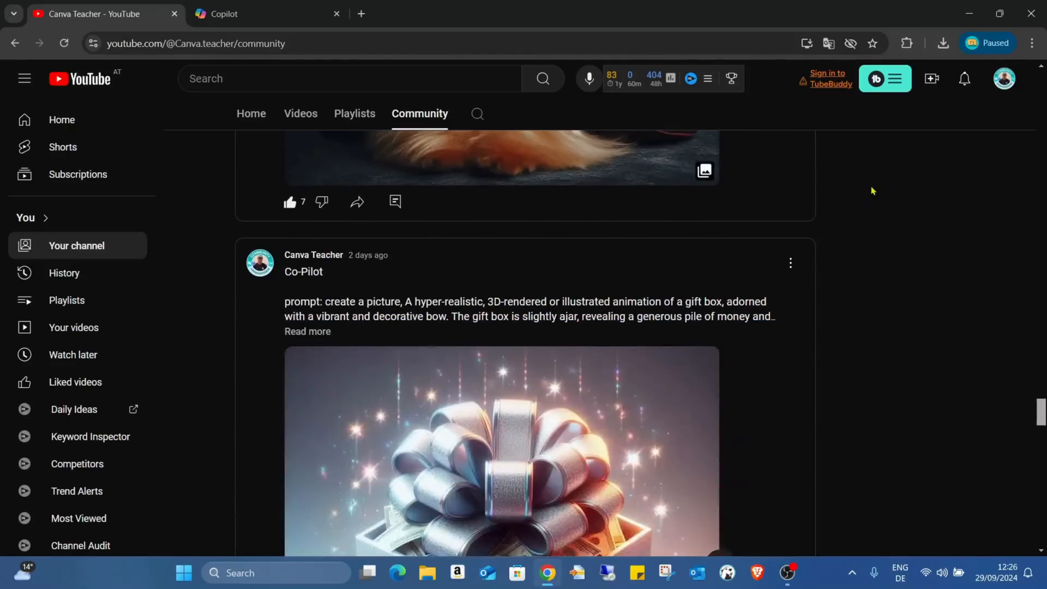
scroll("down", 3)
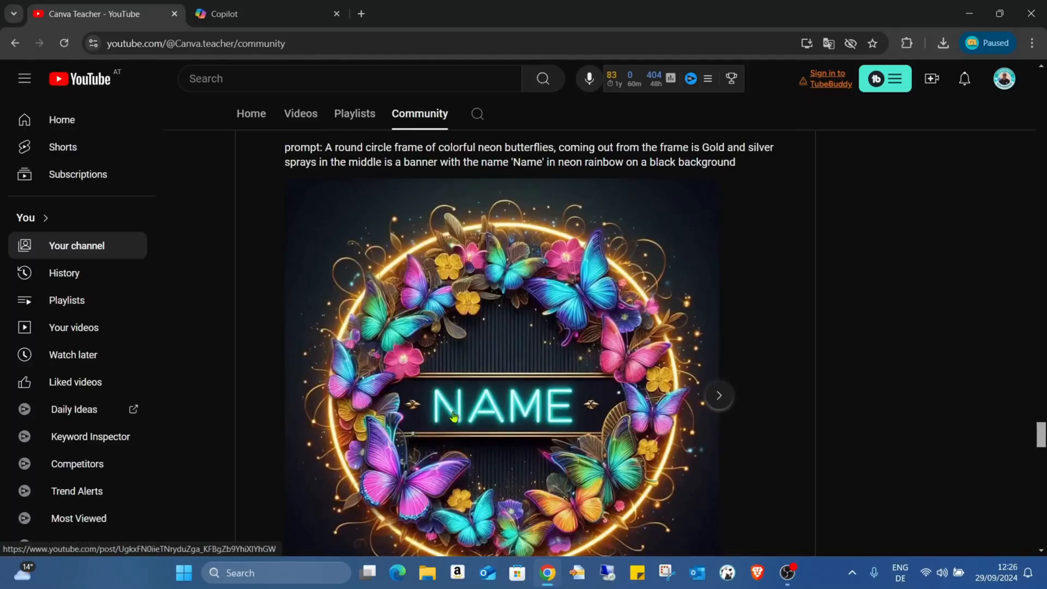
mouse_move(560, 321)
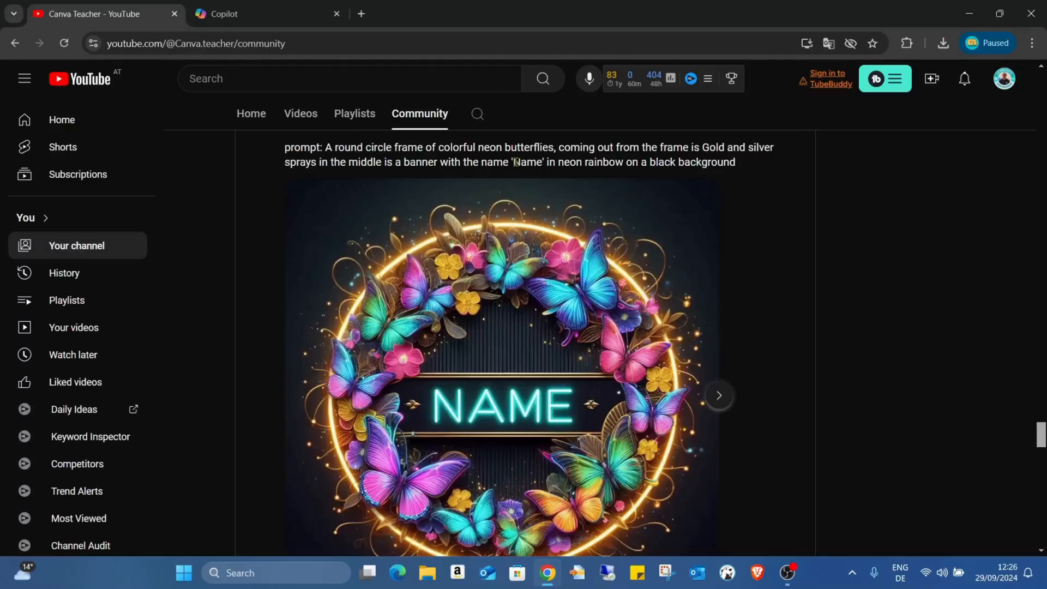
mouse_move(519, 349)
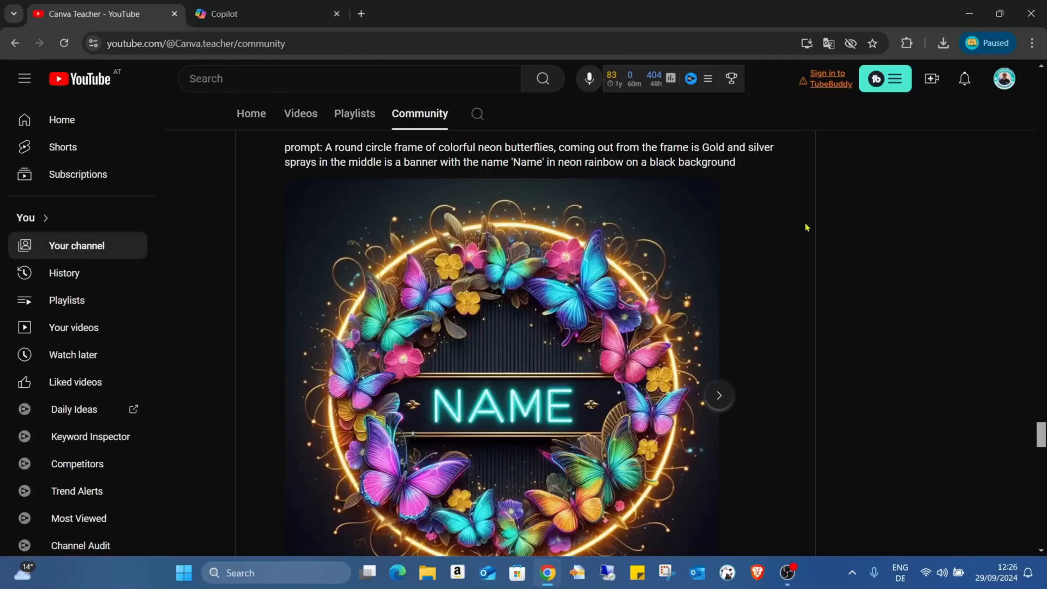
Flip through the butterfly NAME post's frame variations
scroll("down", 3)
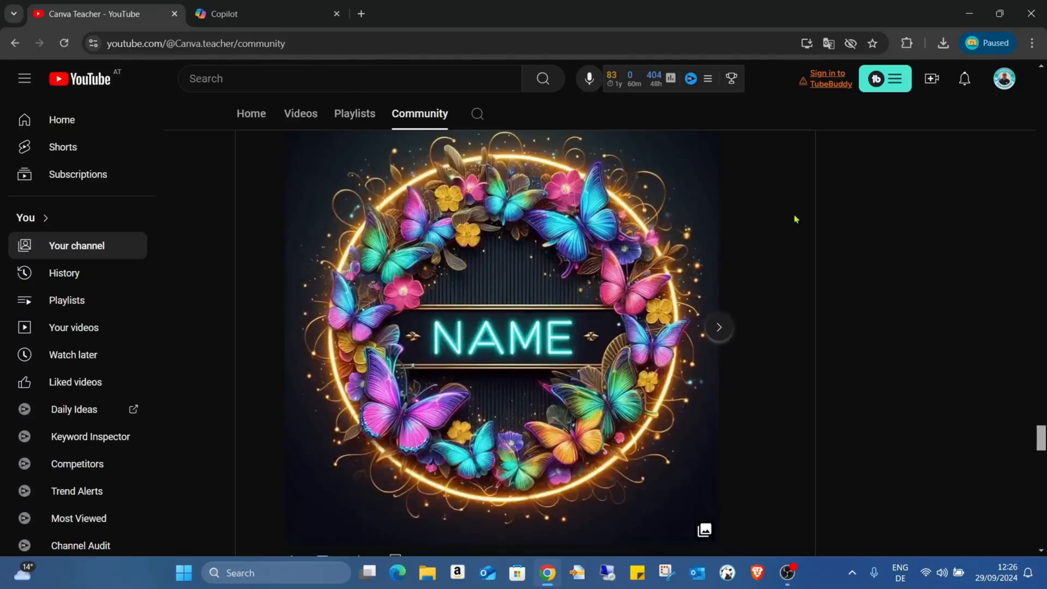
scroll("down", 3)
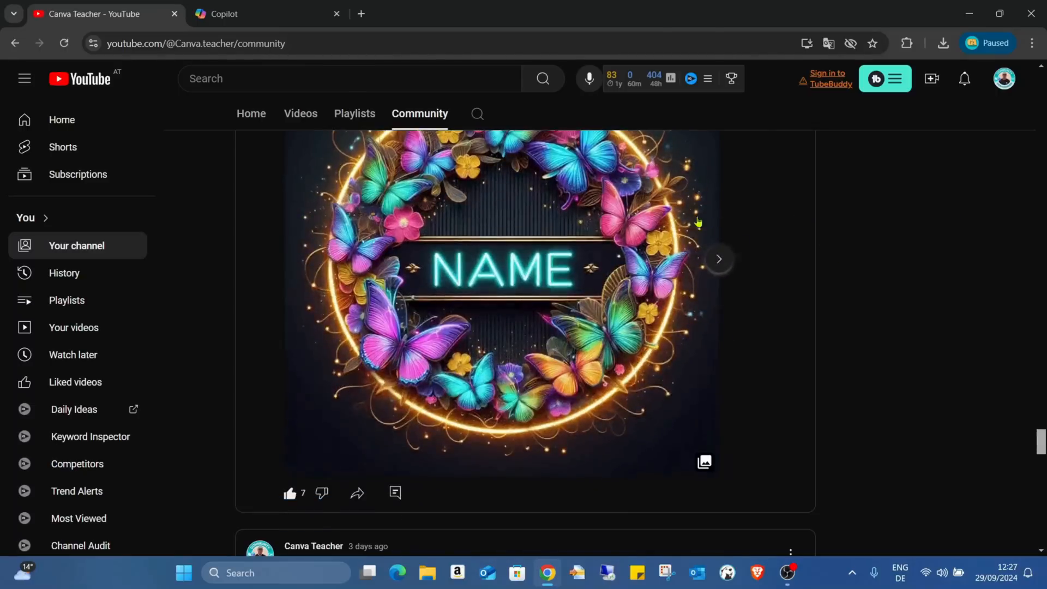
left_click(719, 259)
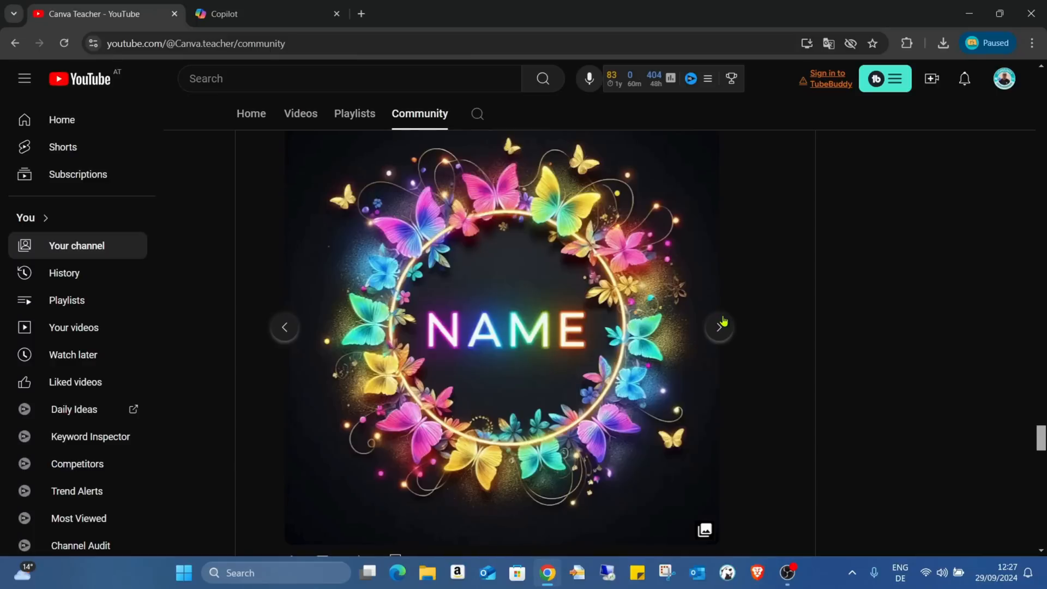
left_click(720, 327)
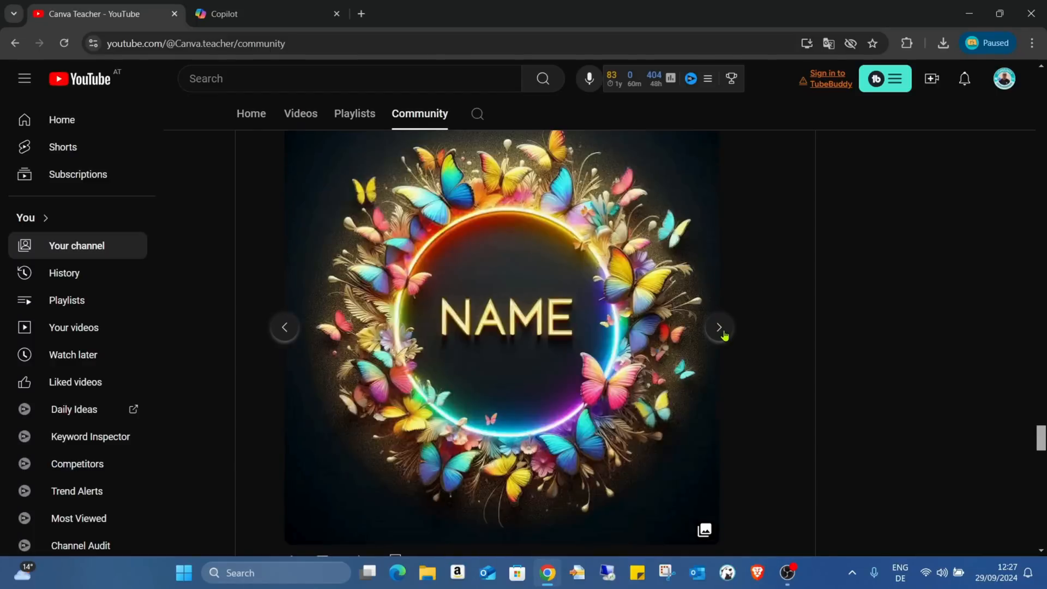
scroll("down", 3)
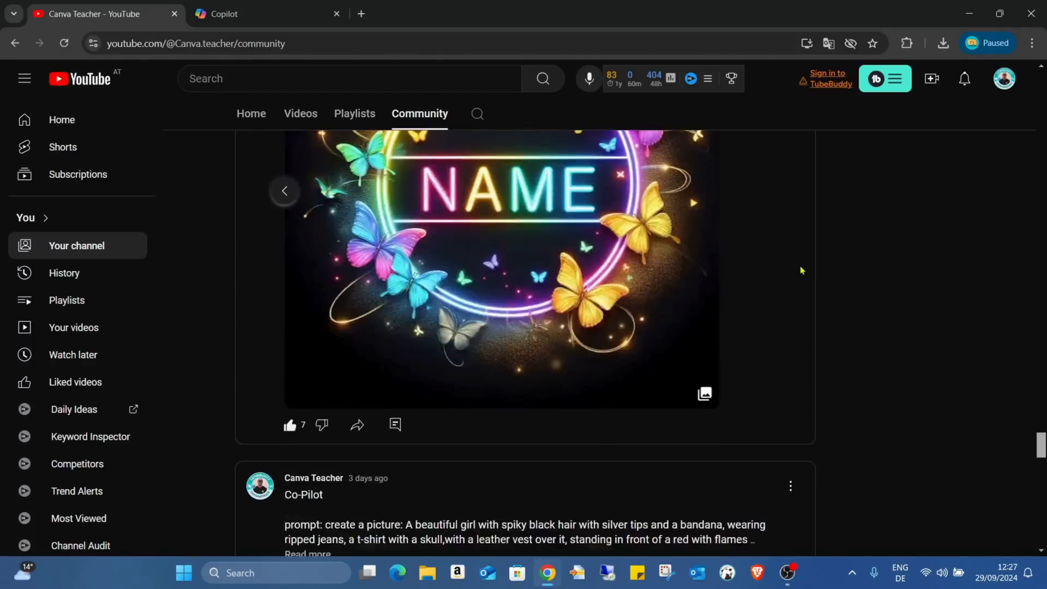
scroll("down", 3)
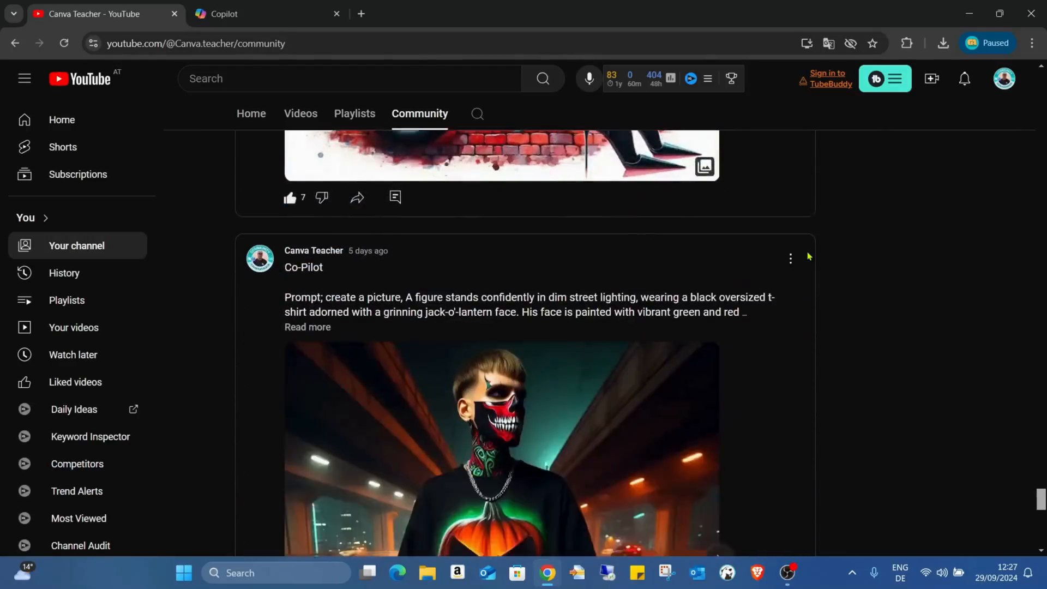
scroll("down", 3)
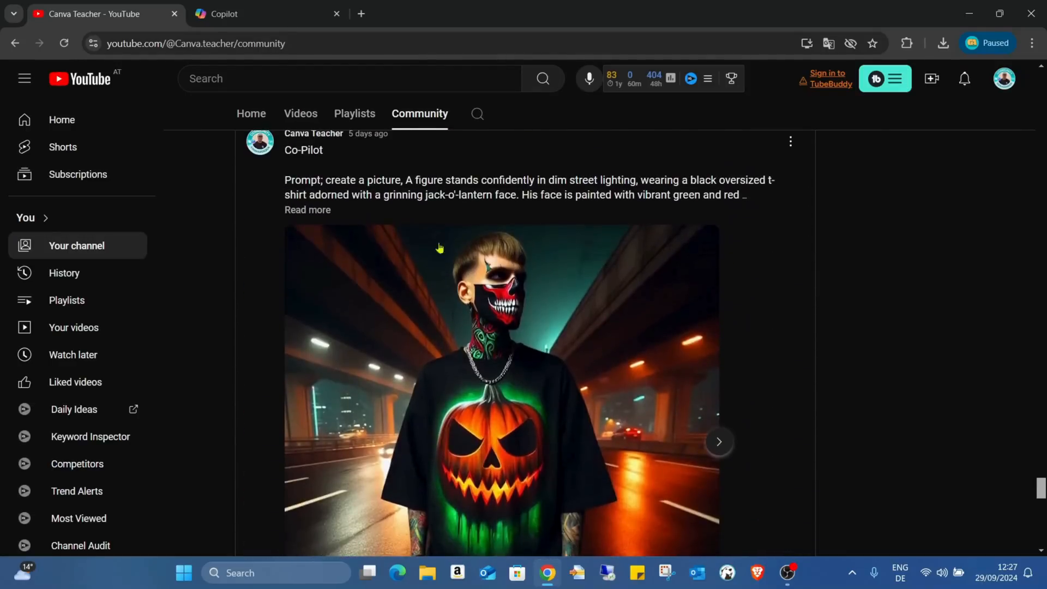
Read the full jack-o'-lantern figure prompt, then view two more underwater diver images
left_click(307, 210)
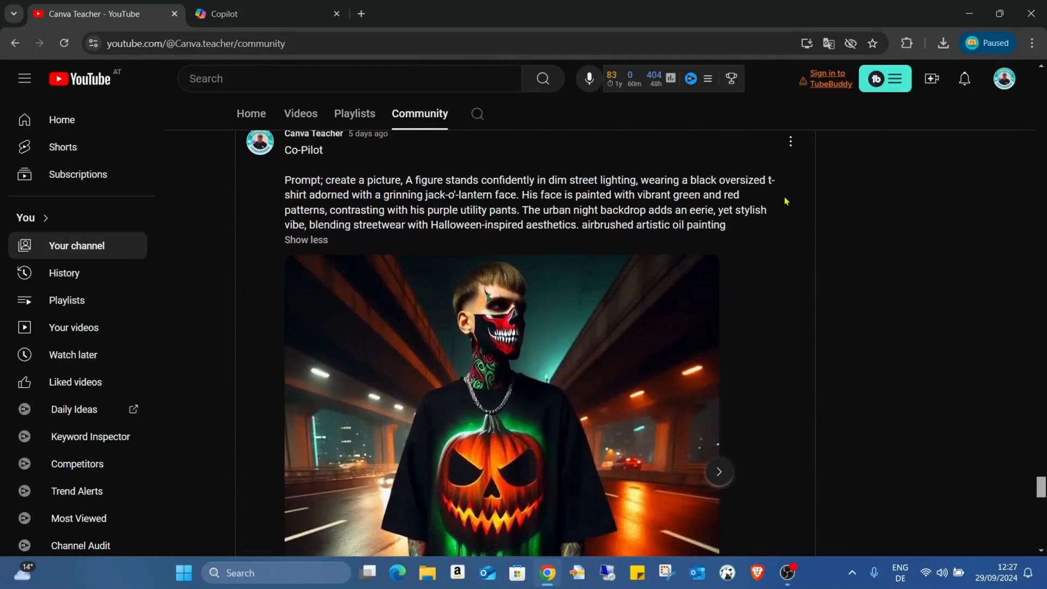
scroll("down", 3)
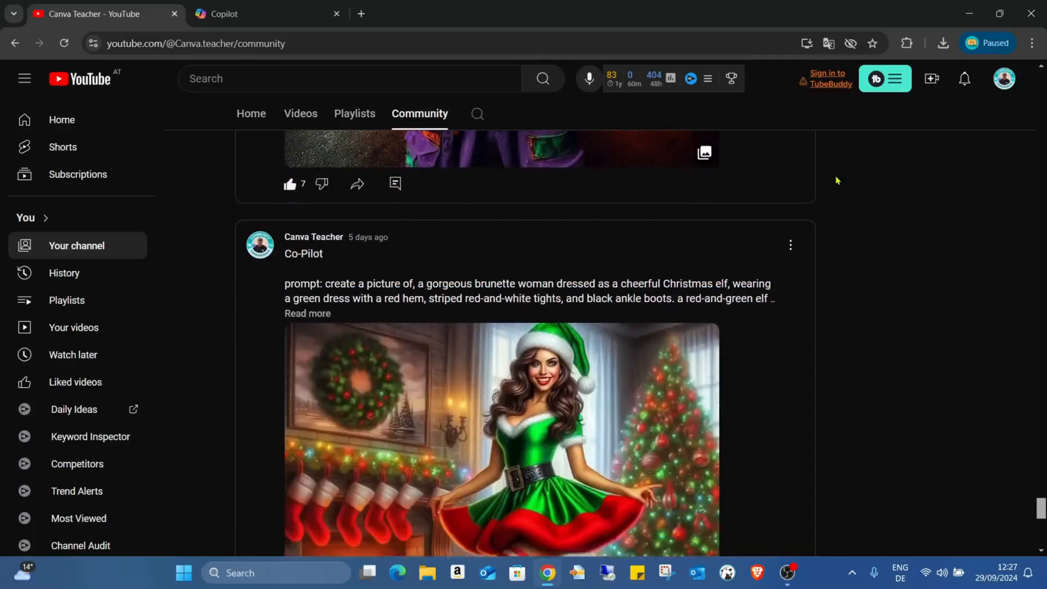
scroll("down", 3)
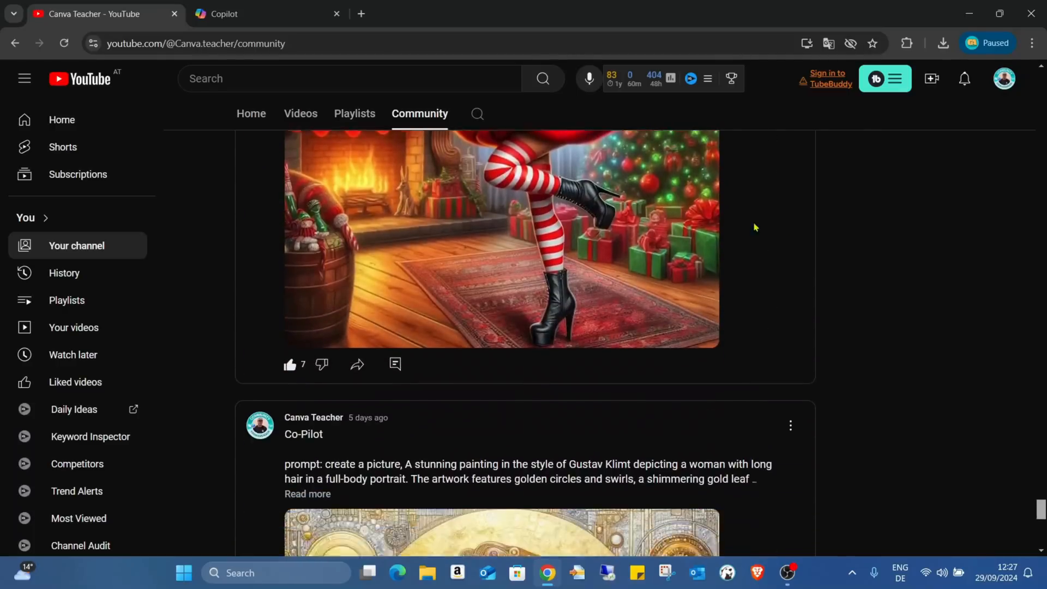
scroll("down", 3)
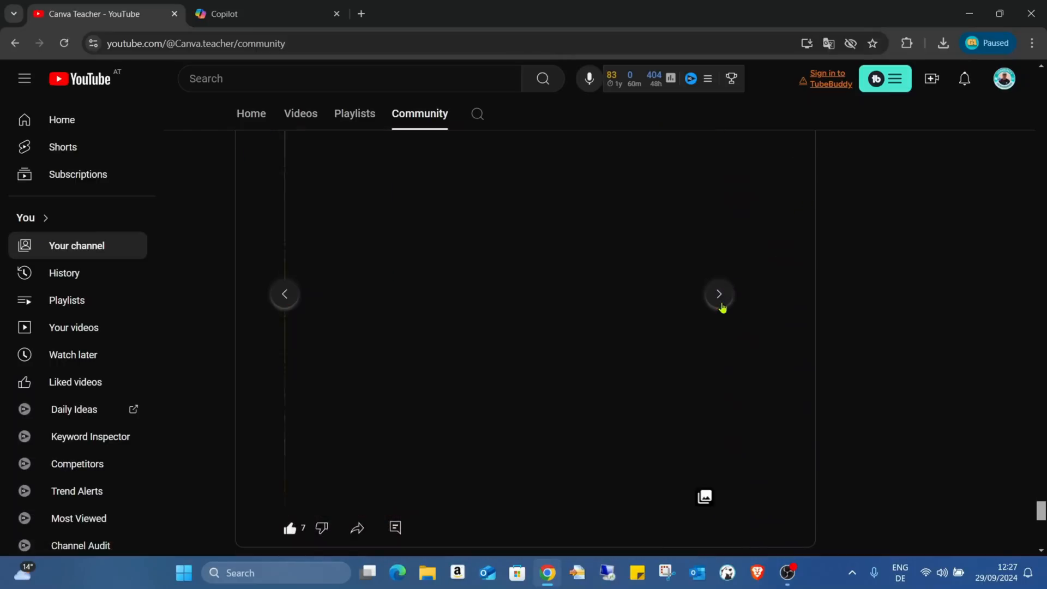
scroll("down", 3)
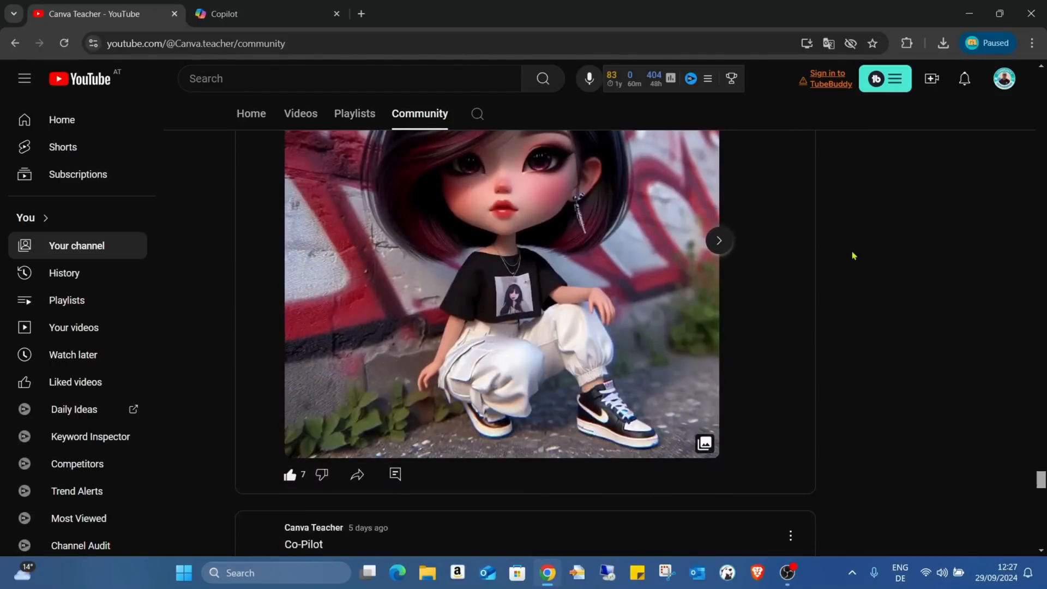
scroll("down", 3)
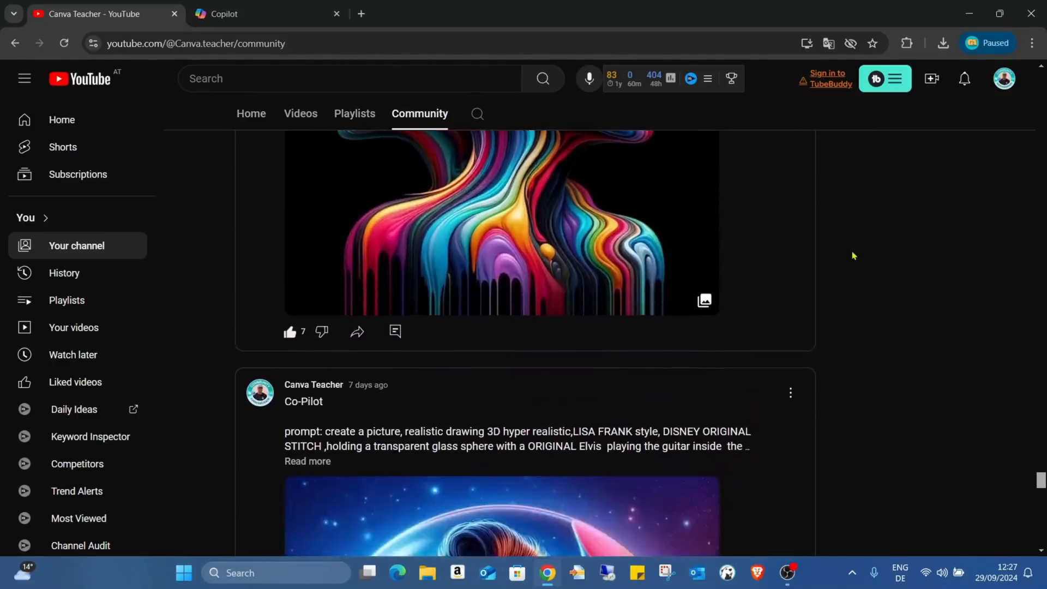
scroll("down", 3)
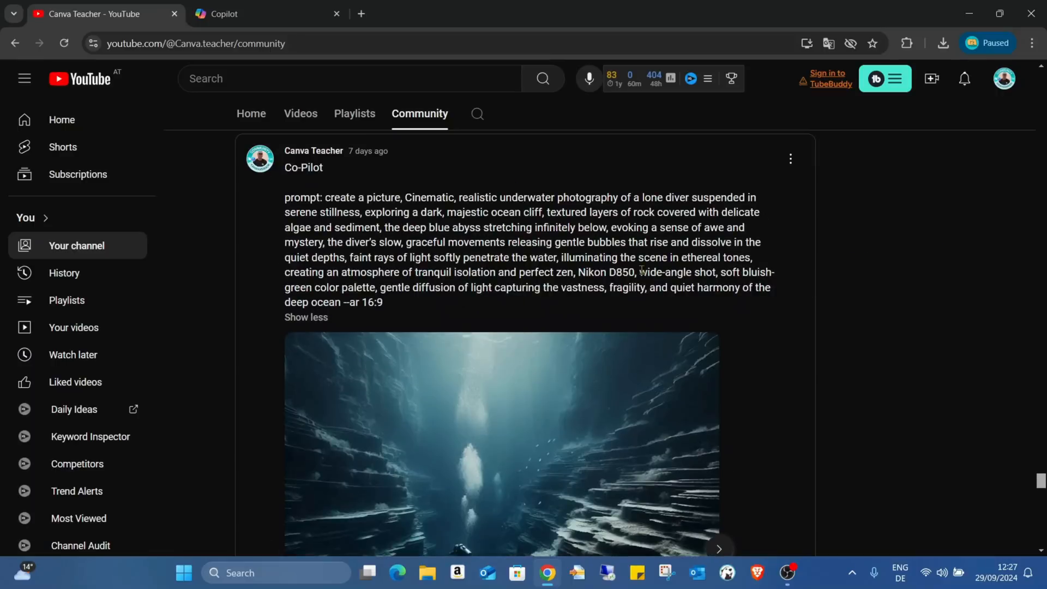
mouse_move(427, 199)
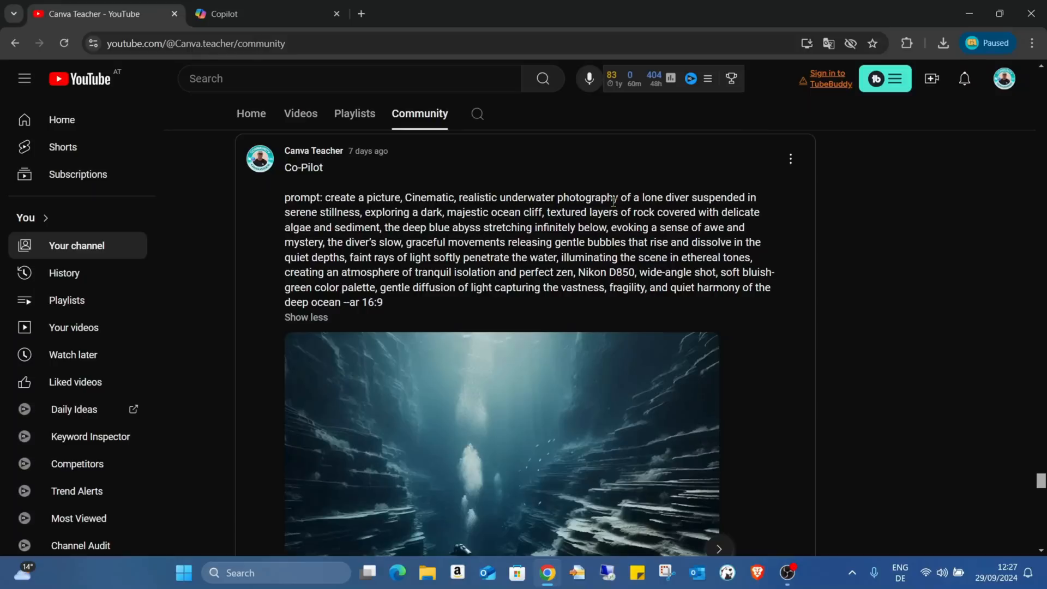
scroll("down", 3)
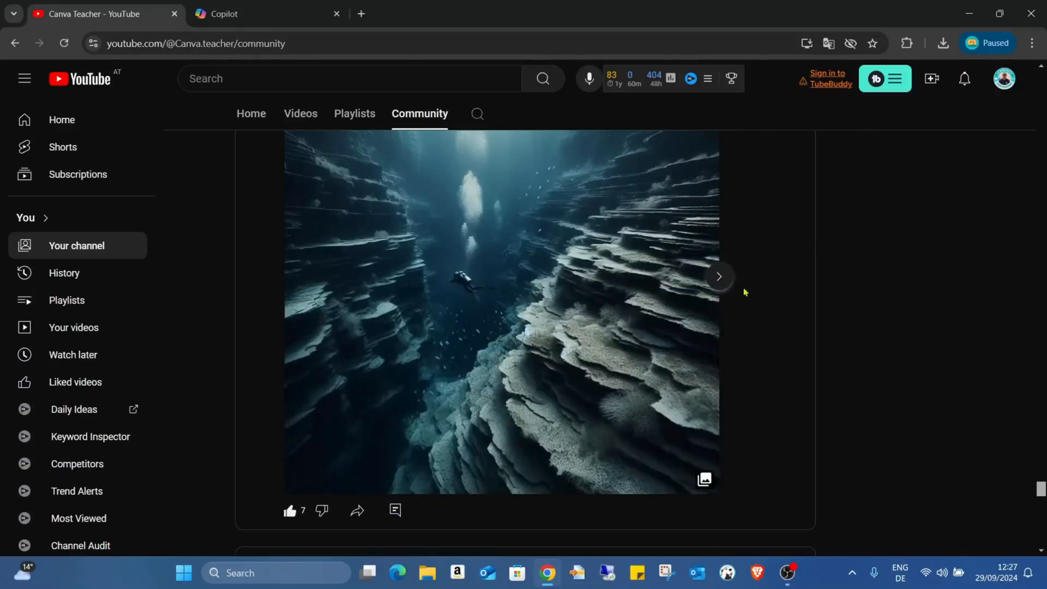
left_click(719, 277)
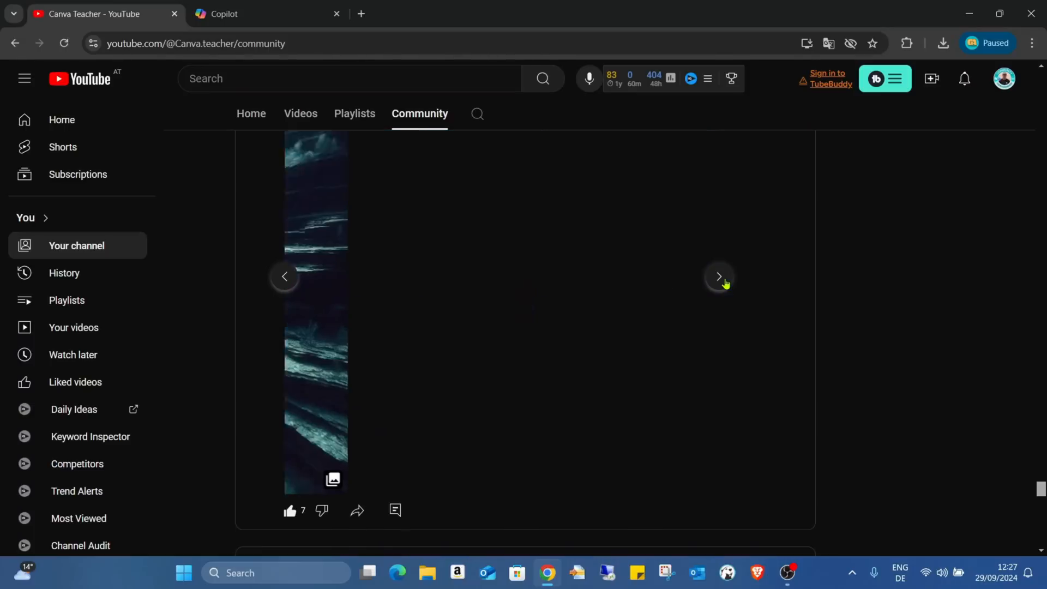
left_click(718, 277)
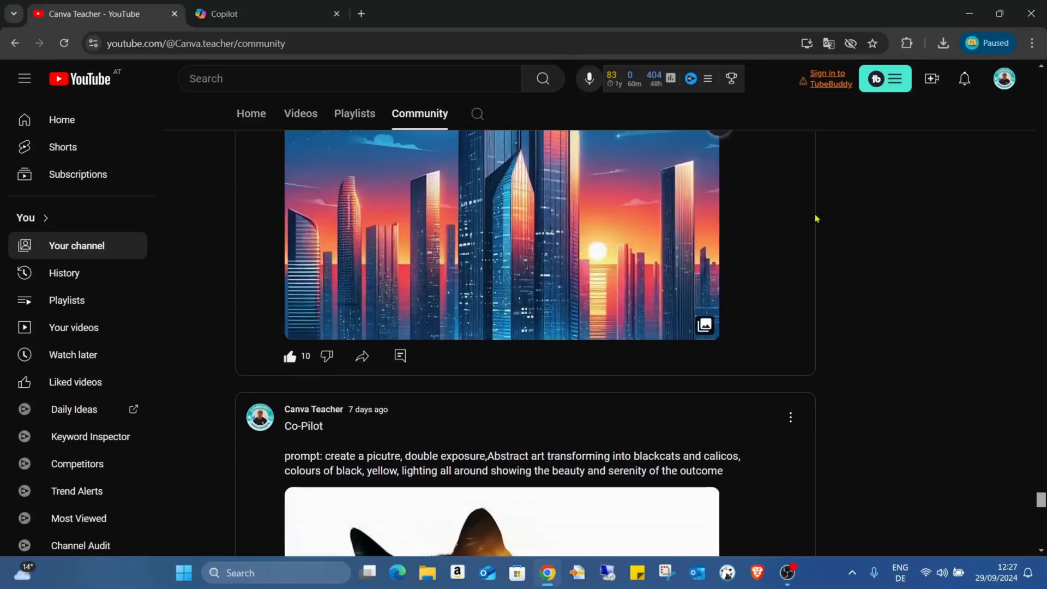
Flip through the cat double-exposure images to the last one
scroll("down", 3)
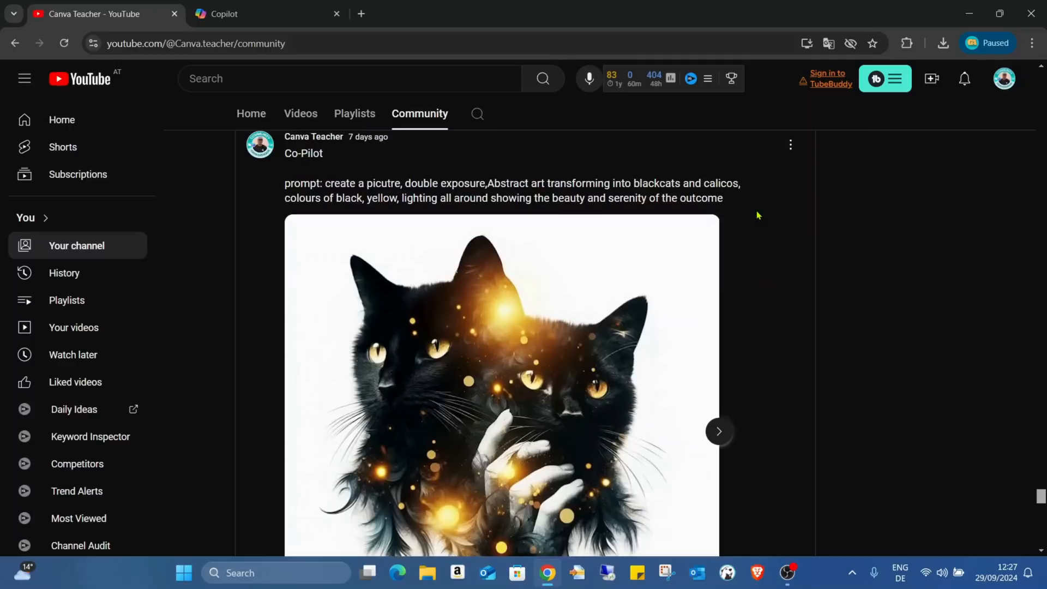
mouse_move(768, 198)
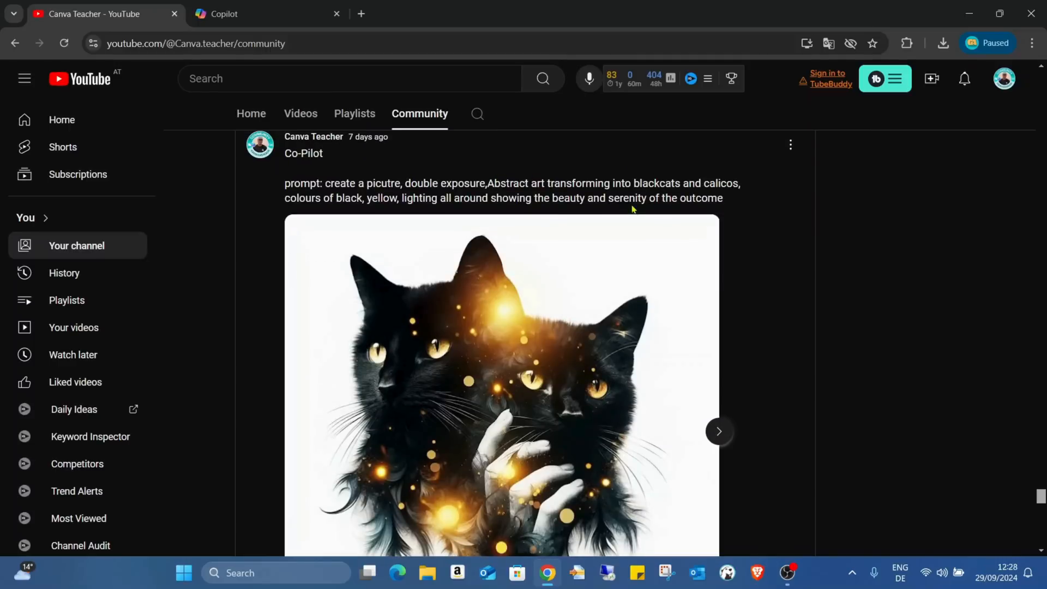
mouse_move(645, 227)
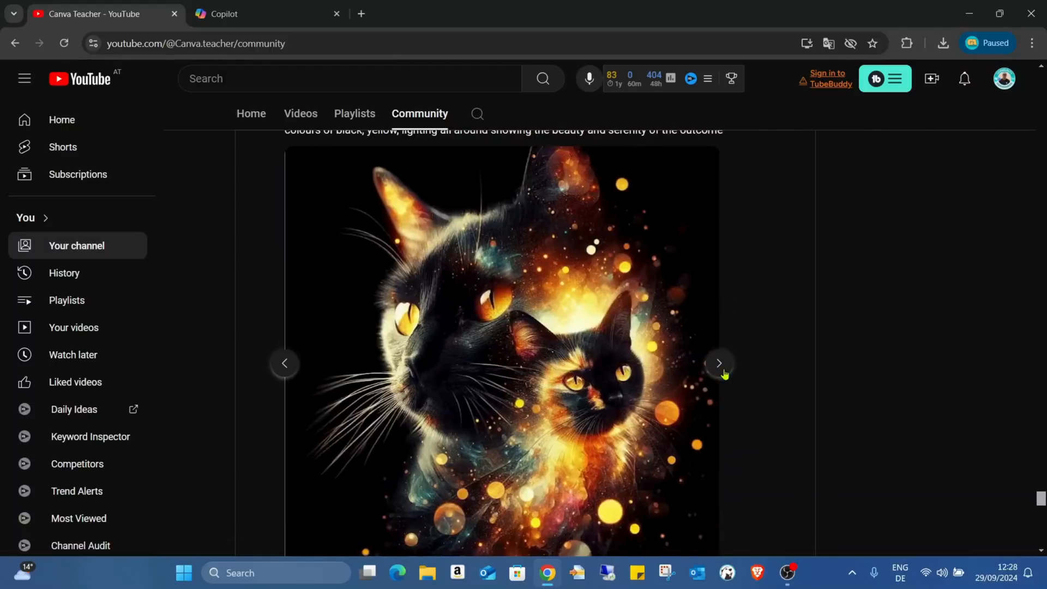
left_click(719, 364)
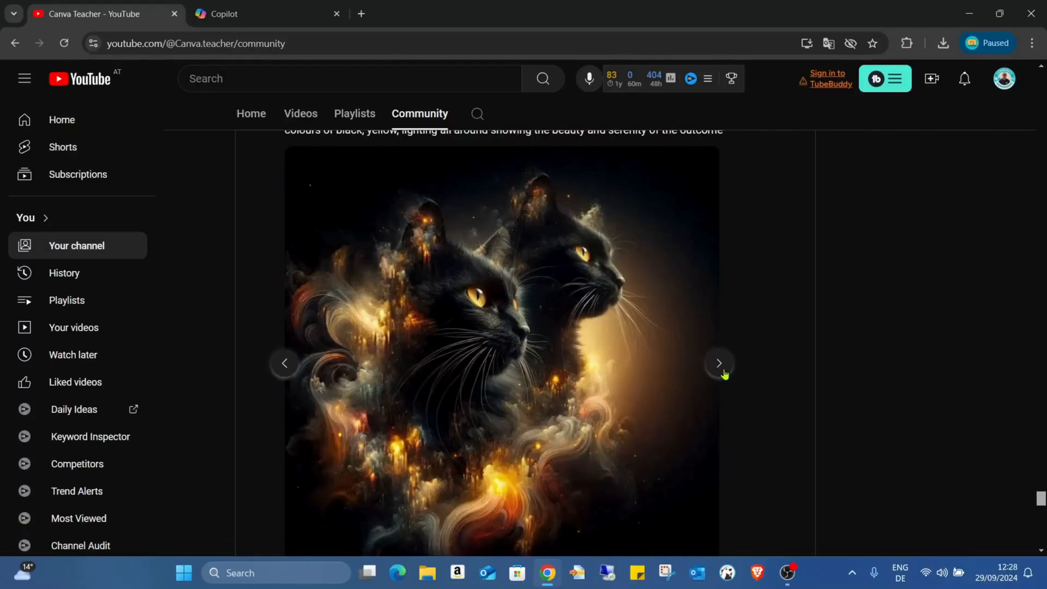
left_click(719, 362)
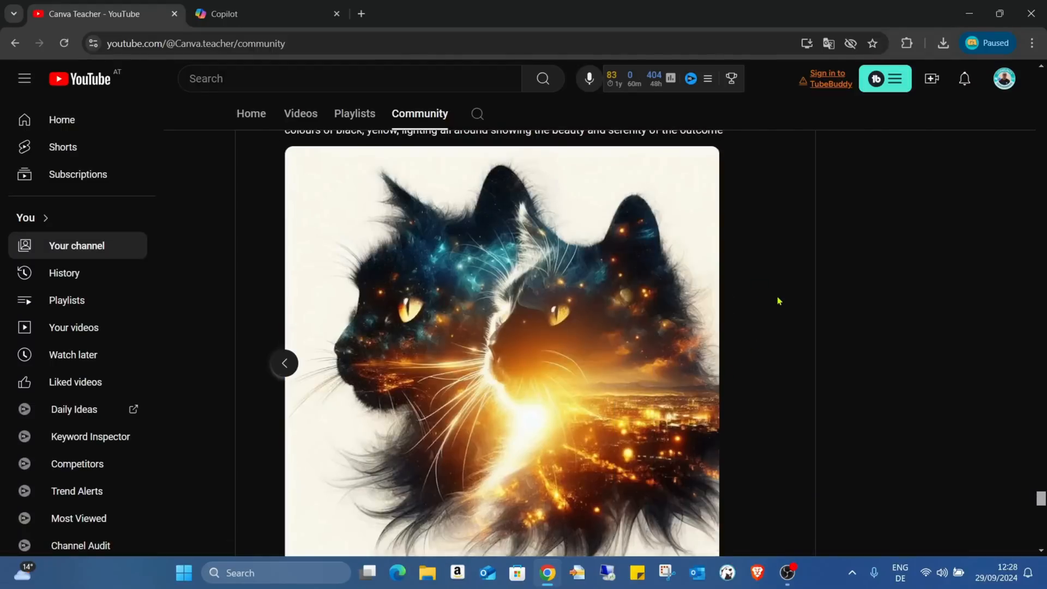
left_click(283, 363)
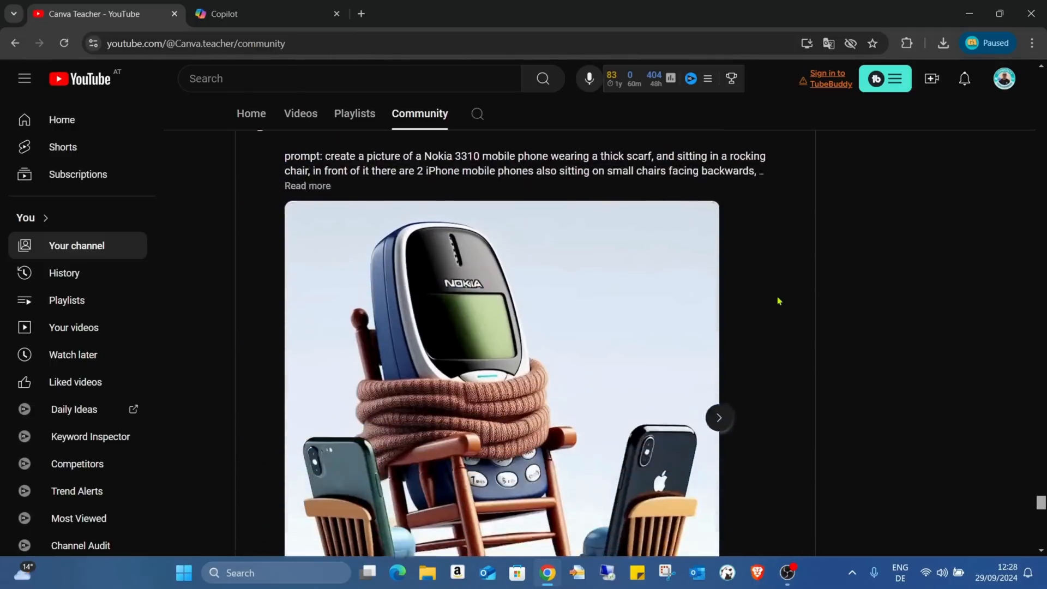
Scroll to the Minnie Mouse post and view two more variations
scroll("down", 3)
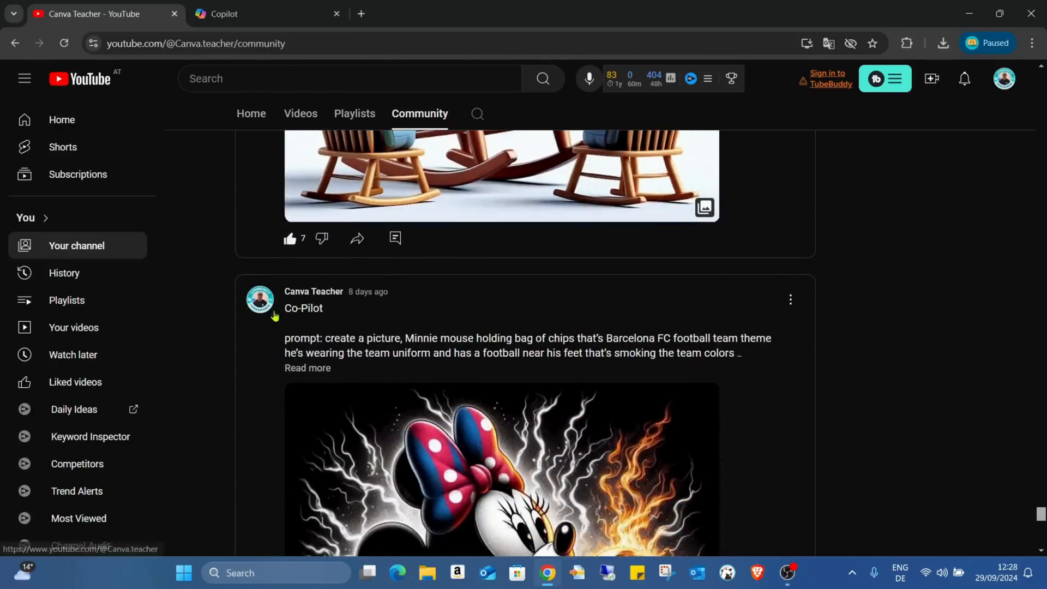
scroll("down", 3)
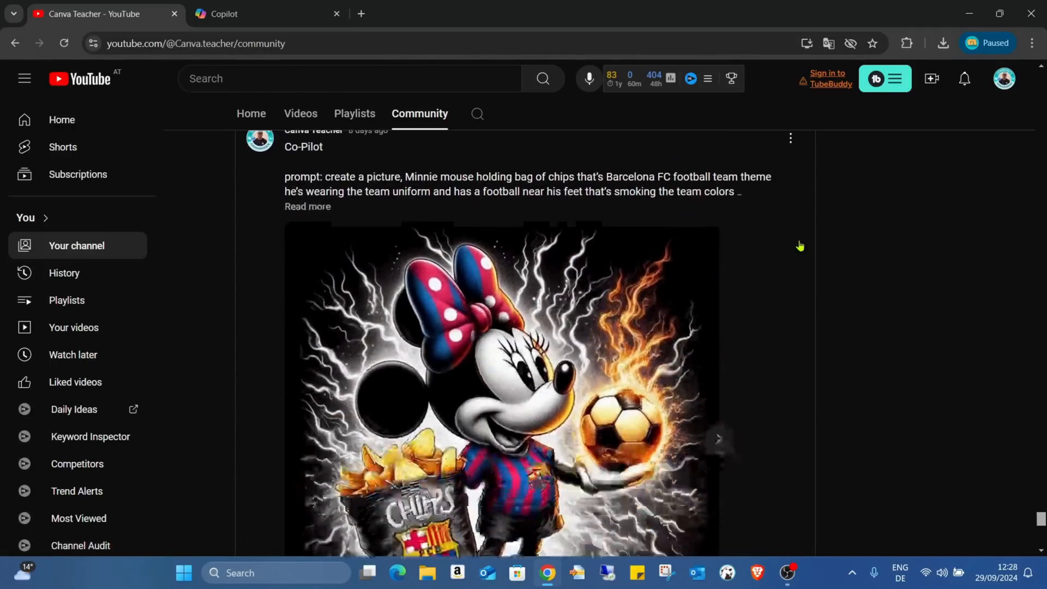
scroll("down", 3)
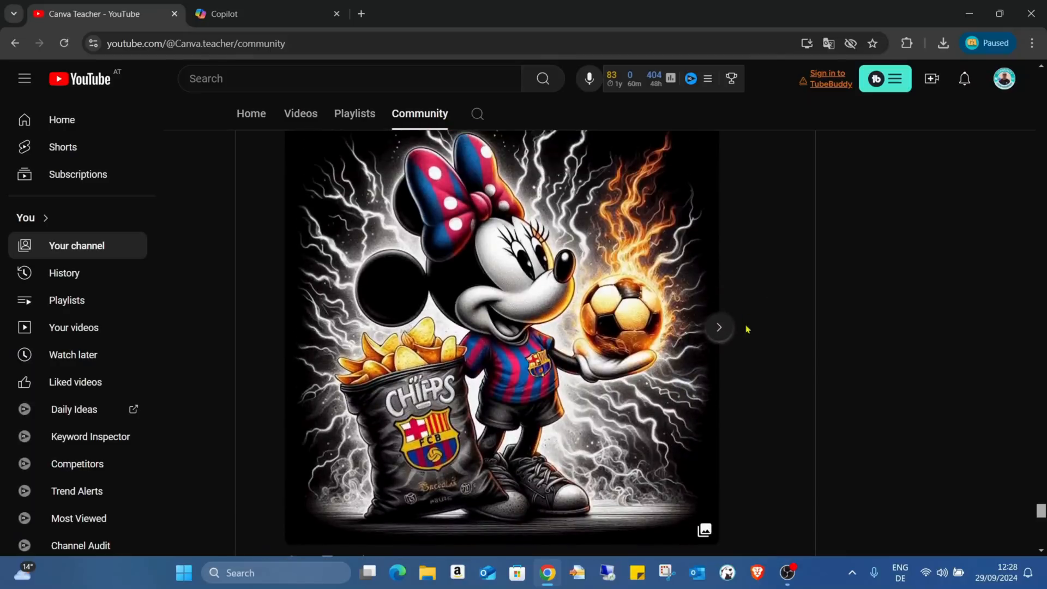
left_click(719, 327)
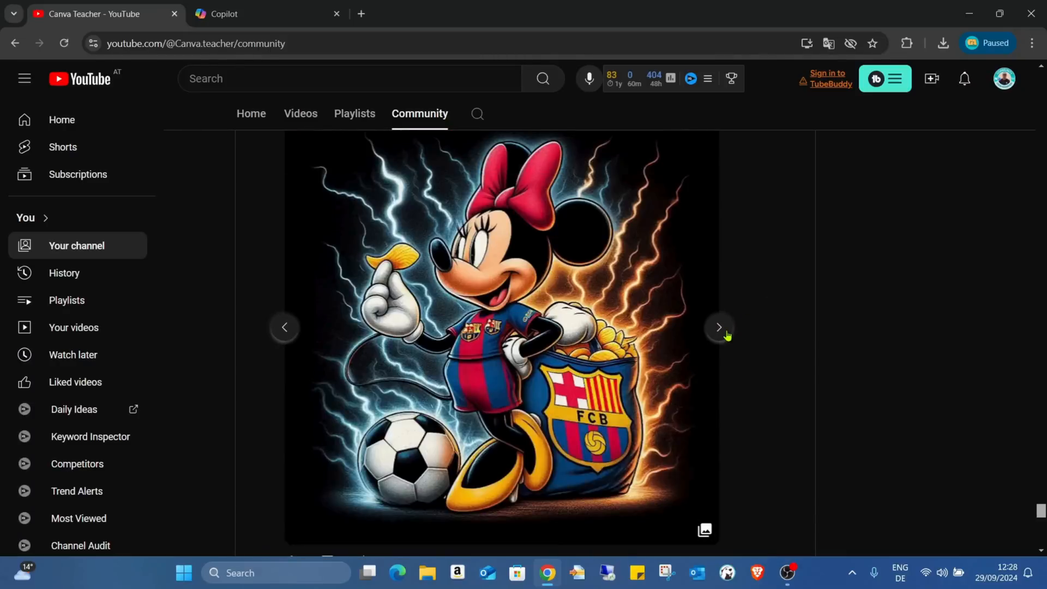
left_click(719, 327)
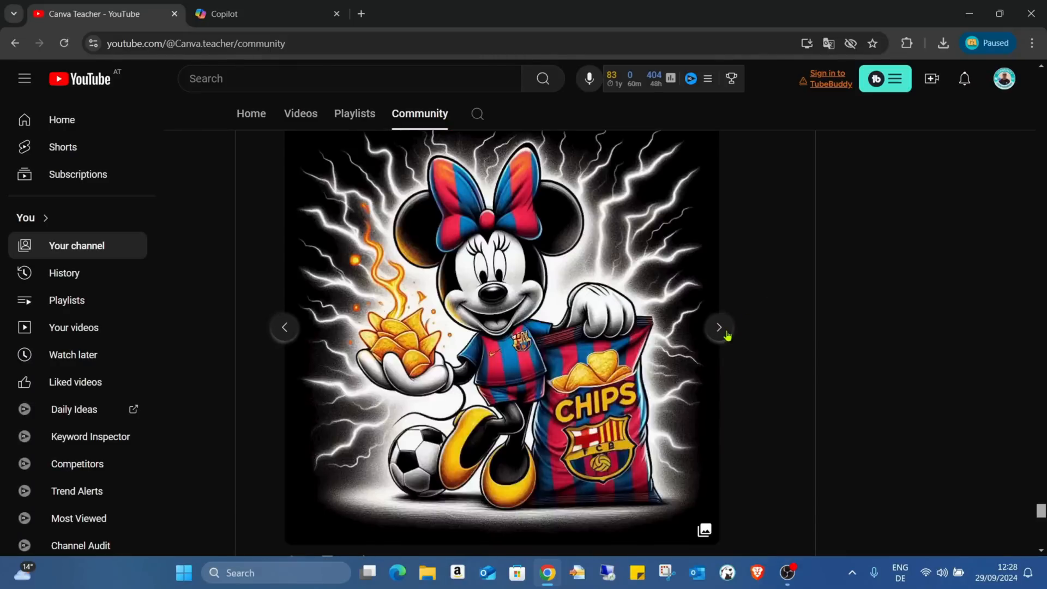
View the bottle post's next image, then scroll down to the mirrored-mountains post
scroll("down", 3)
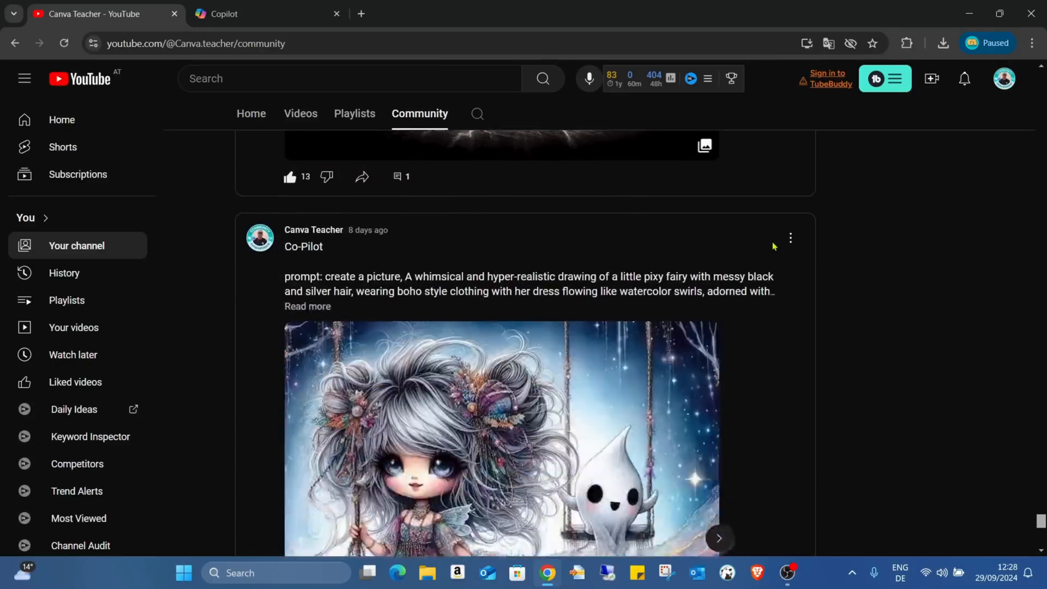
scroll("down", 3)
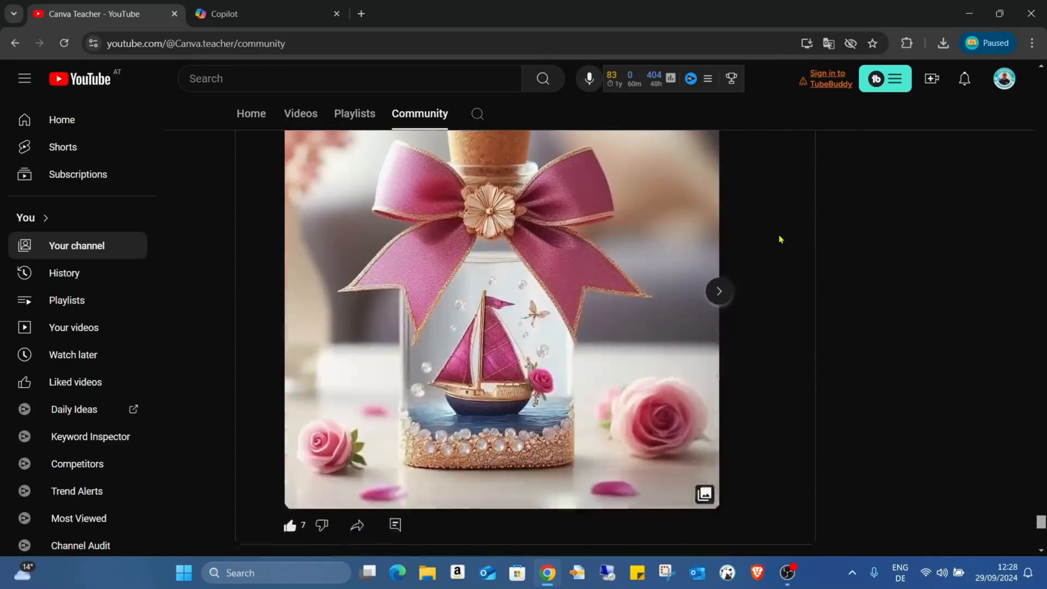
left_click(718, 291)
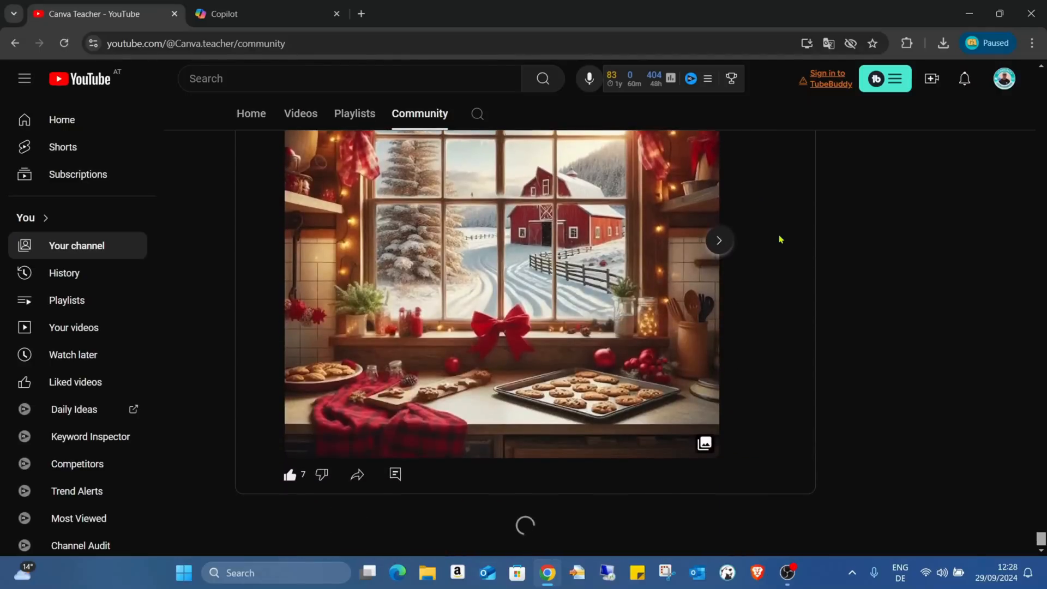
scroll("down", 3)
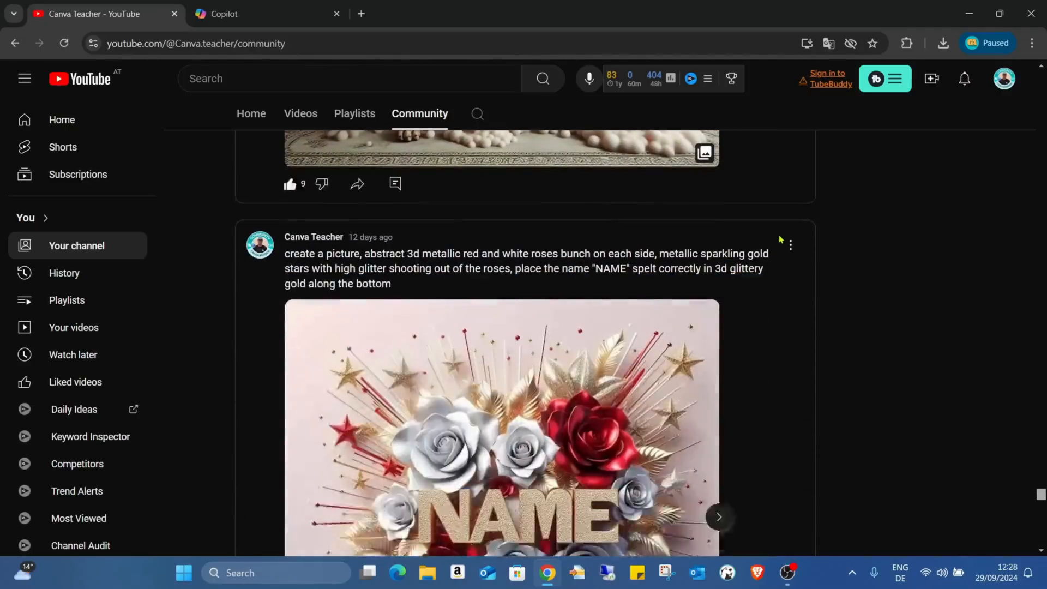
scroll("down", 3)
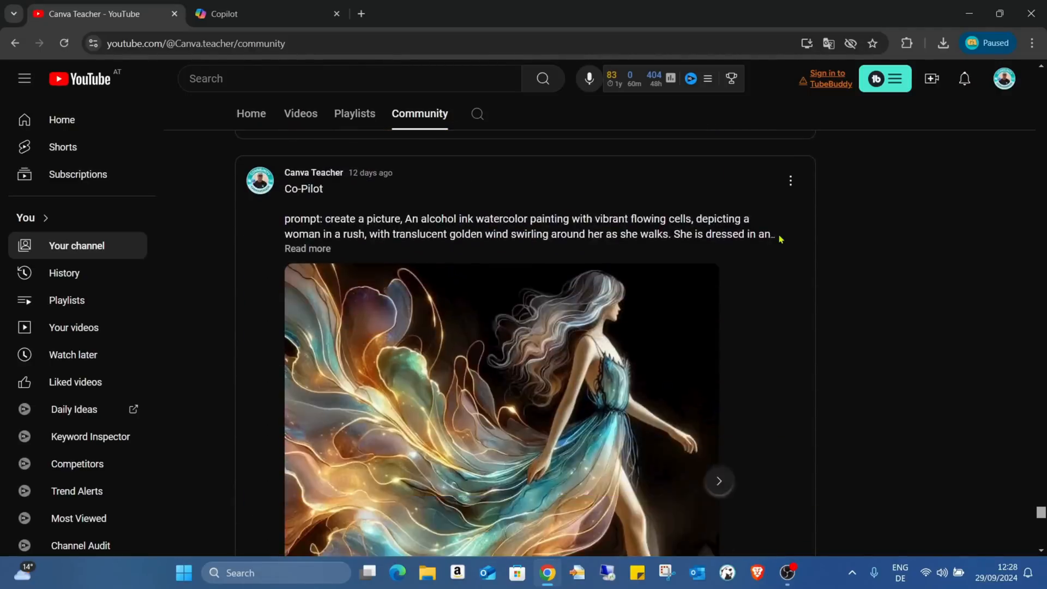
scroll("down", 3)
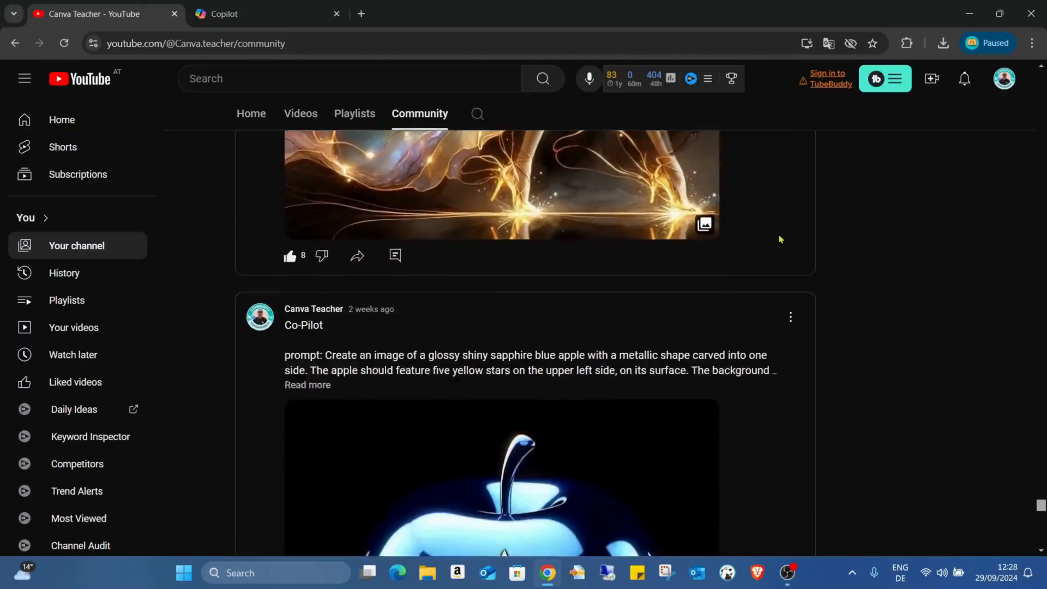
scroll("down", 3)
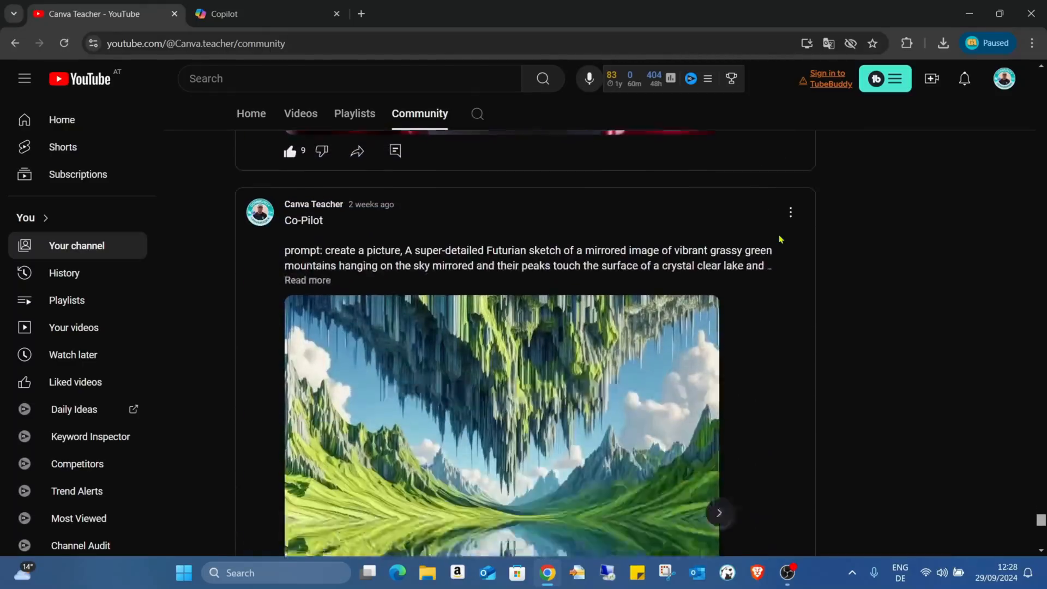
Expand the brick-wall figure prompt, view its variations, then scroll to the sea-women post
scroll("down", 3)
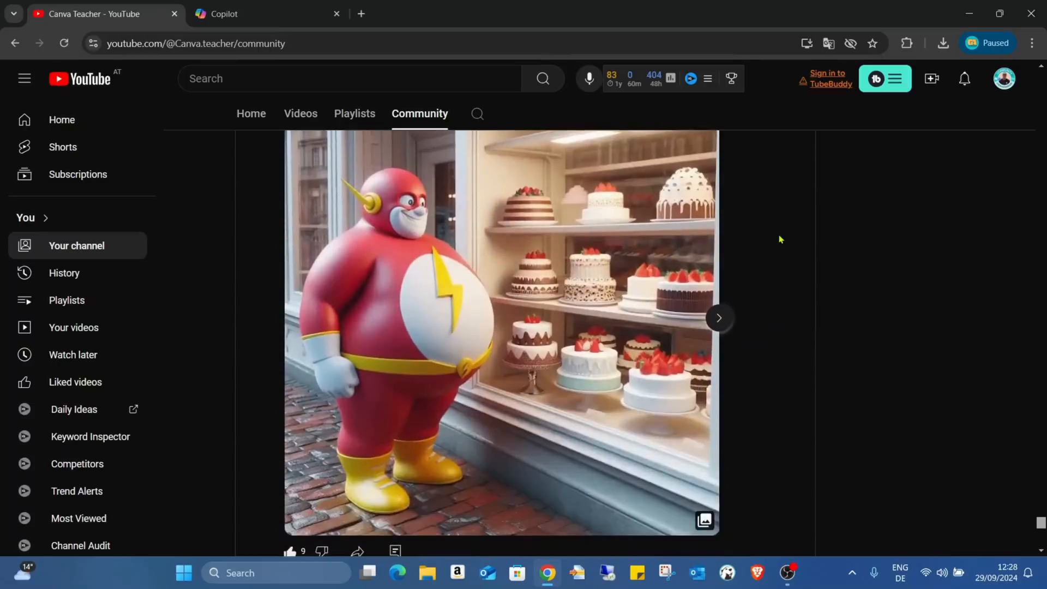
scroll("down", 3)
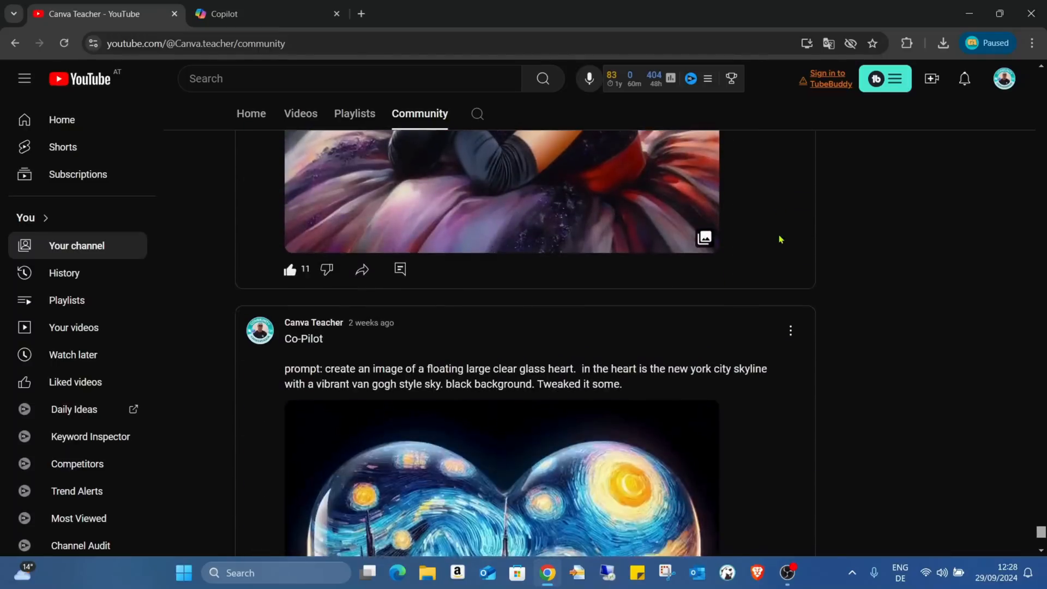
scroll("down", 3)
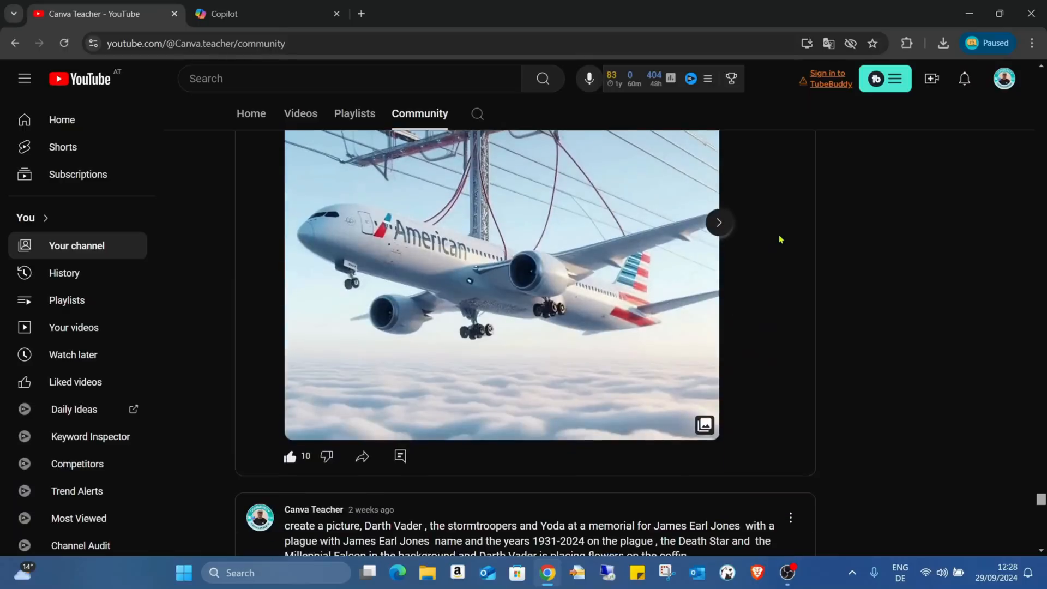
scroll("down", 3)
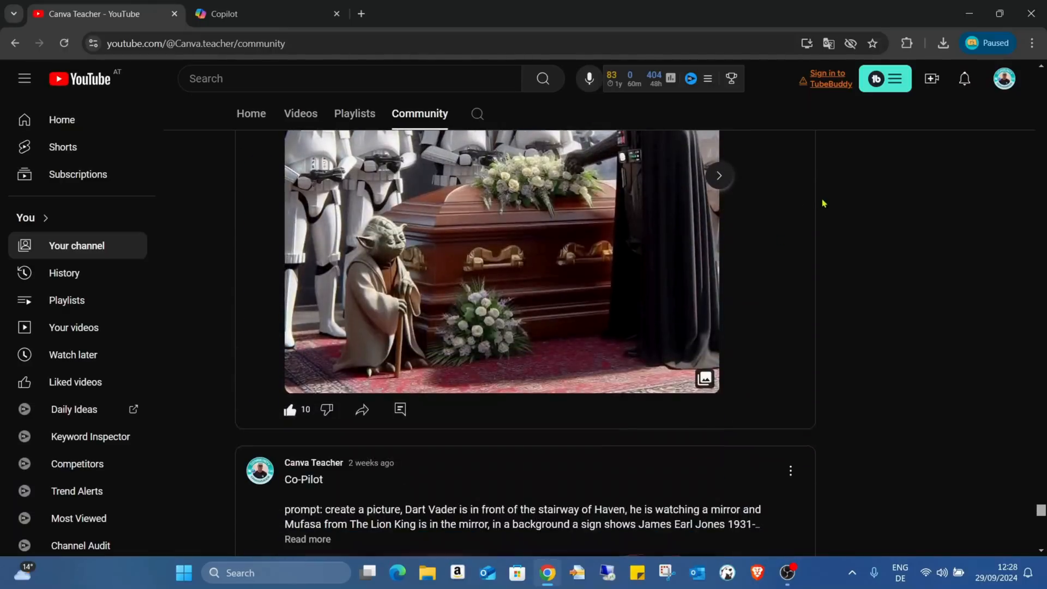
scroll("down", 3)
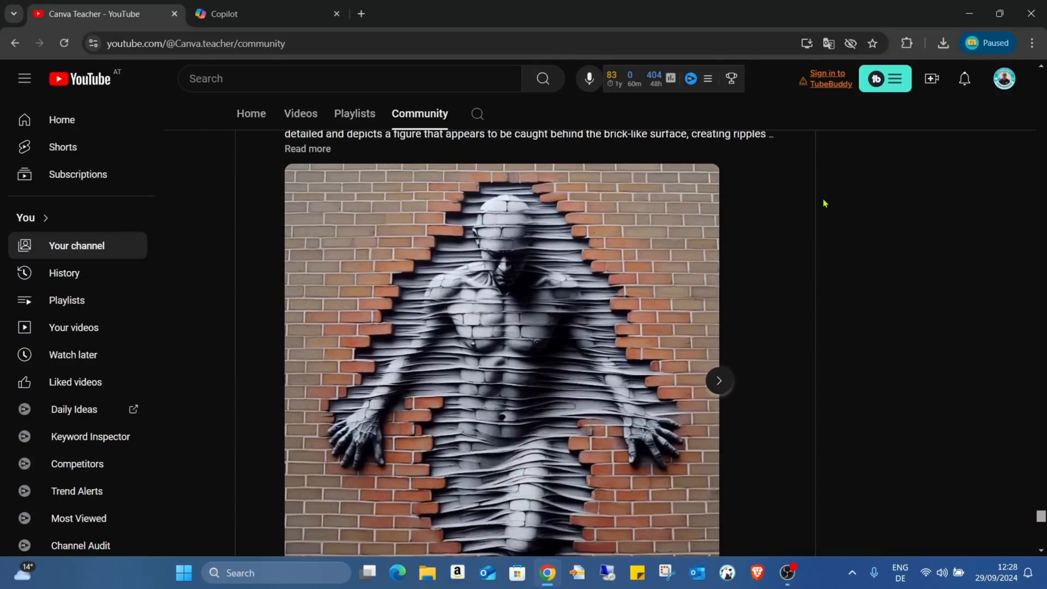
left_click(307, 149)
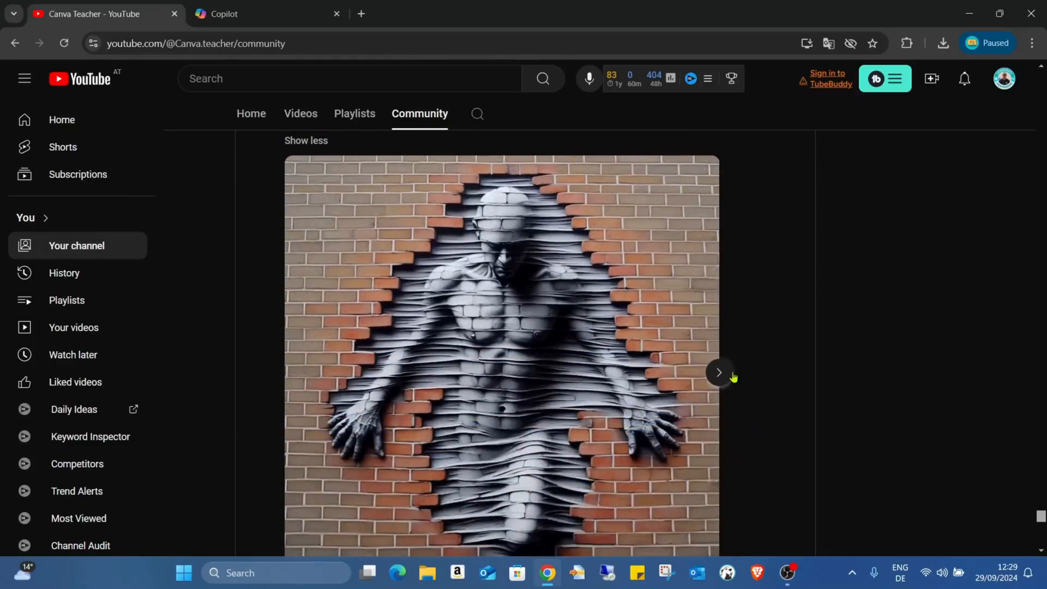
left_click(719, 372)
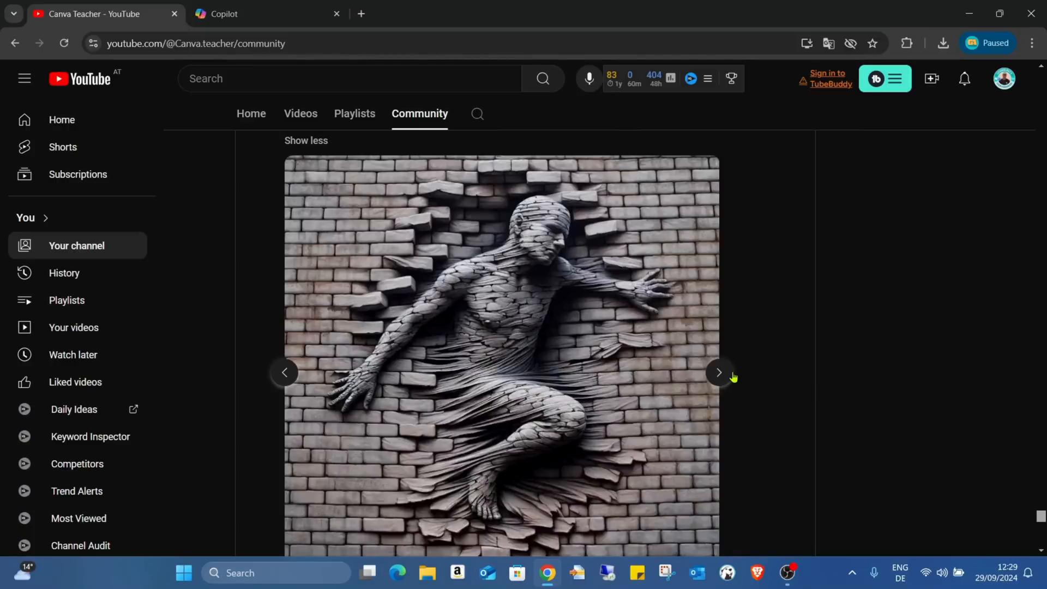
left_click(720, 373)
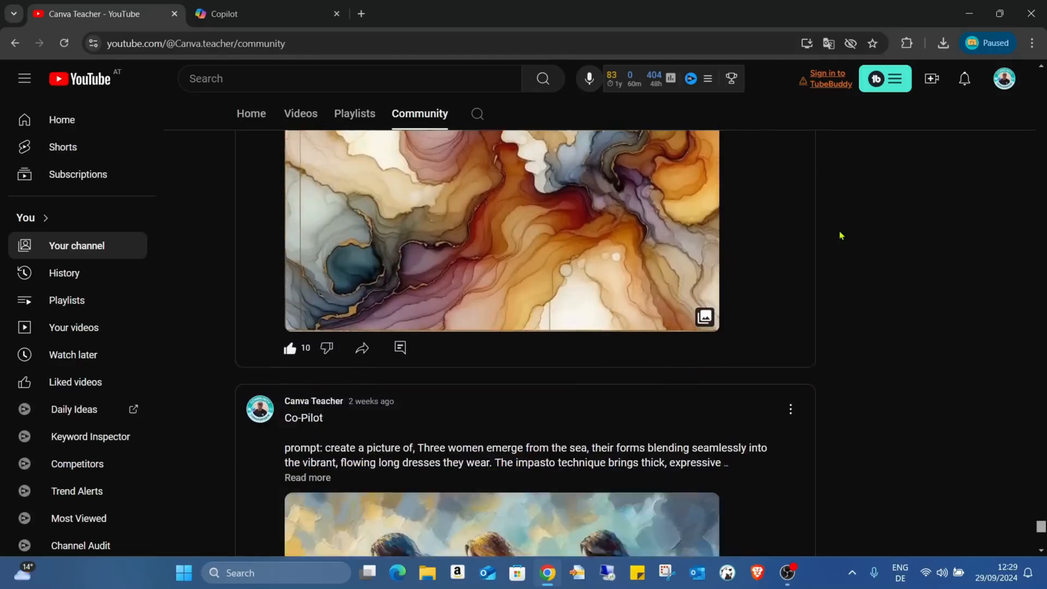
scroll("down", 3)
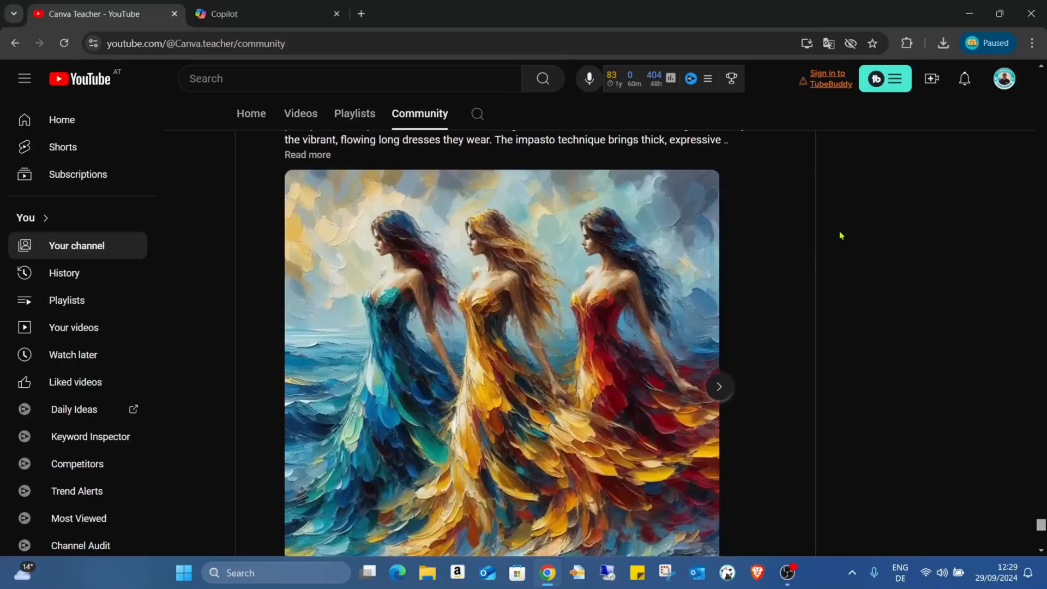